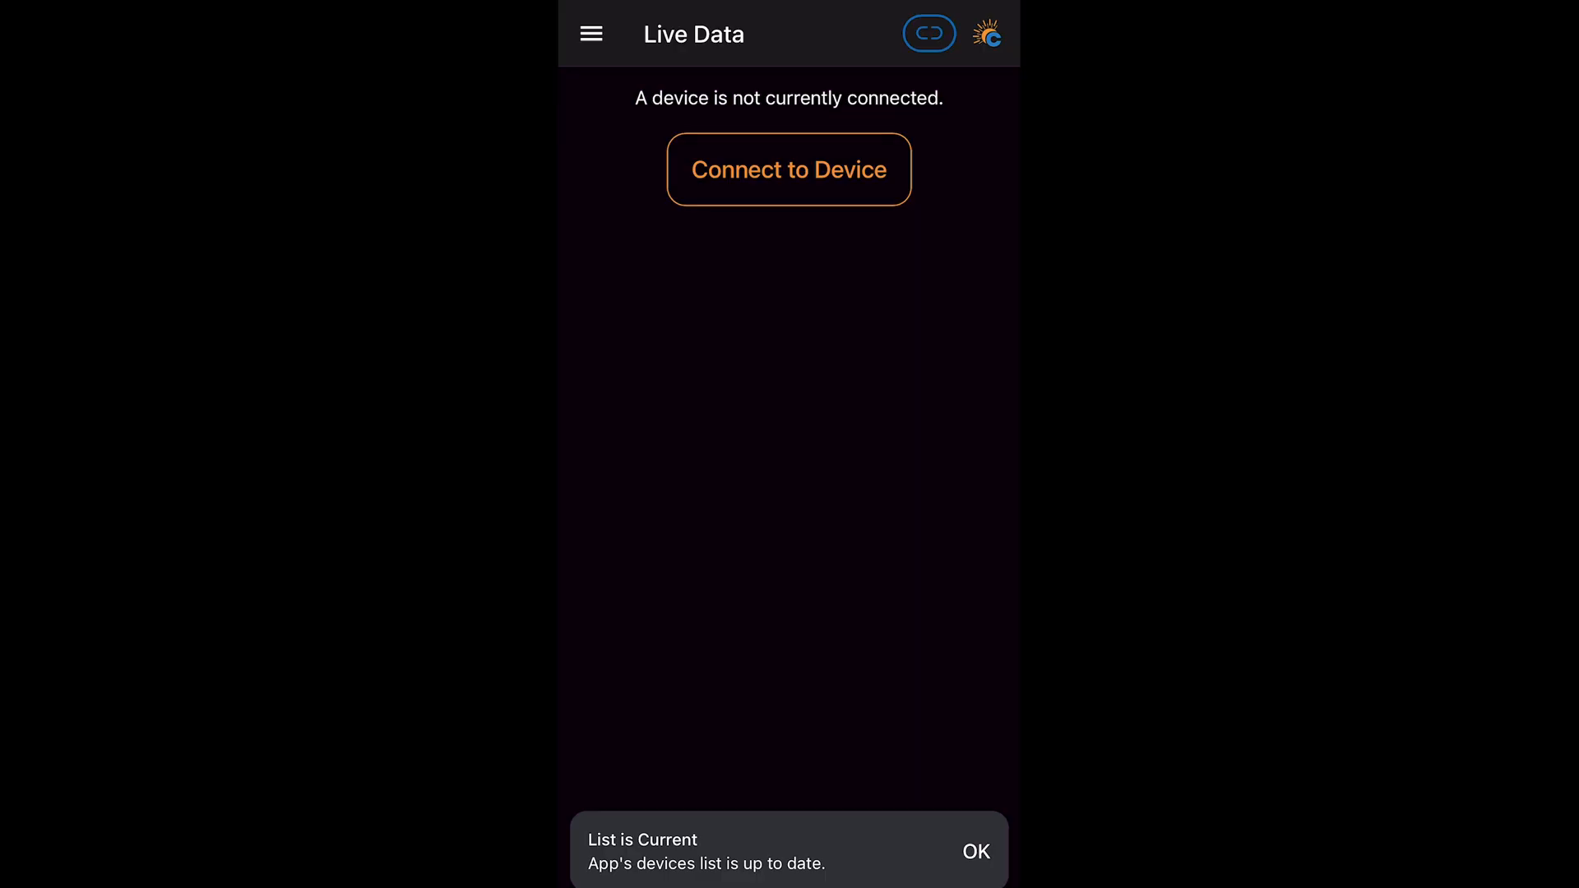
- Log in to the installer account from Your Account with the email and password
{"action": "left_click", "coordinate": [591, 33]}
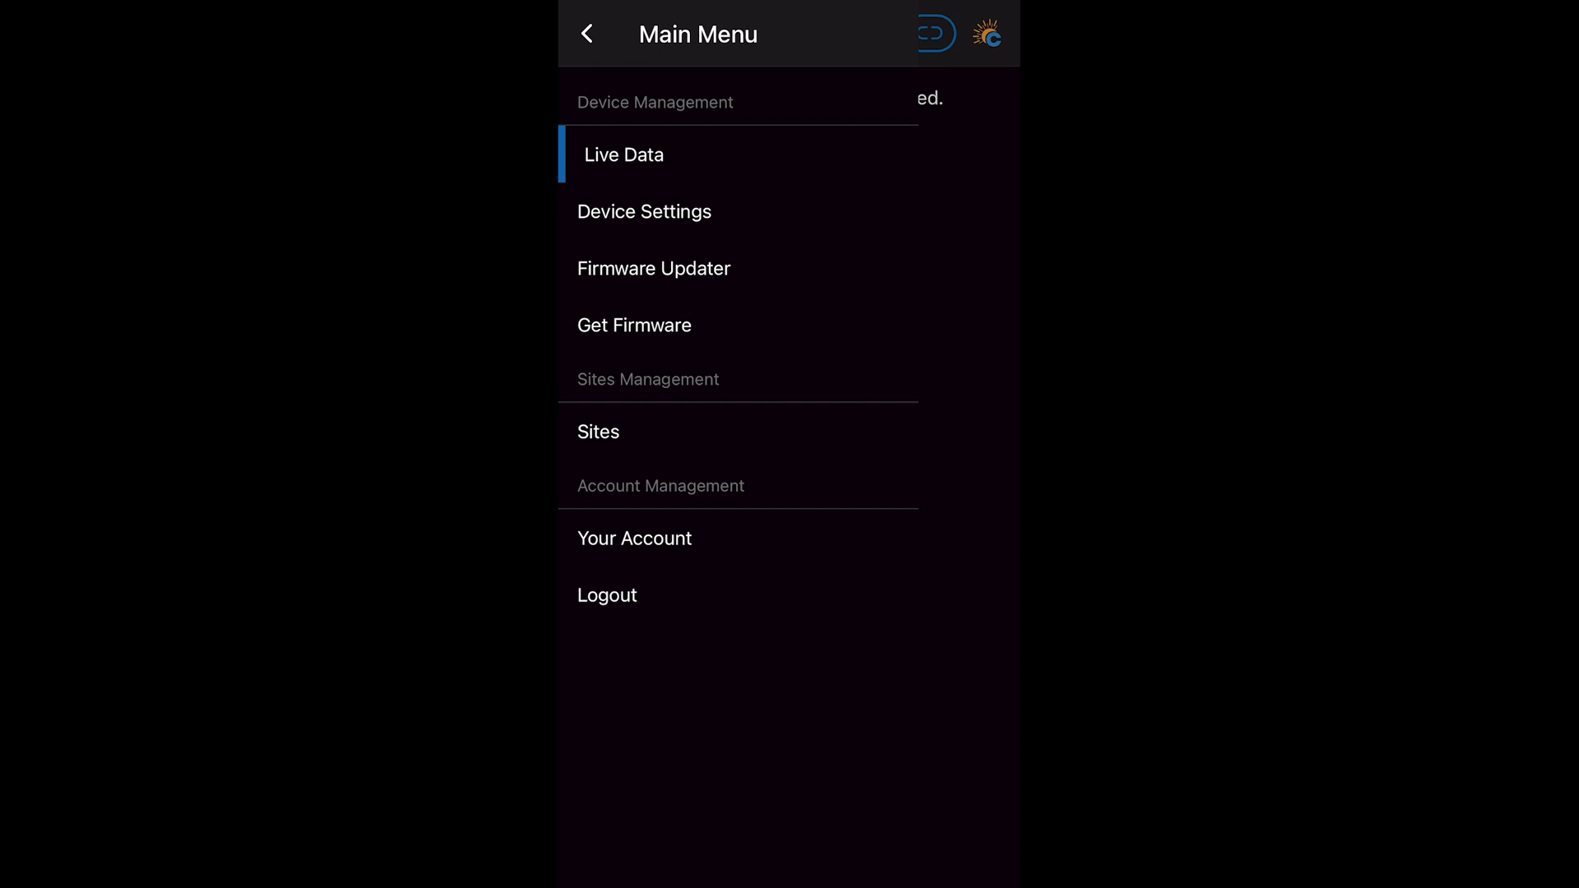
{"action": "left_click", "coordinate": [607, 594]}
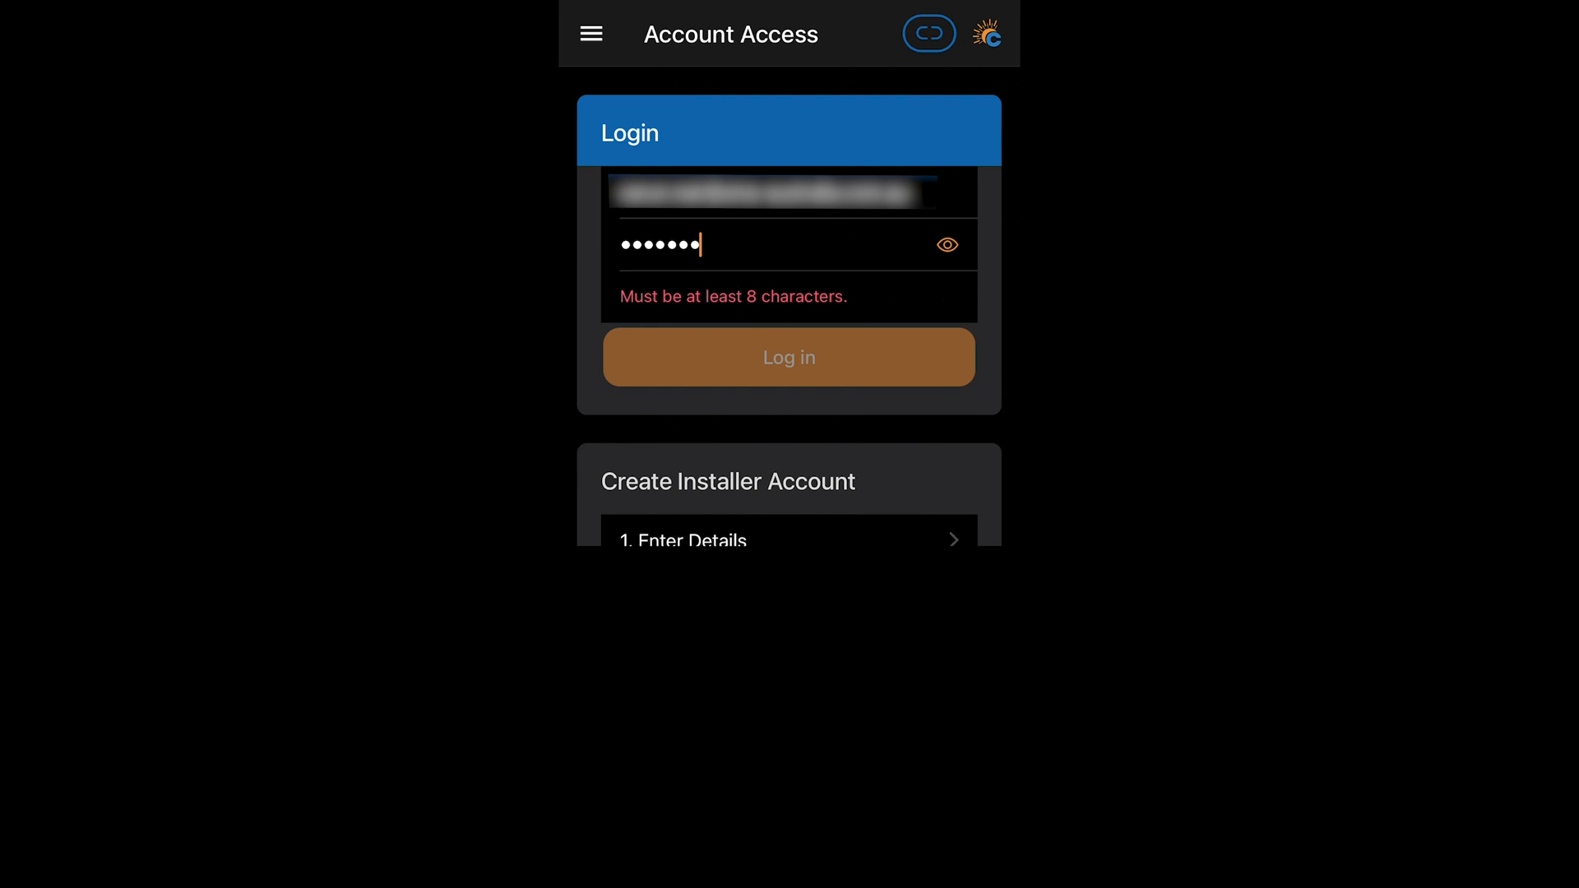
{"action": "type", "text": "x"}
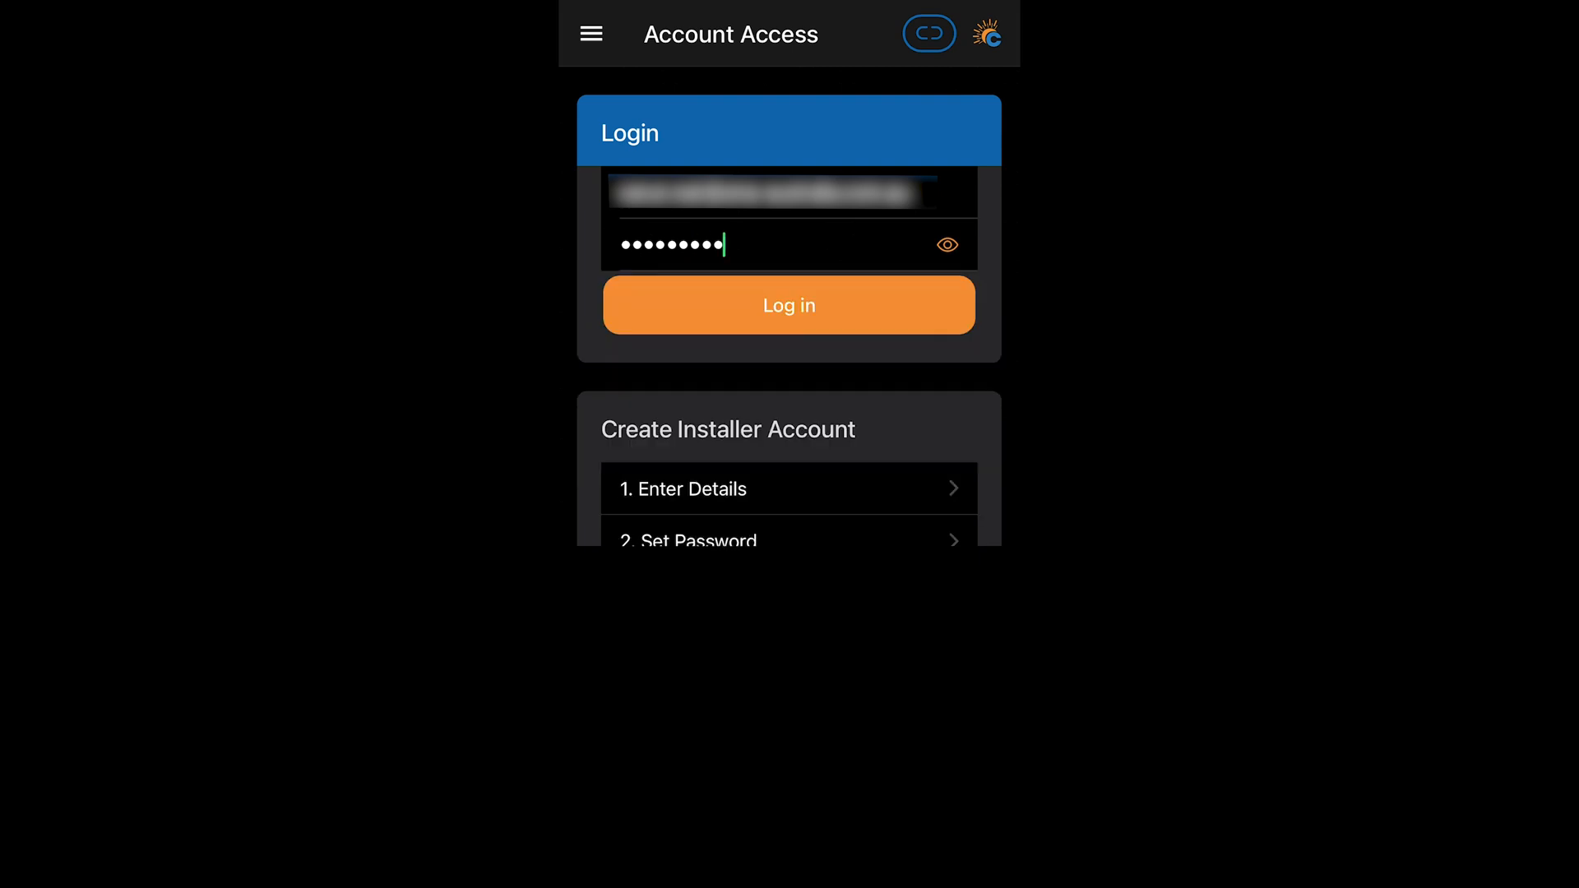
{"action": "left_click", "coordinate": [788, 306]}
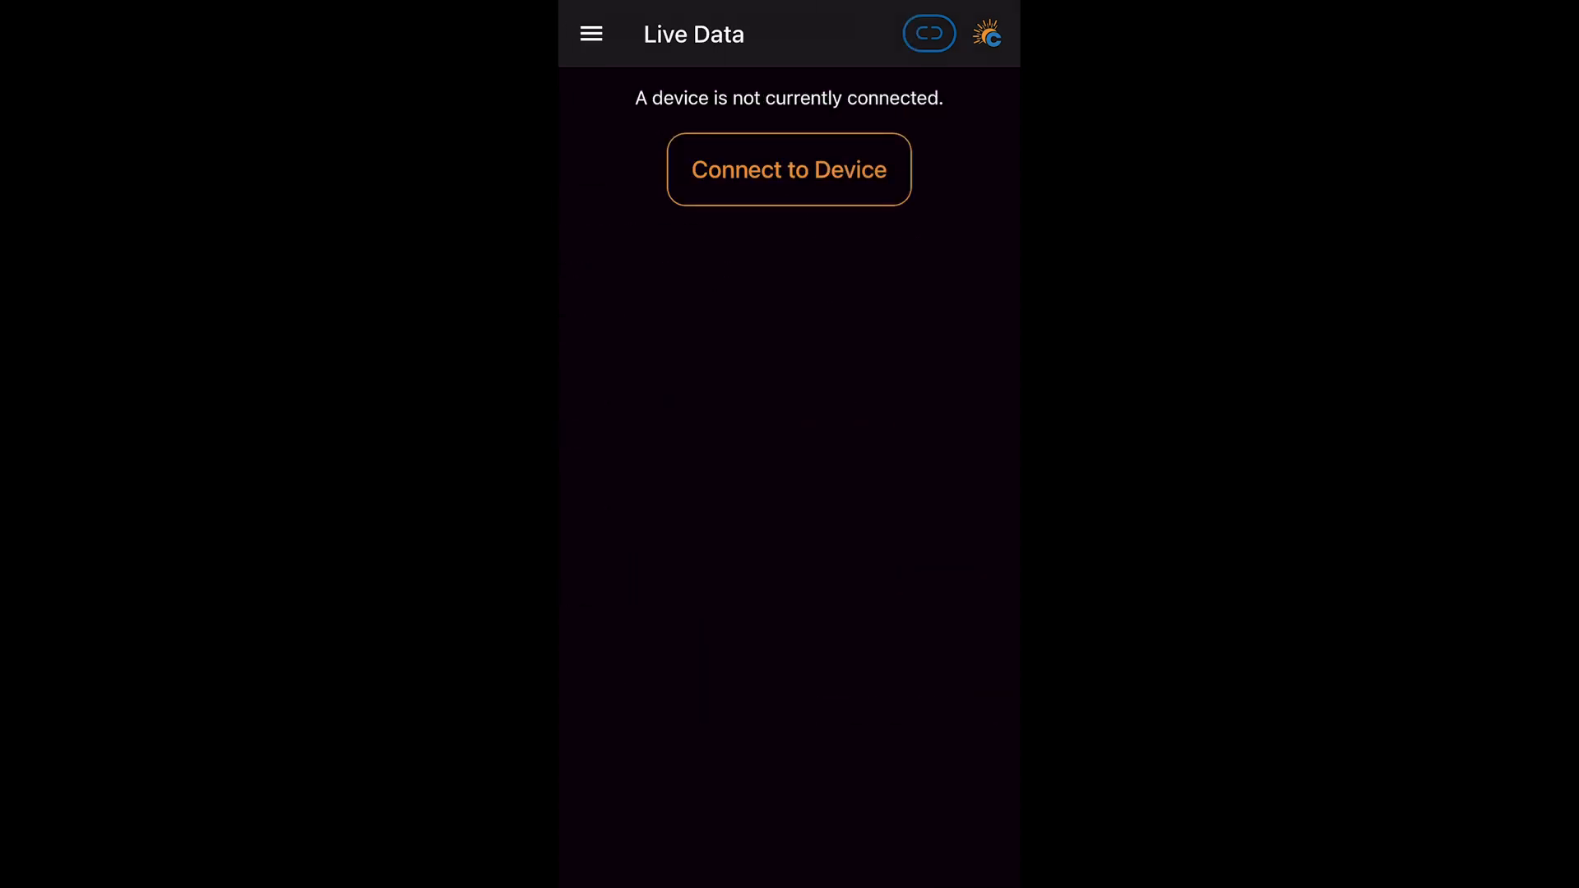
- Connect to relay 5974-SRWe/CATCH and review its live channel readings of about 1 kW
{"action": "left_click", "coordinate": [789, 169]}
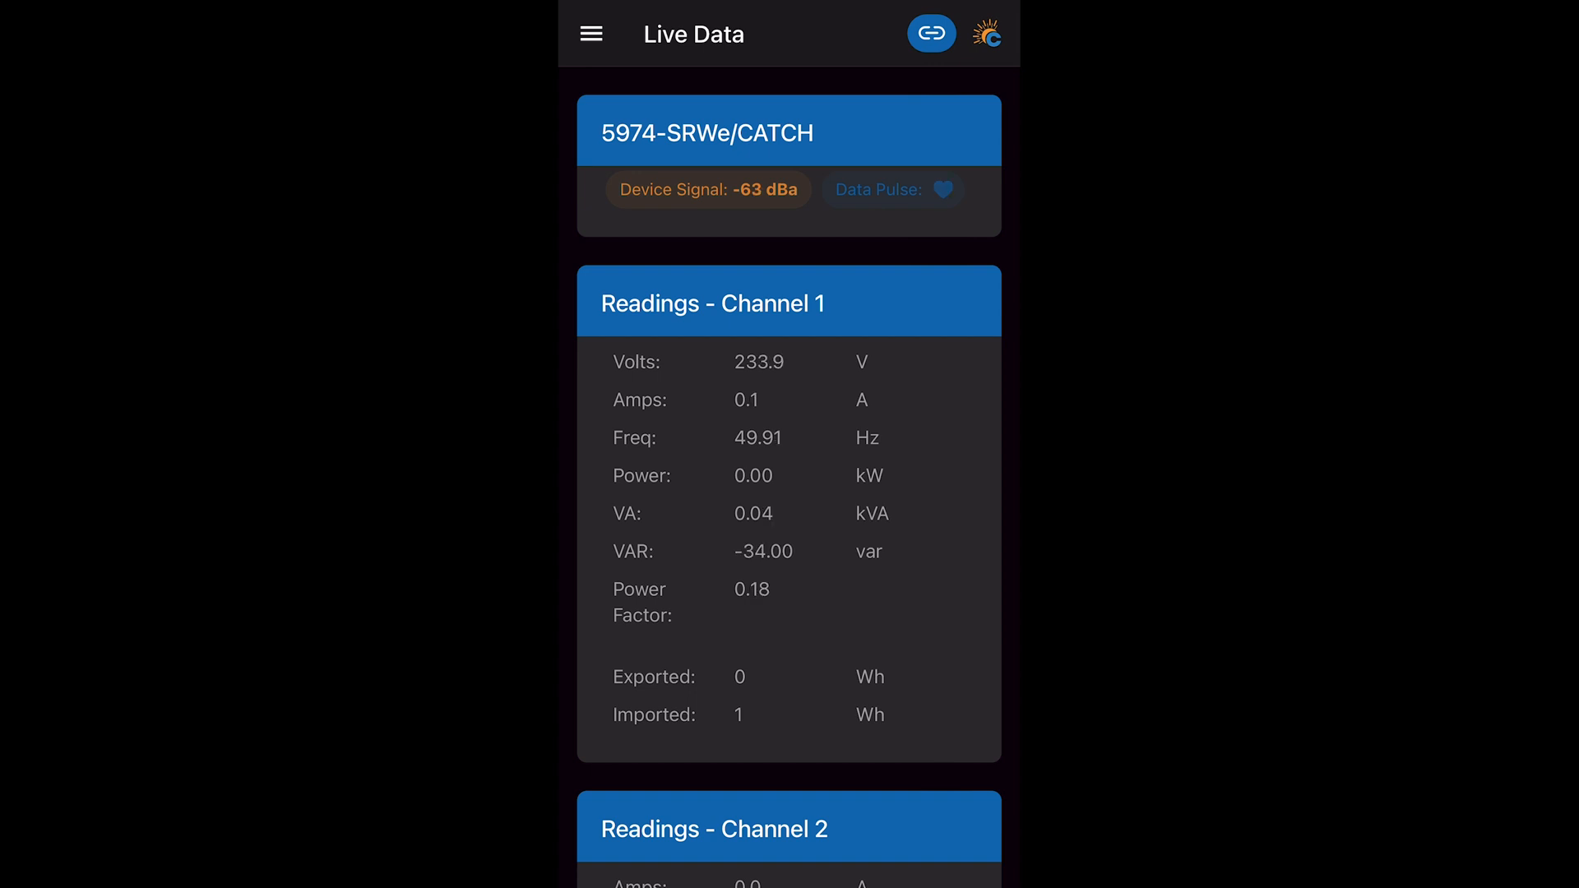
{"action": "scroll", "scroll_direction": "down", "scroll_amount": 3}
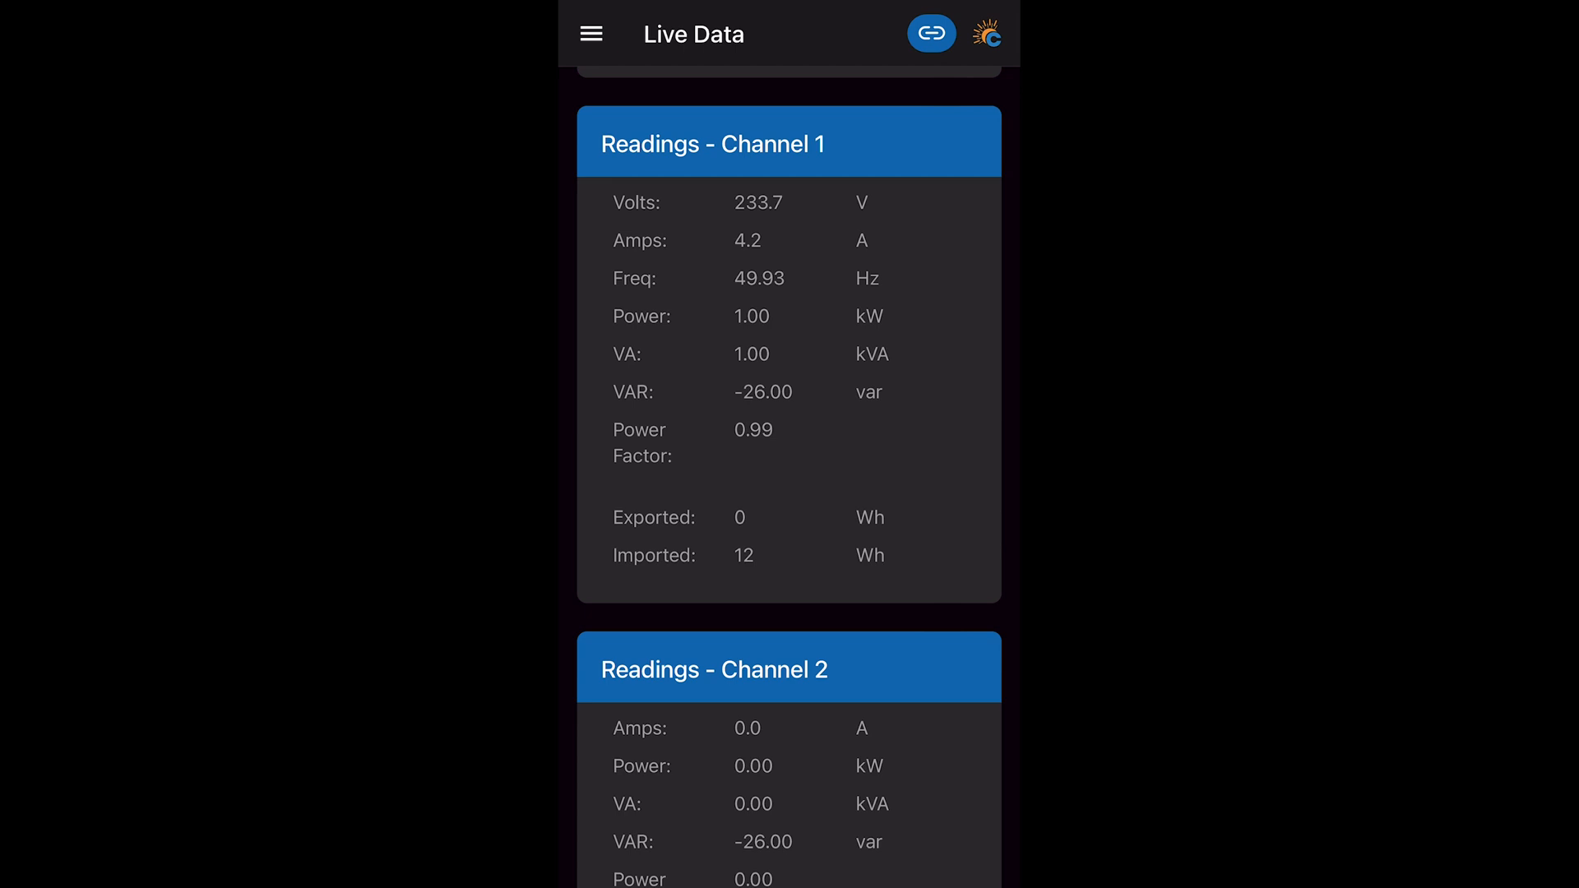
{"action": "left_click", "coordinate": [590, 33]}
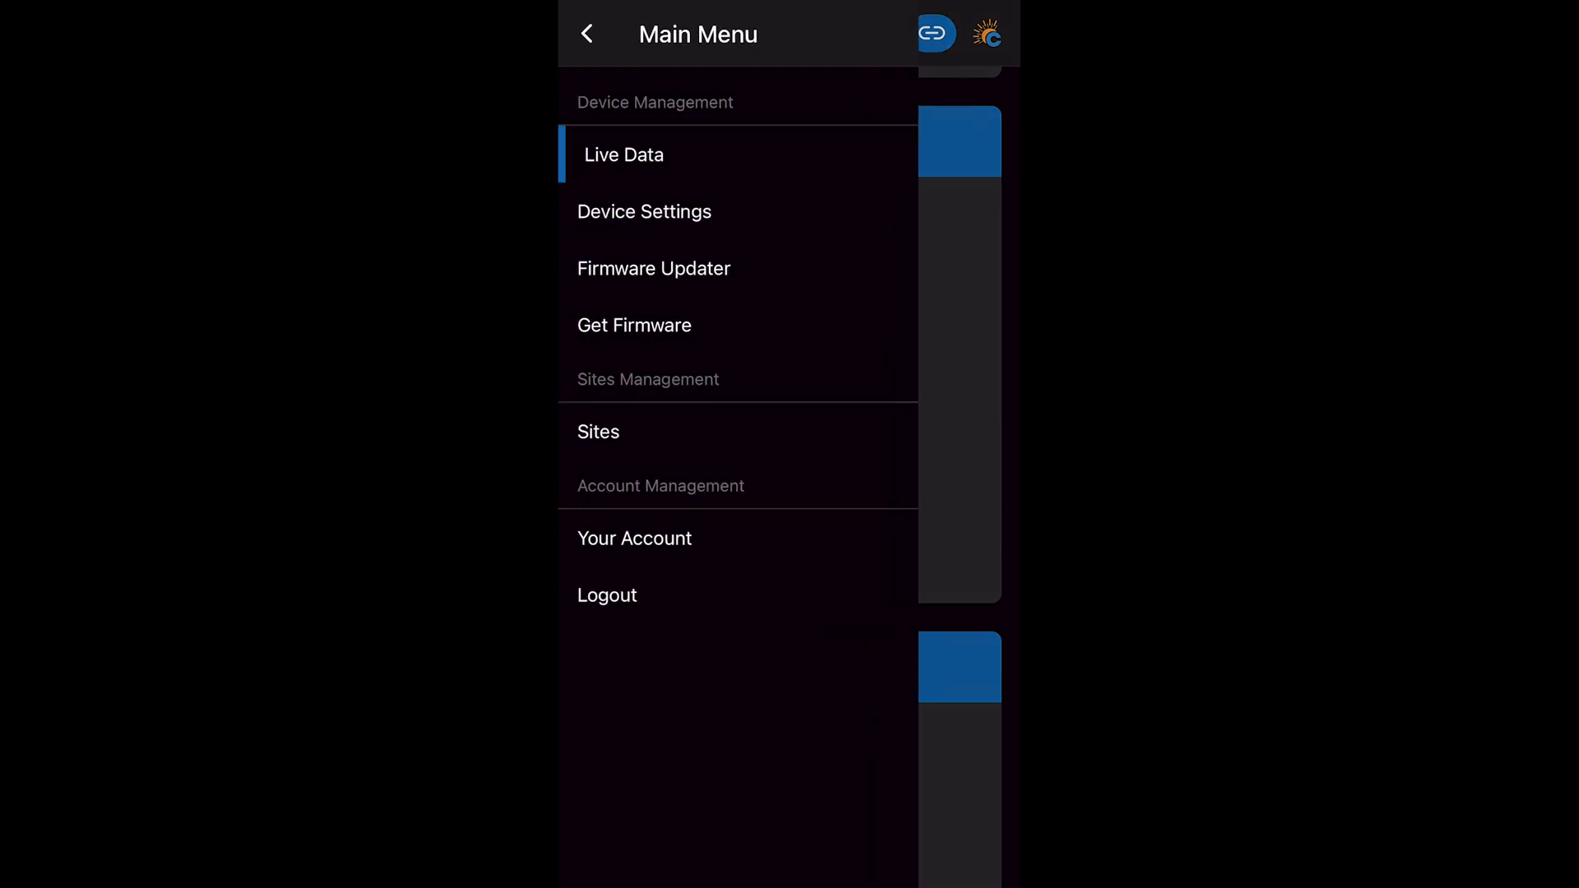
- Check the downloaded firmware versions under Get Firmware and go to the Firmware Updater
{"action": "left_click", "coordinate": [643, 212]}
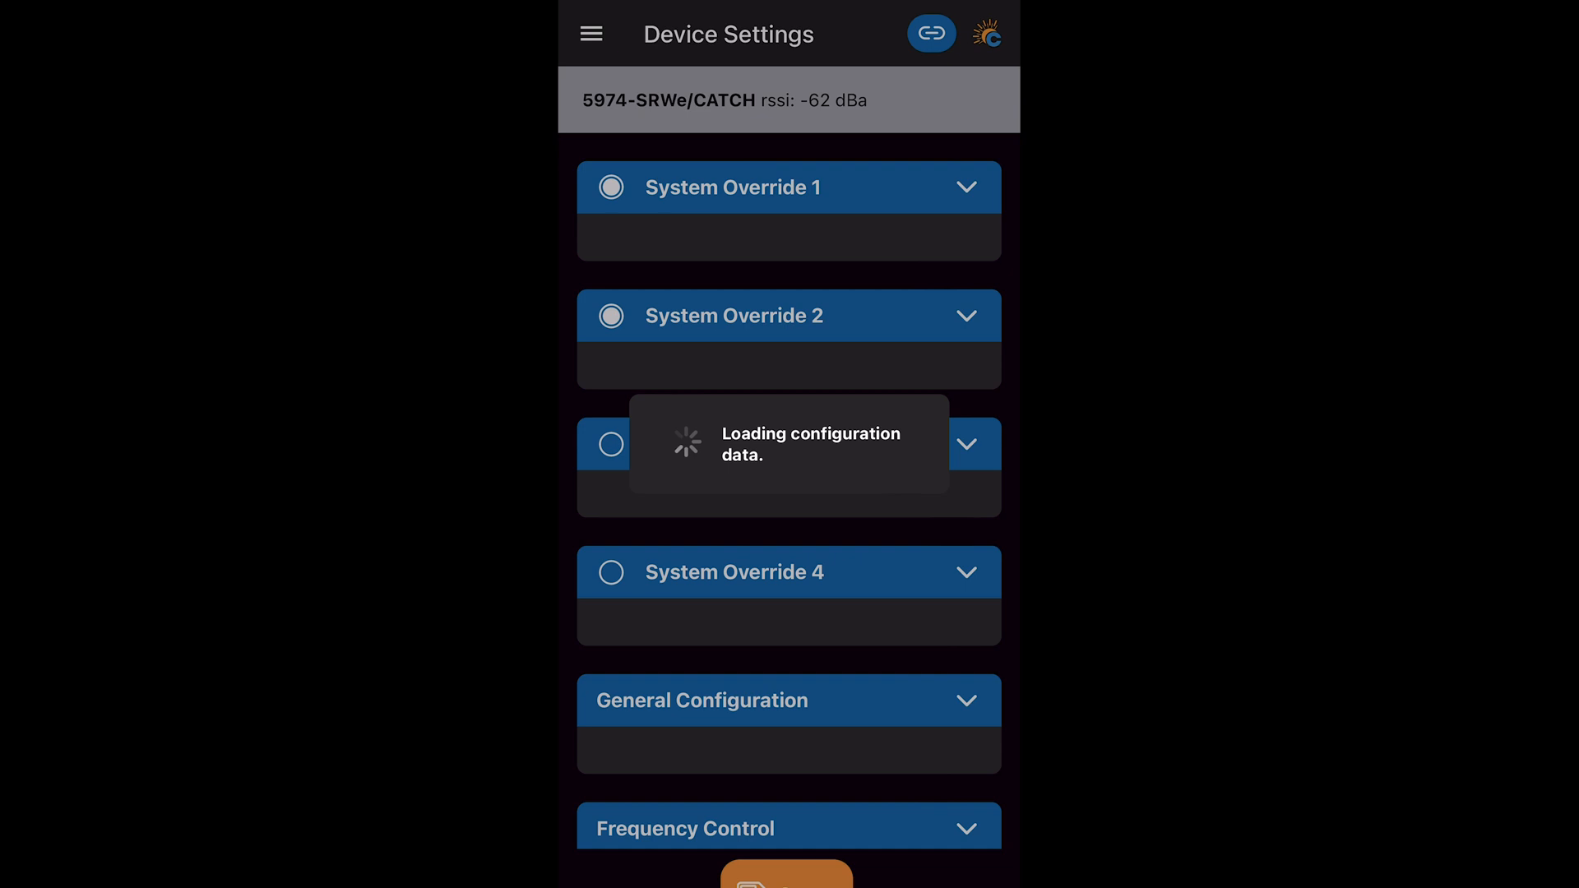
{"action": "left_click", "coordinate": [591, 33]}
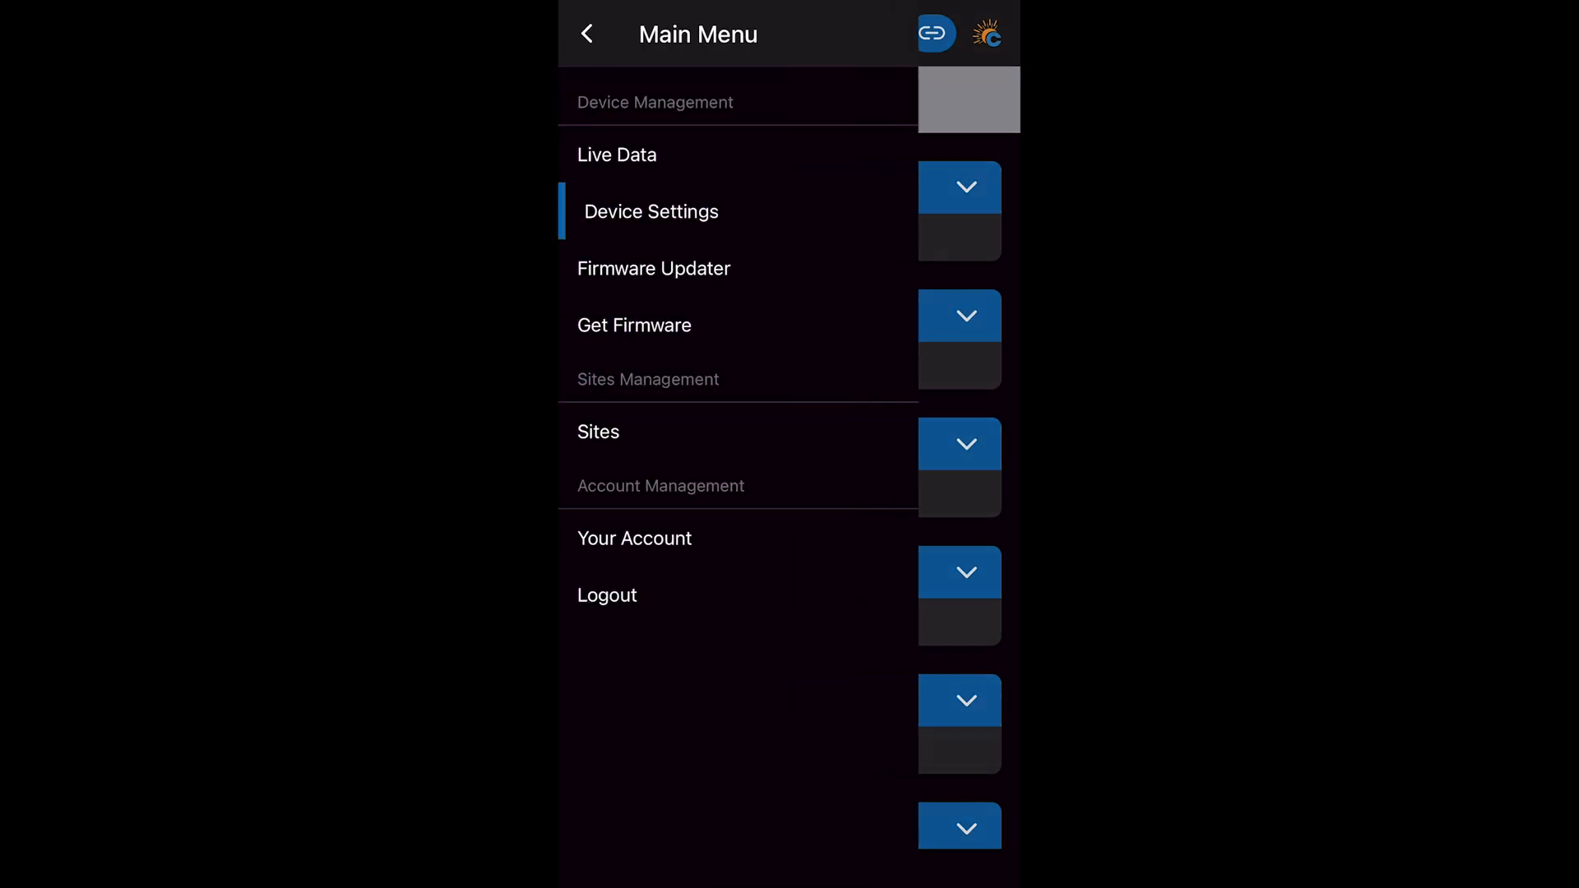
{"action": "left_click", "coordinate": [633, 324]}
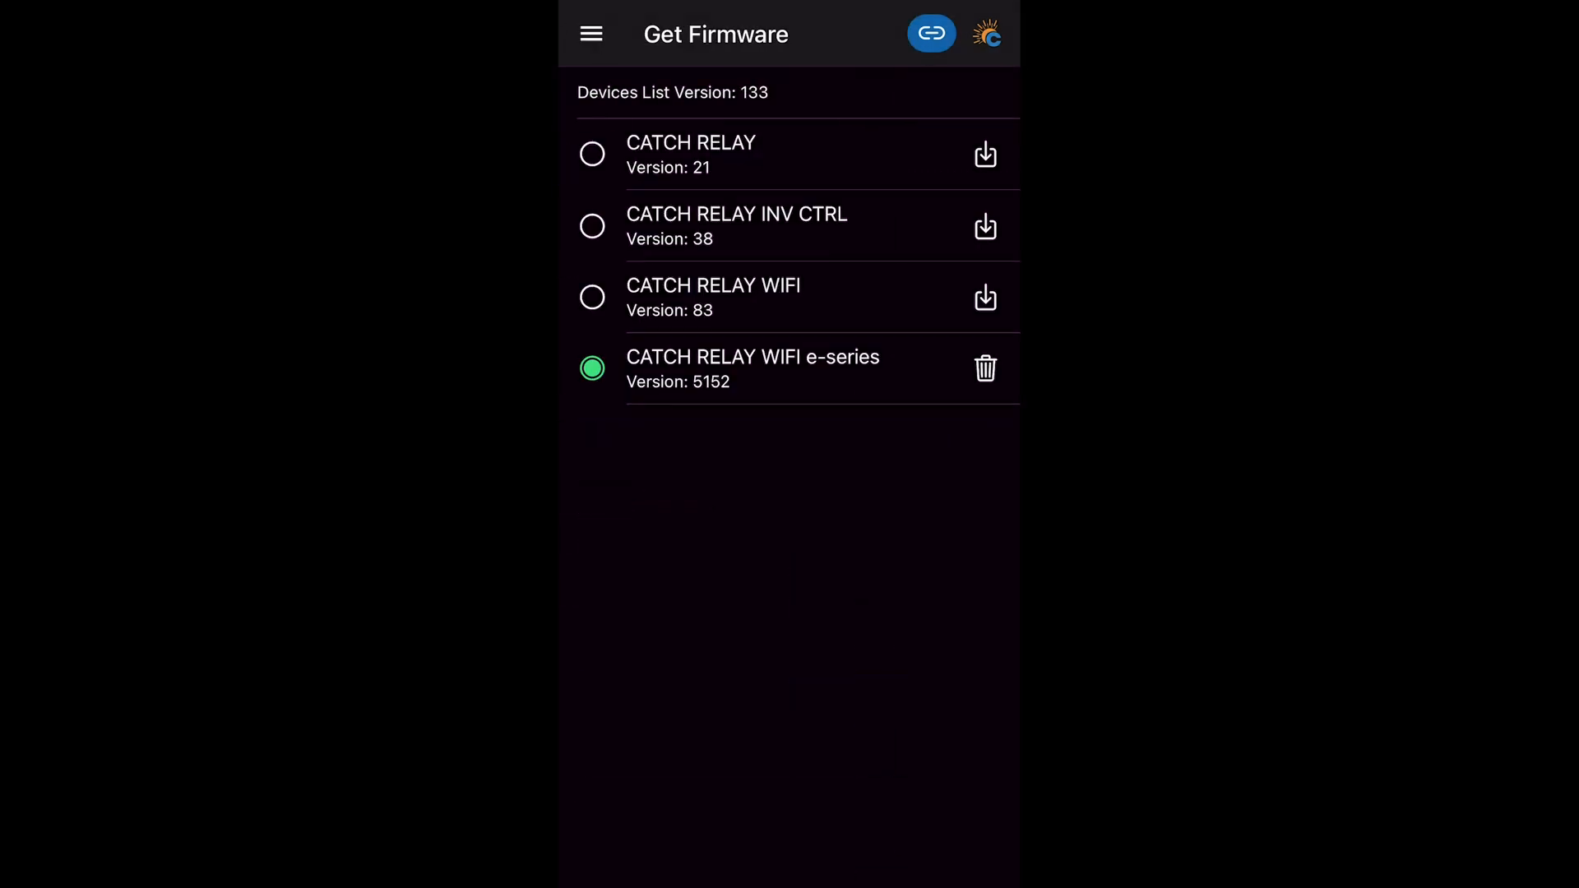
{"action": "left_click", "coordinate": [590, 33]}
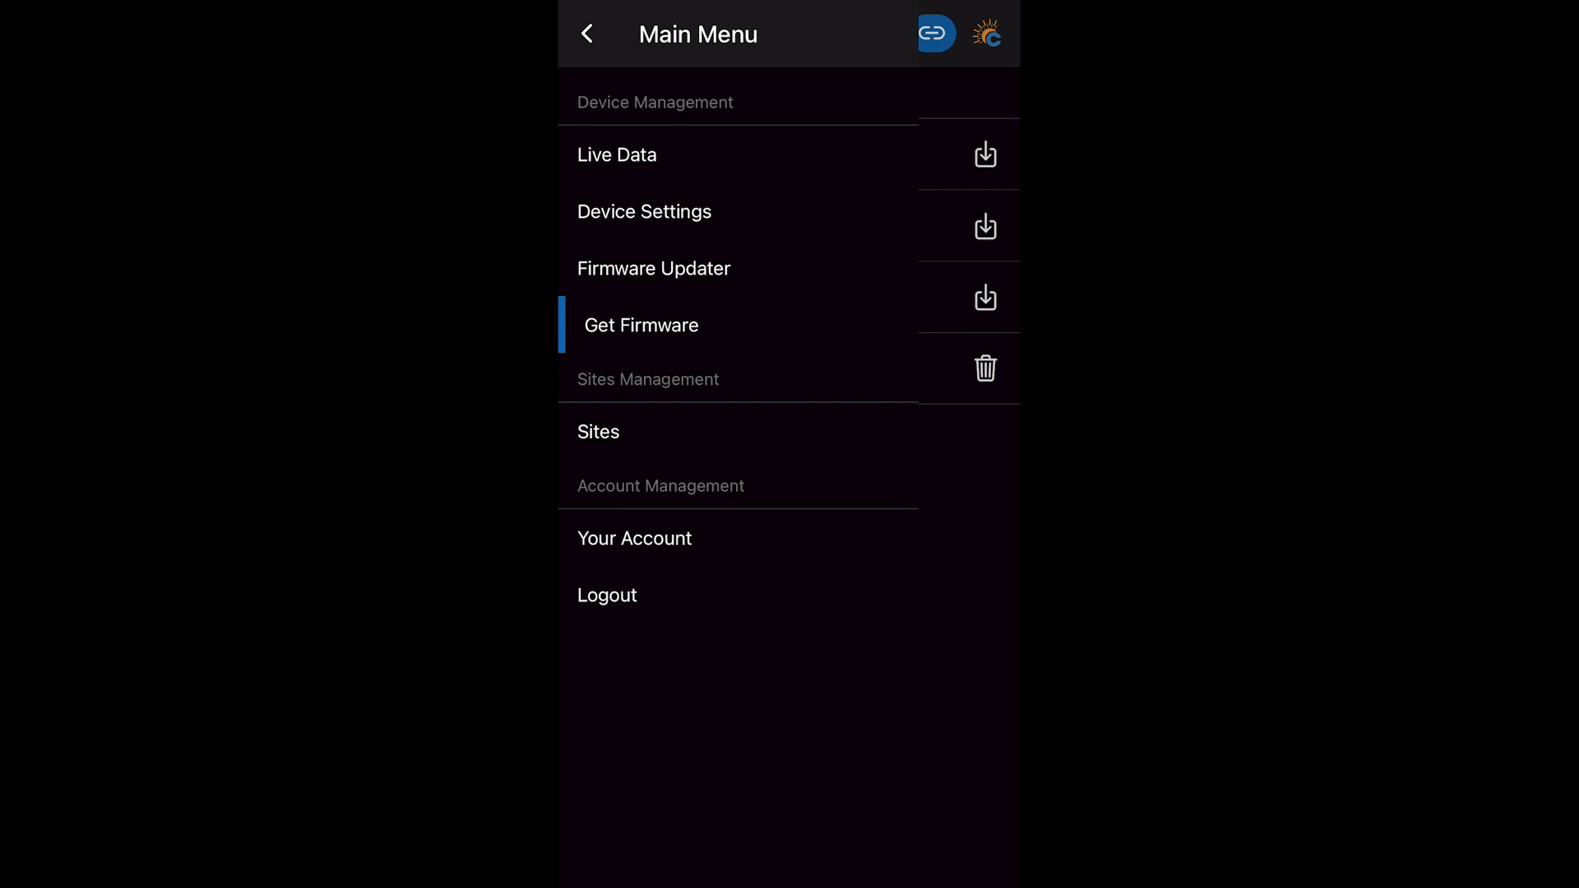
{"action": "left_click", "coordinate": [653, 268]}
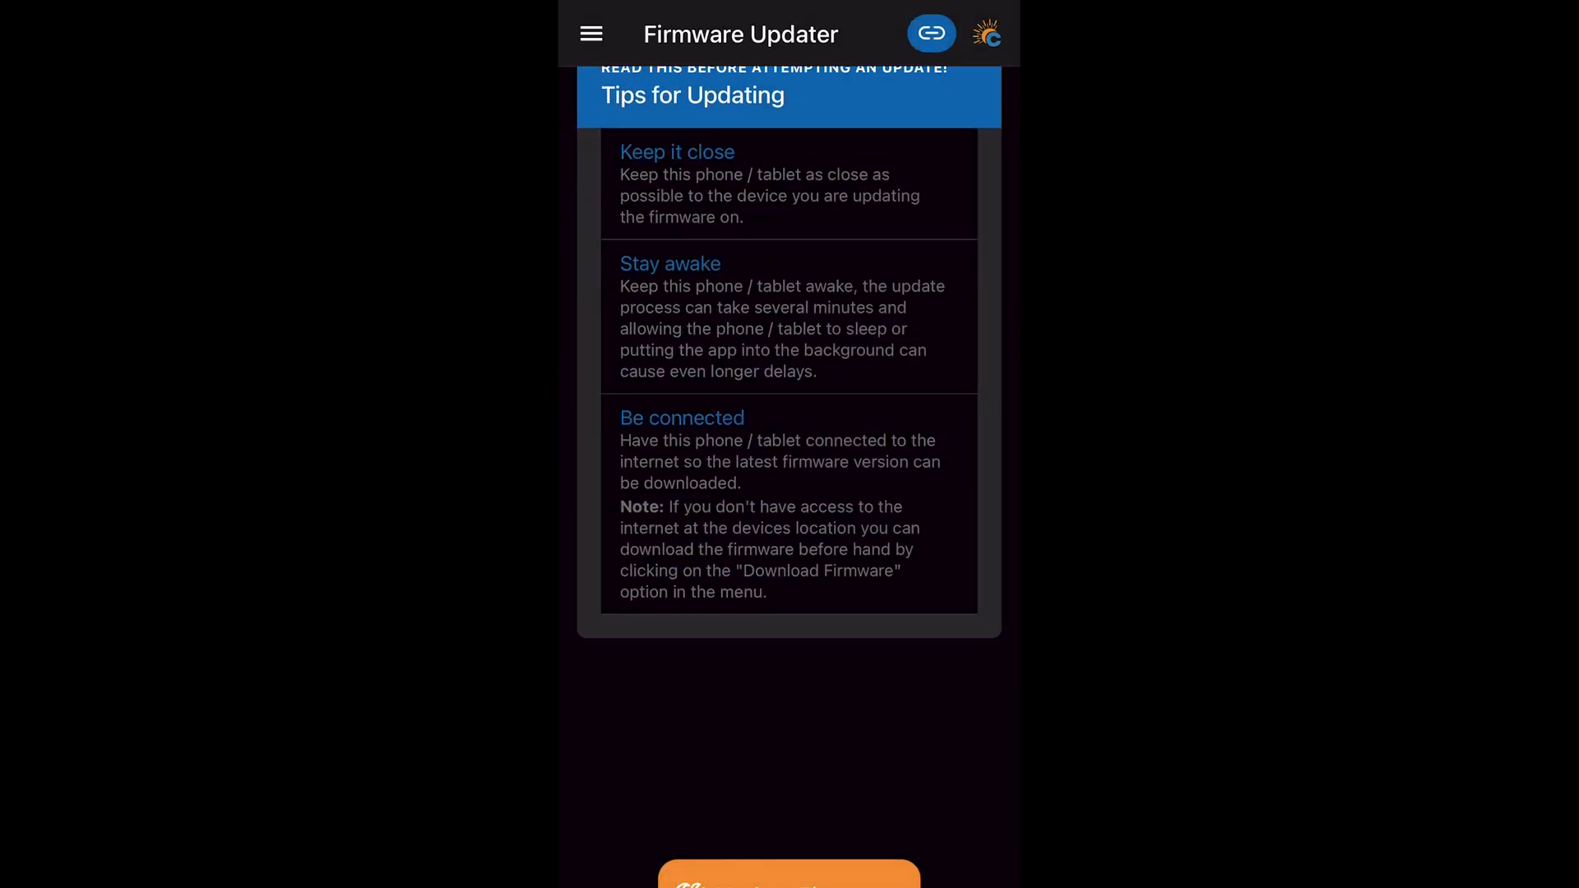
- Update the relay firmware, confirm Yes, and acknowledge the completed installation
{"action": "left_click", "coordinate": [788, 870]}
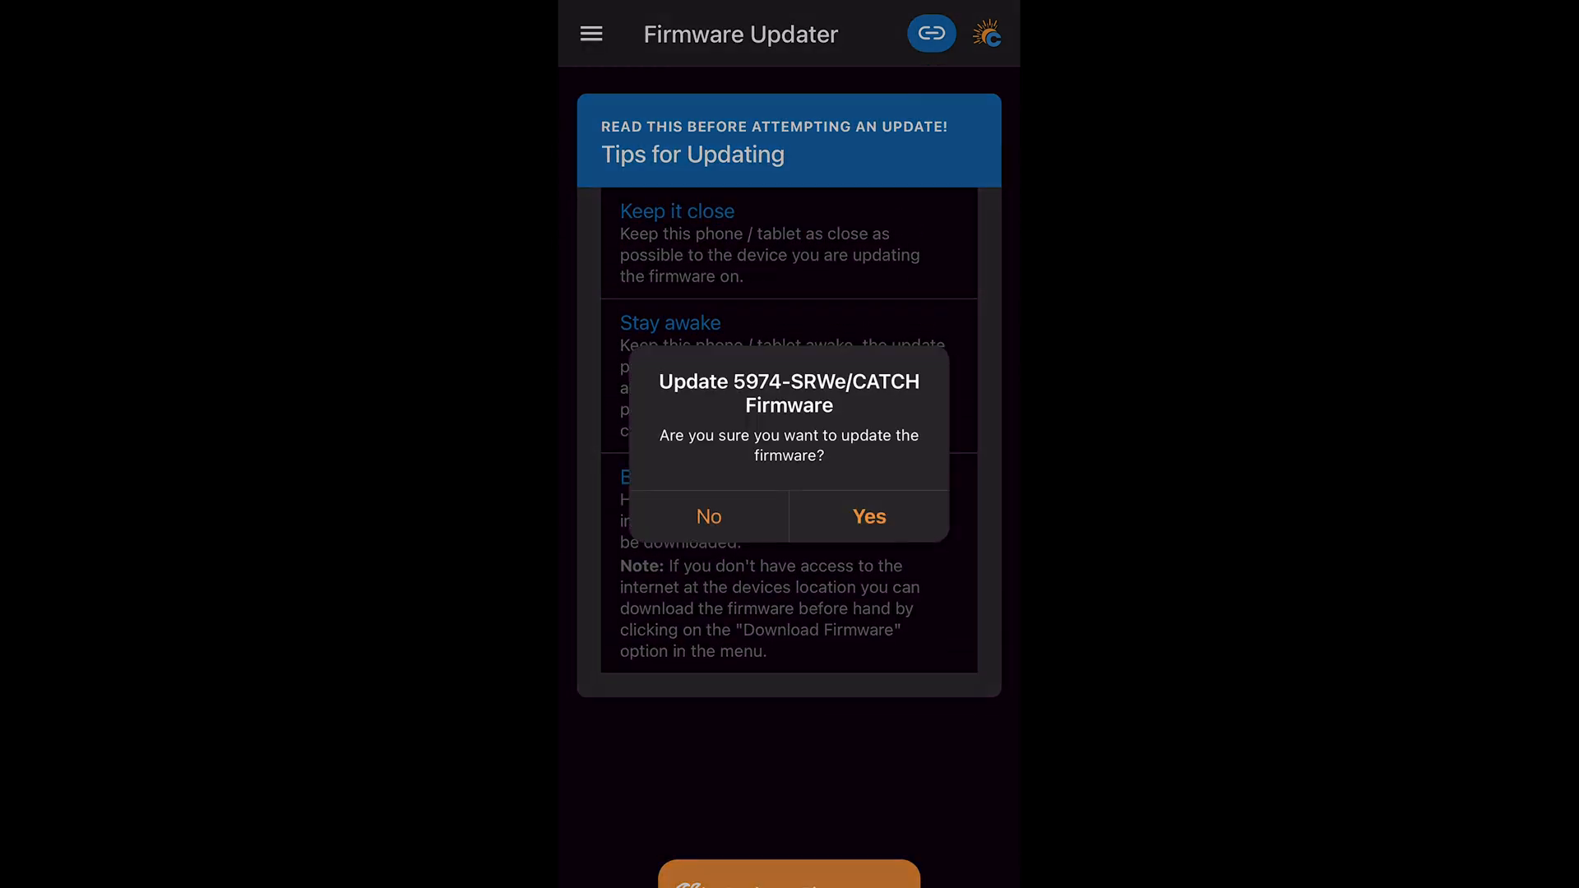
{"action": "left_click", "coordinate": [868, 515]}
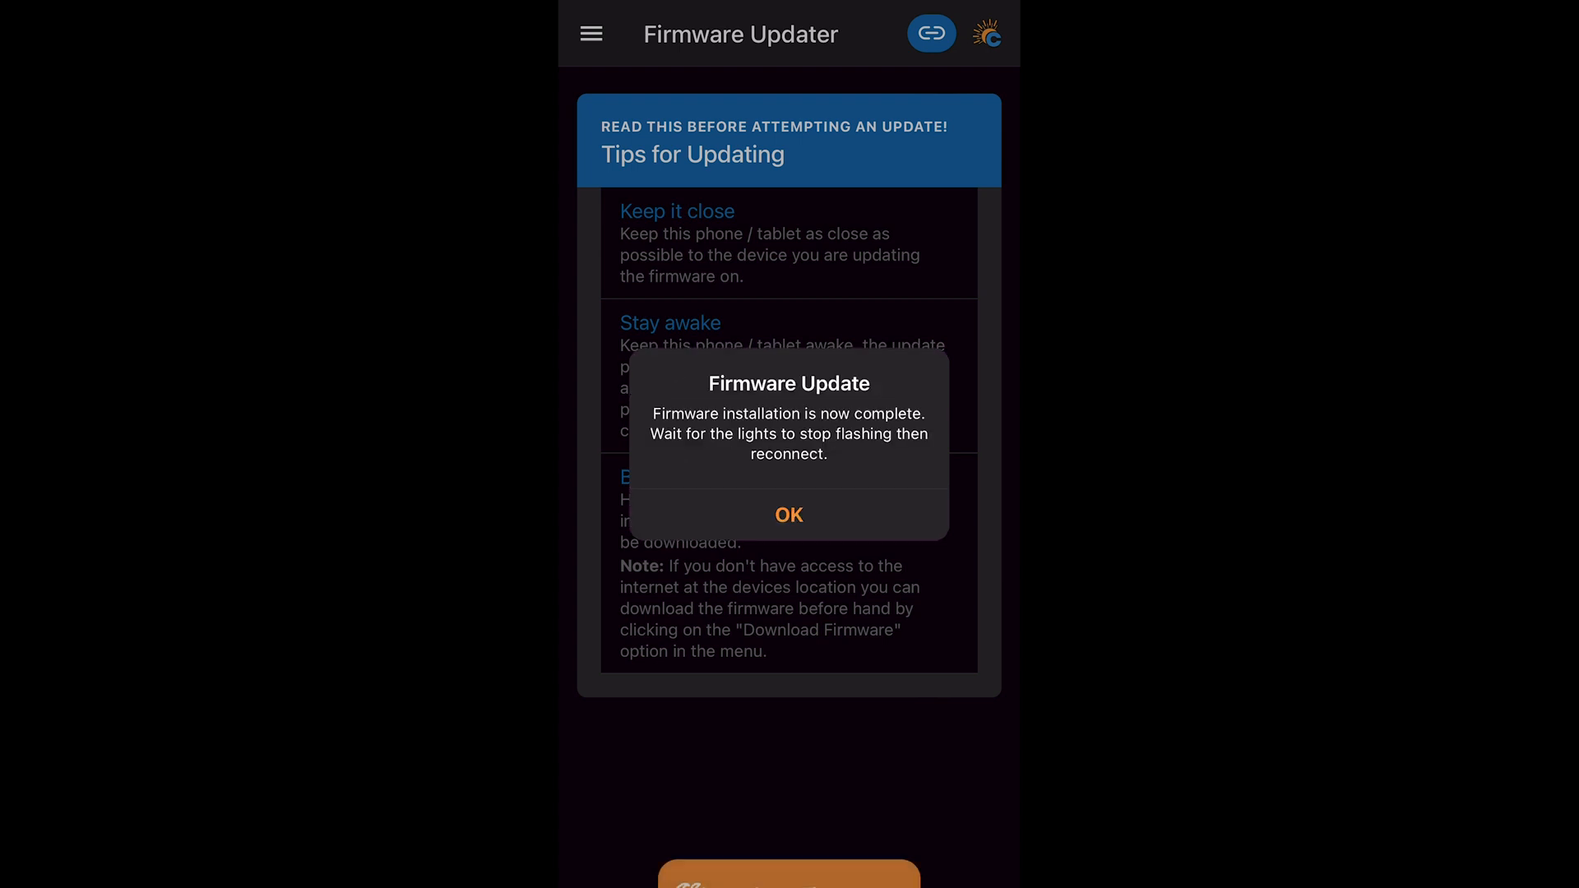
{"action": "left_click", "coordinate": [788, 515]}
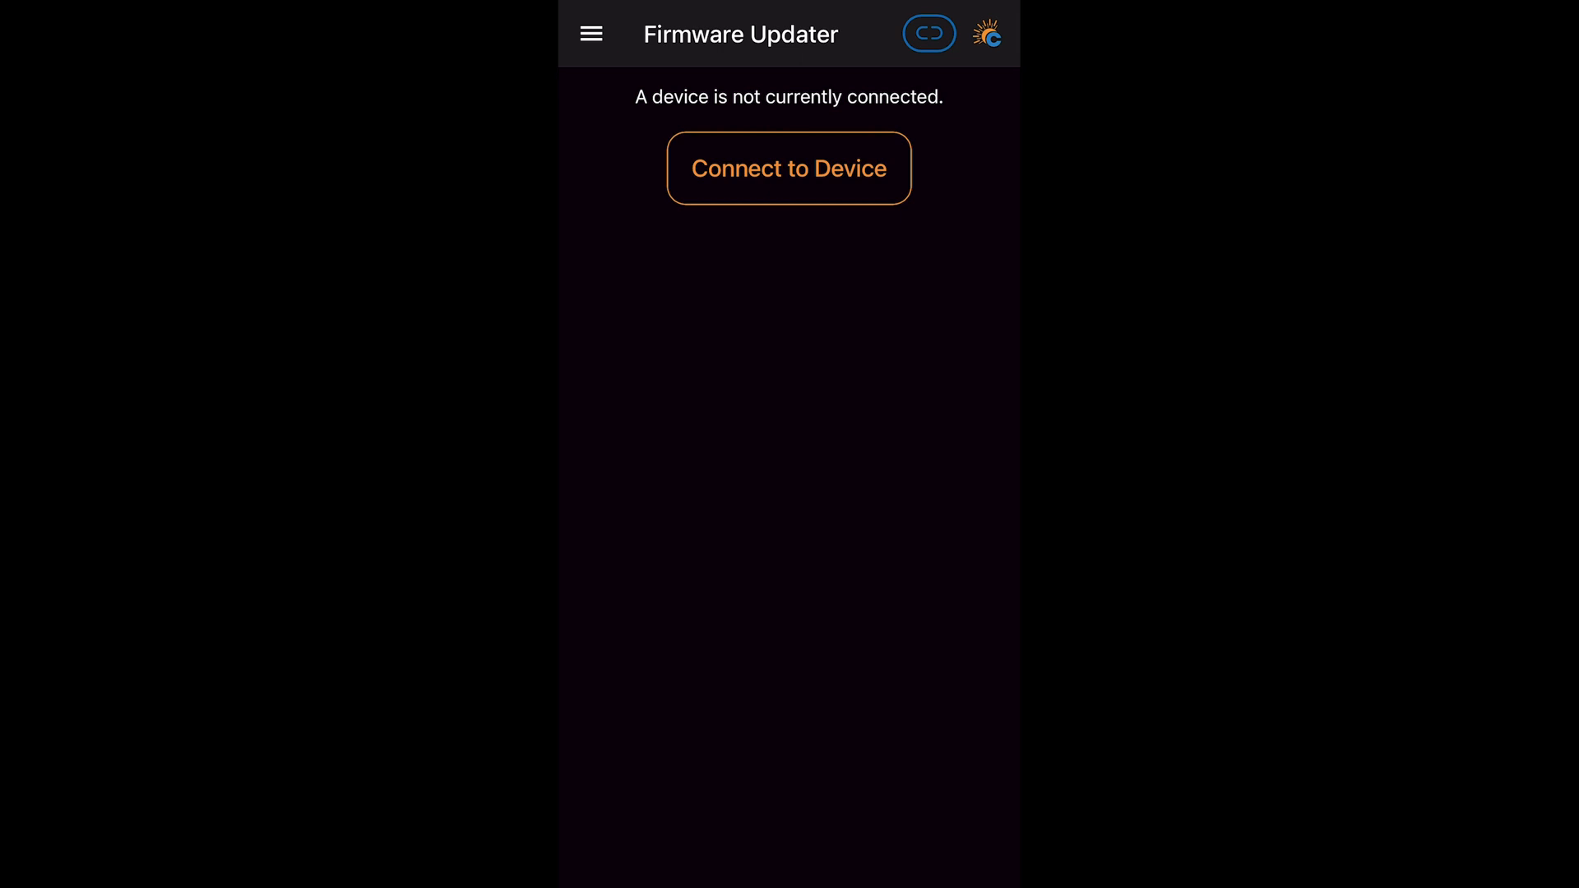
- Reconnect to the relay after the update and go to its WiFi settings
{"action": "left_click", "coordinate": [788, 167]}
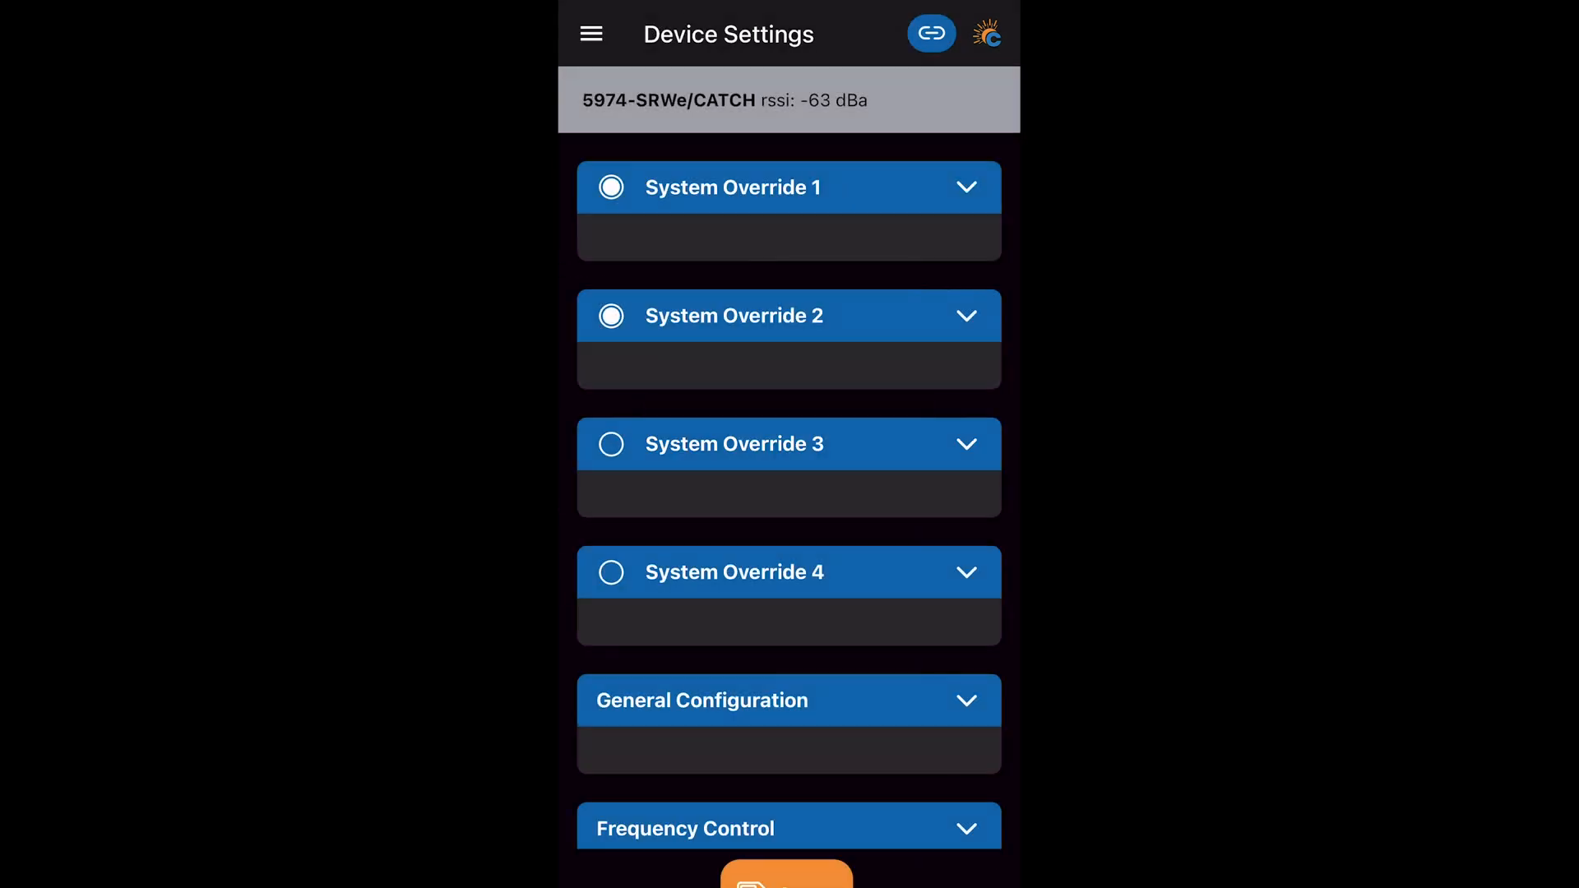
{"action": "scroll", "scroll_direction": "down", "scroll_amount": 3}
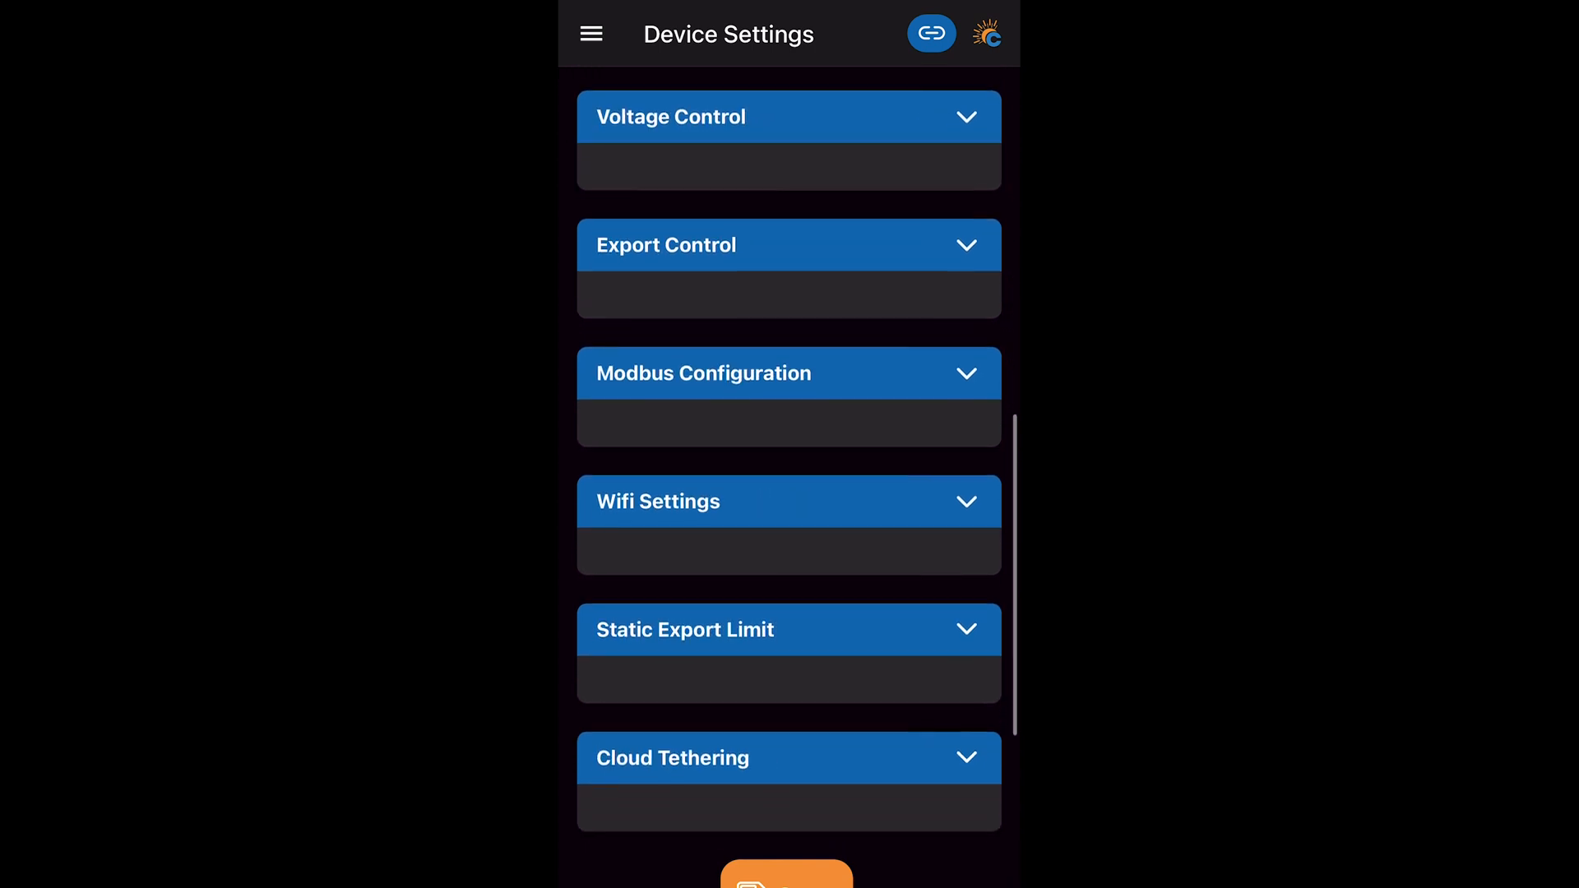
{"action": "left_click", "coordinate": [788, 502]}
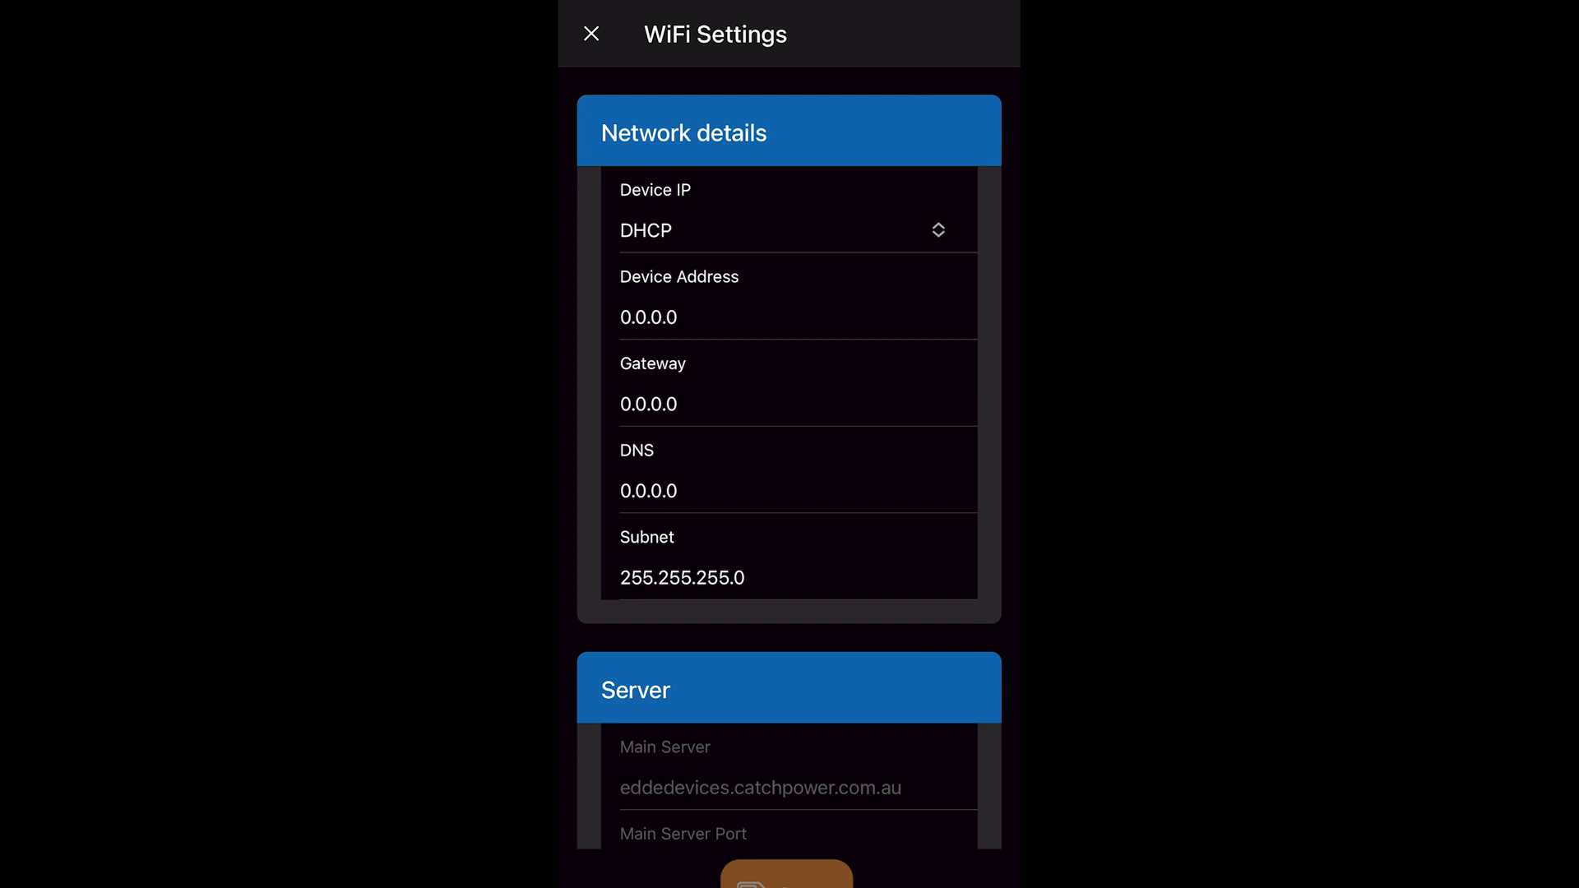
- Search nearby networks, join the ASUS access point with its password, and save the WiFi settings
{"action": "scroll", "scroll_direction": "down", "scroll_amount": 3}
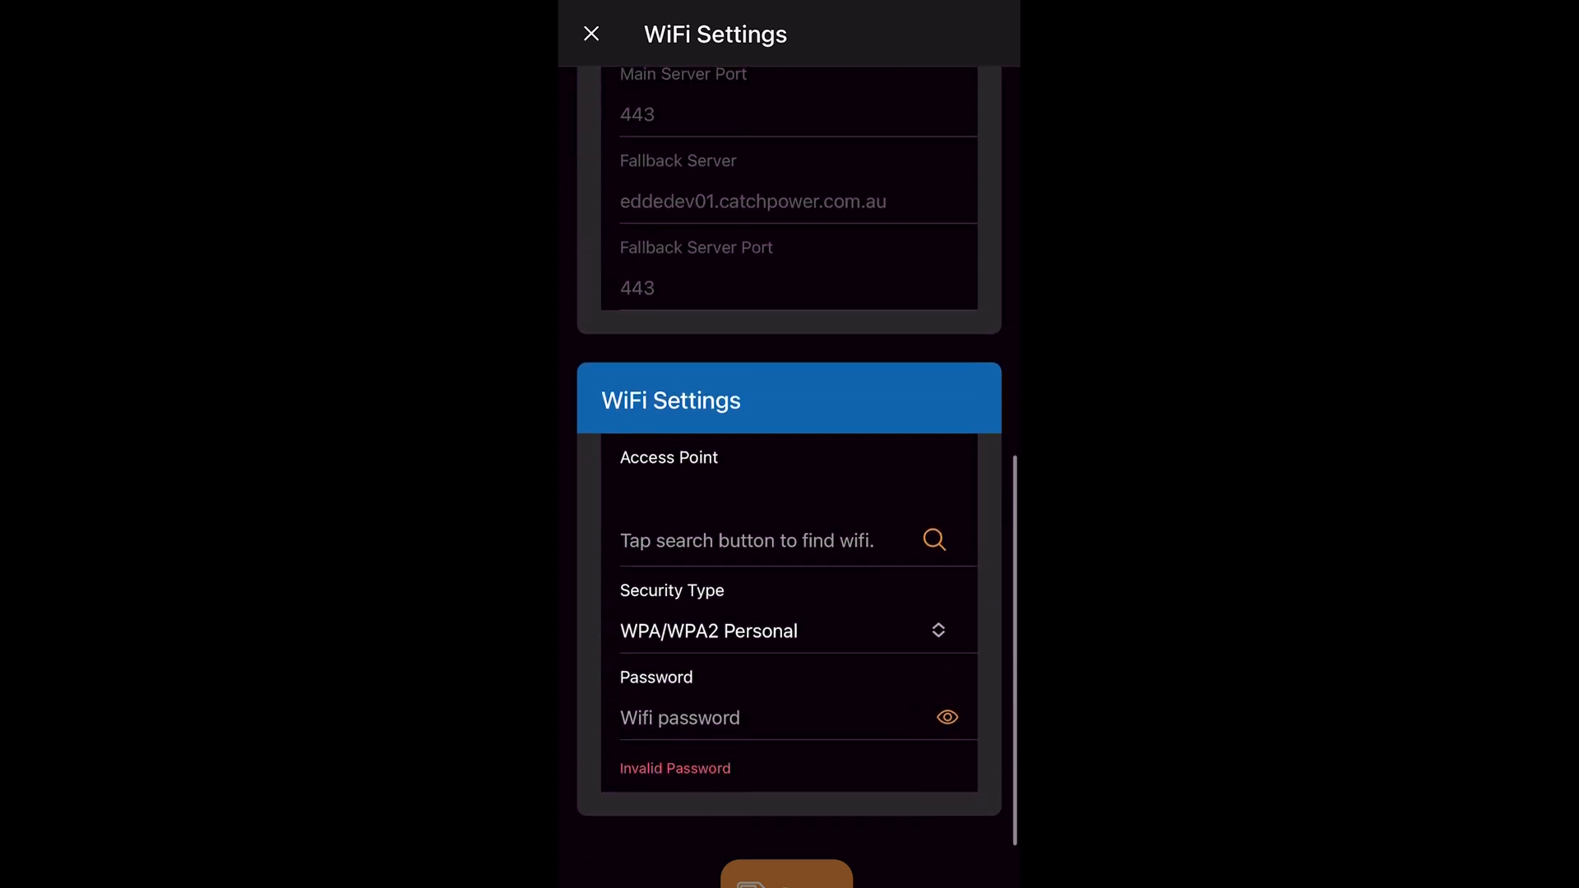
{"action": "left_click", "coordinate": [935, 539]}
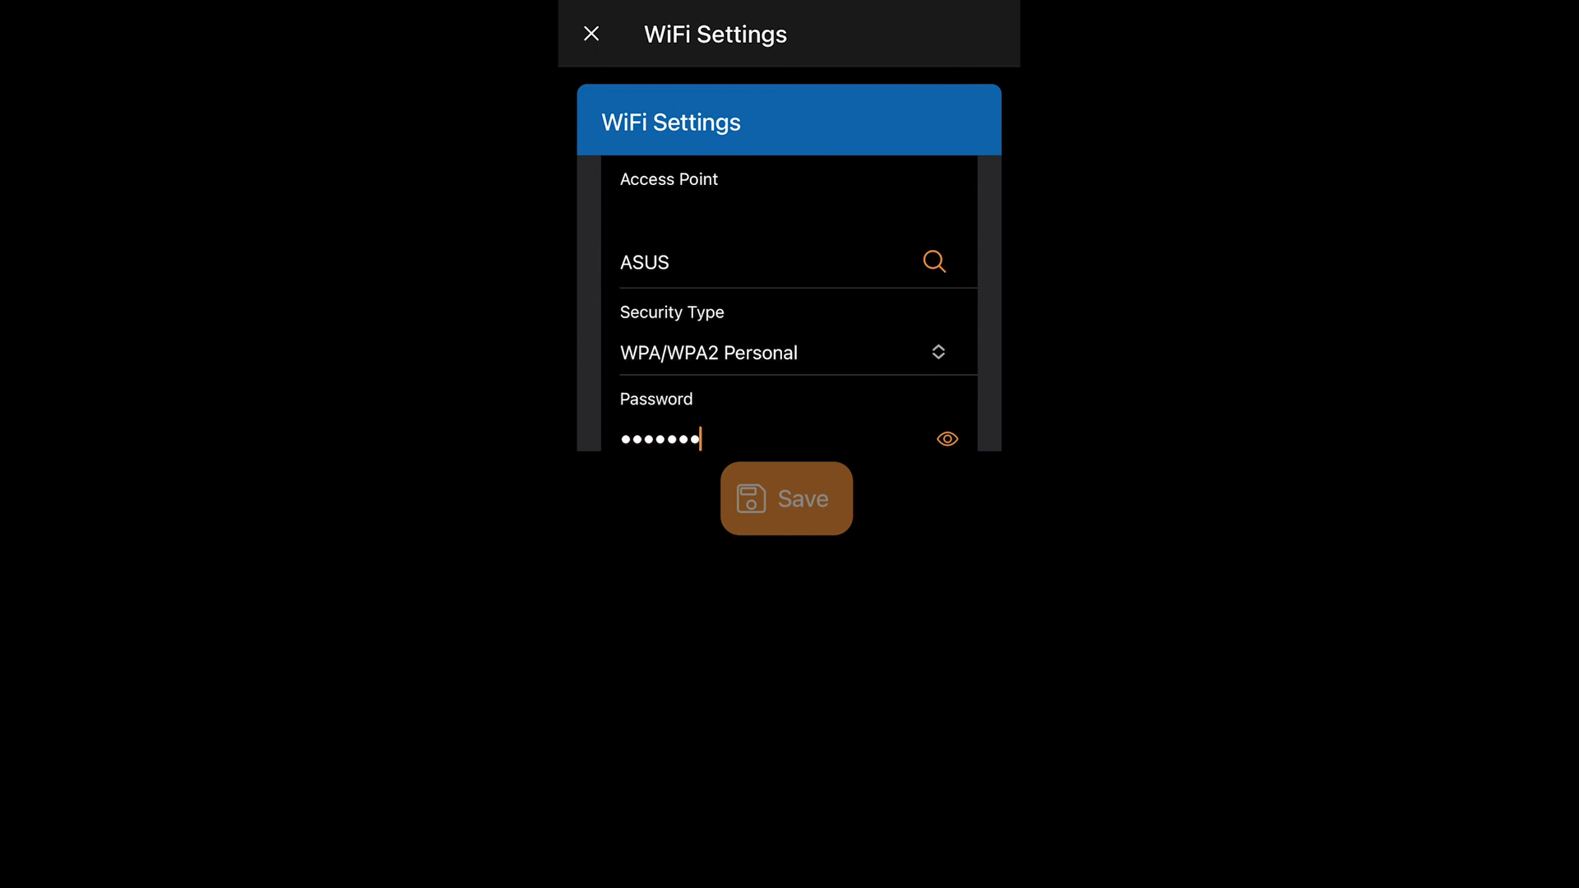
{"action": "left_click", "coordinate": [786, 497]}
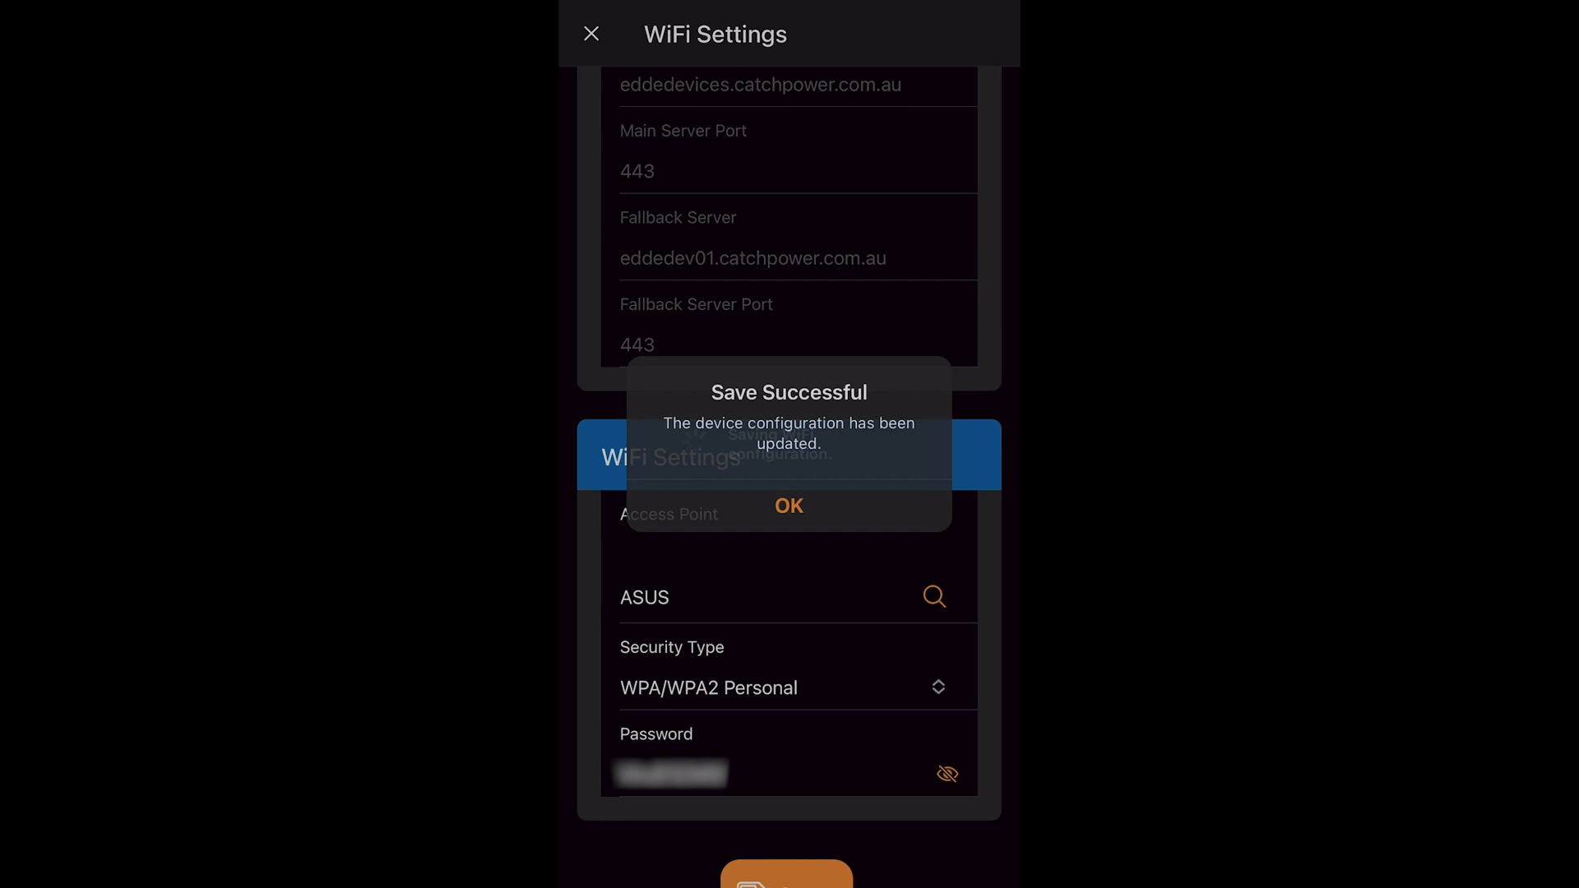
{"action": "left_click", "coordinate": [788, 505]}
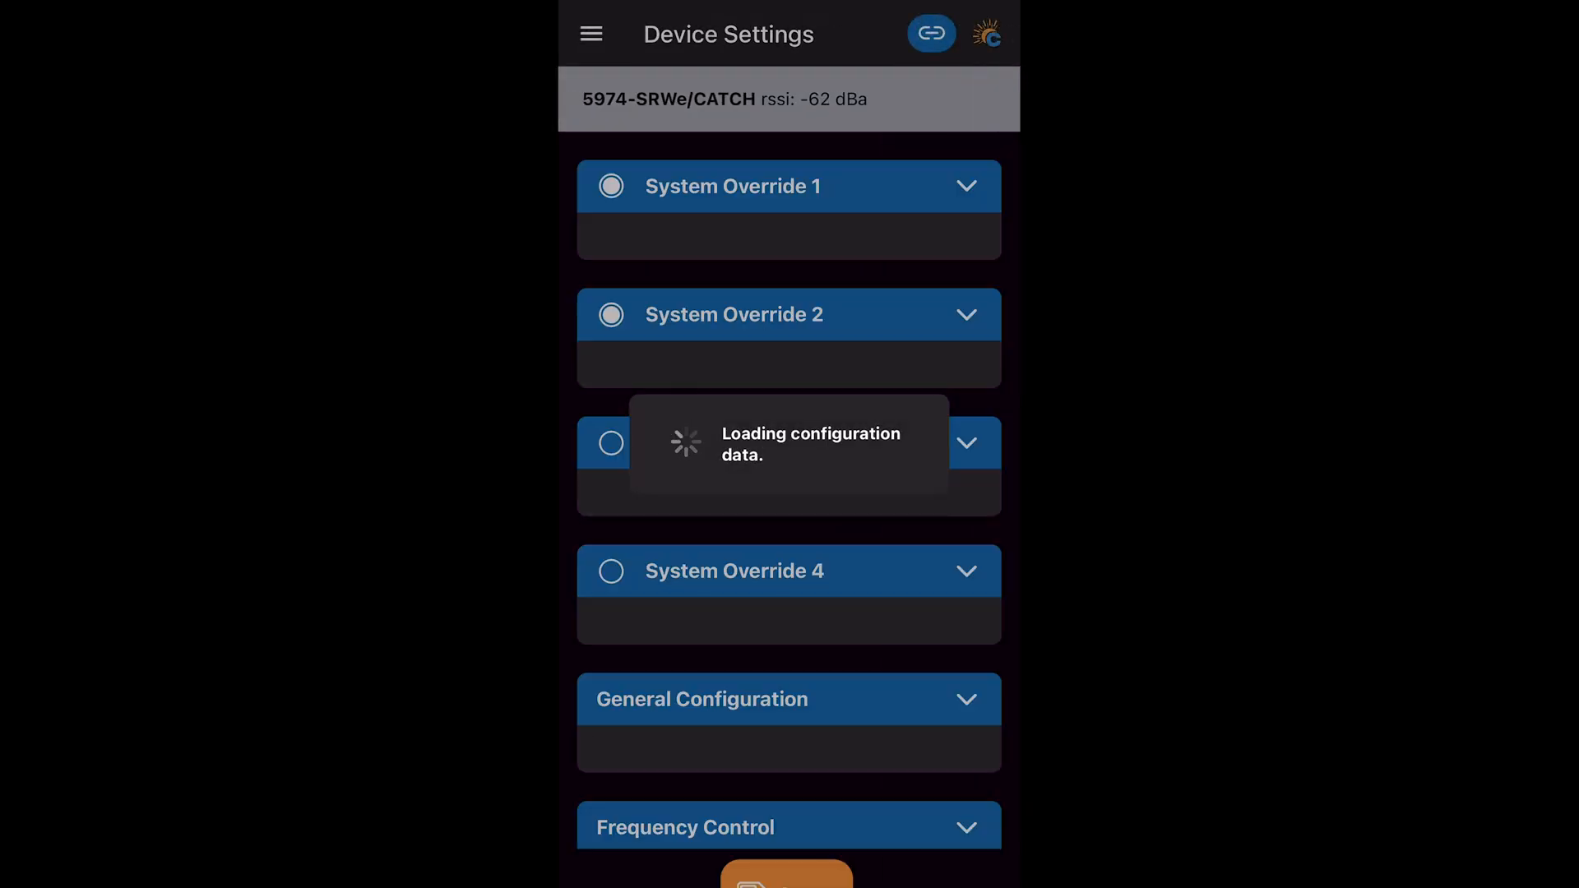
- Save the Modbus configuration with the SMA-SB emulated meter at 9600 baud
{"action": "scroll", "scroll_direction": "down", "scroll_amount": 3}
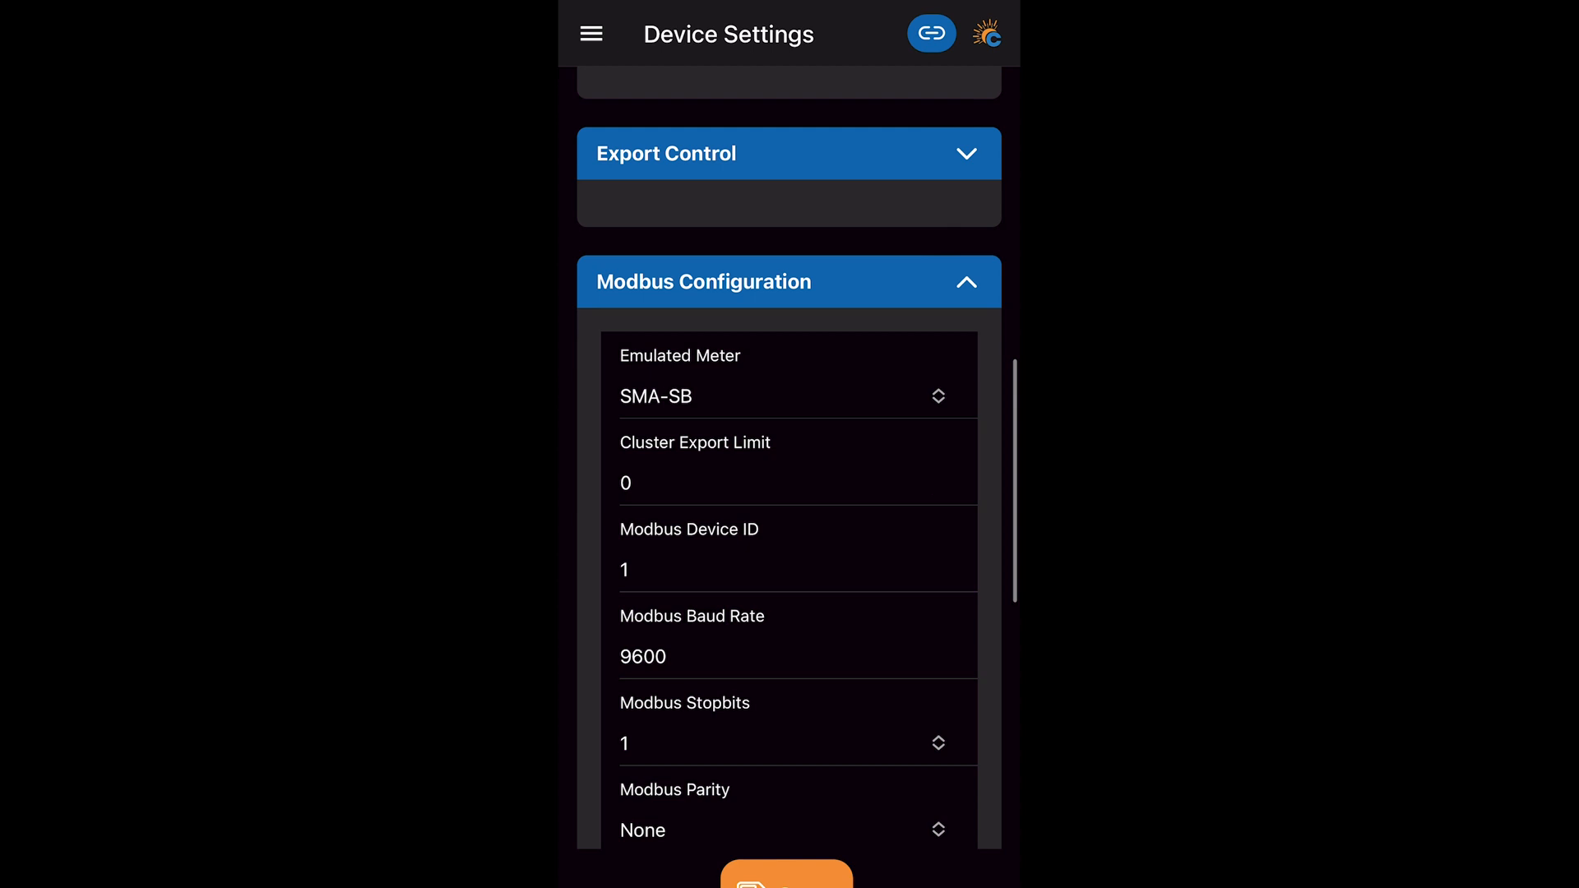
{"action": "scroll", "scroll_direction": "down", "scroll_amount": 3}
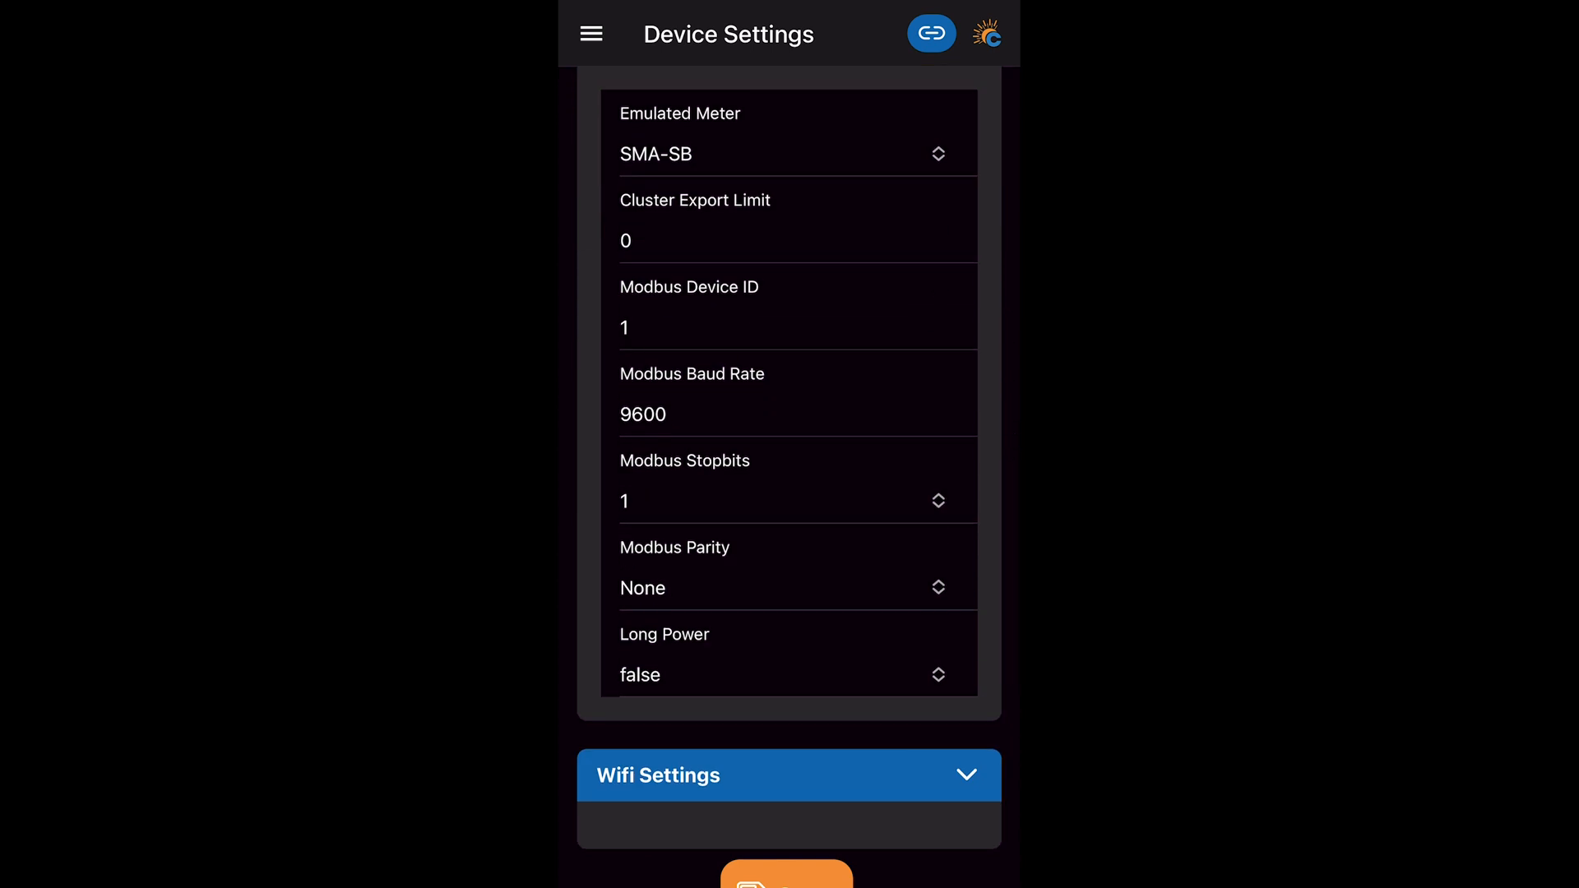
{"action": "left_click", "coordinate": [784, 872]}
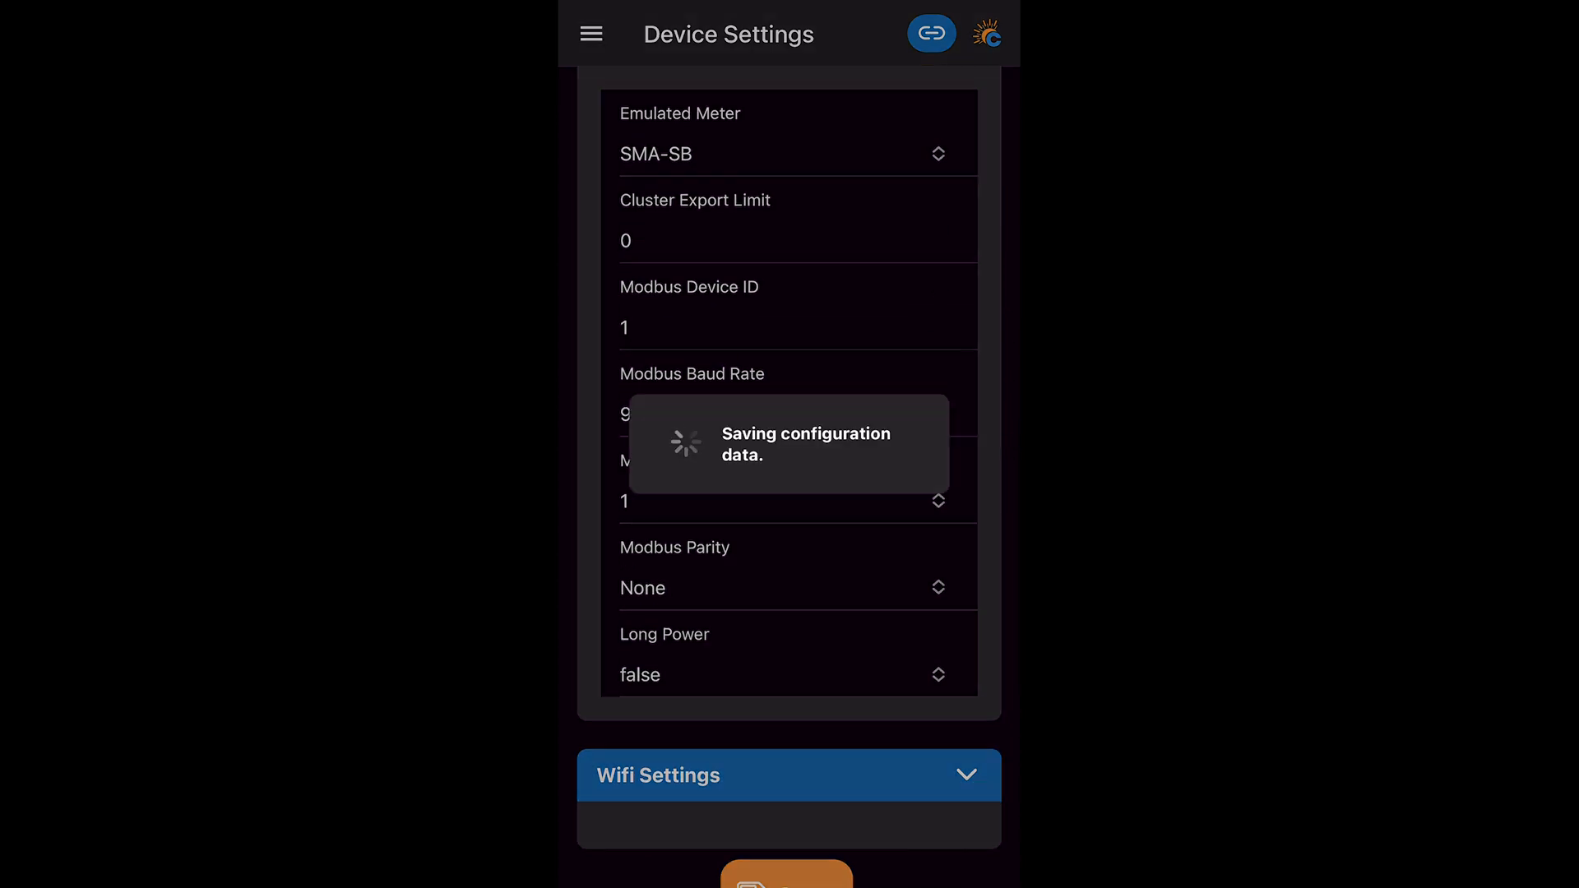
{"action": "scroll", "scroll_direction": "down", "scroll_amount": 3}
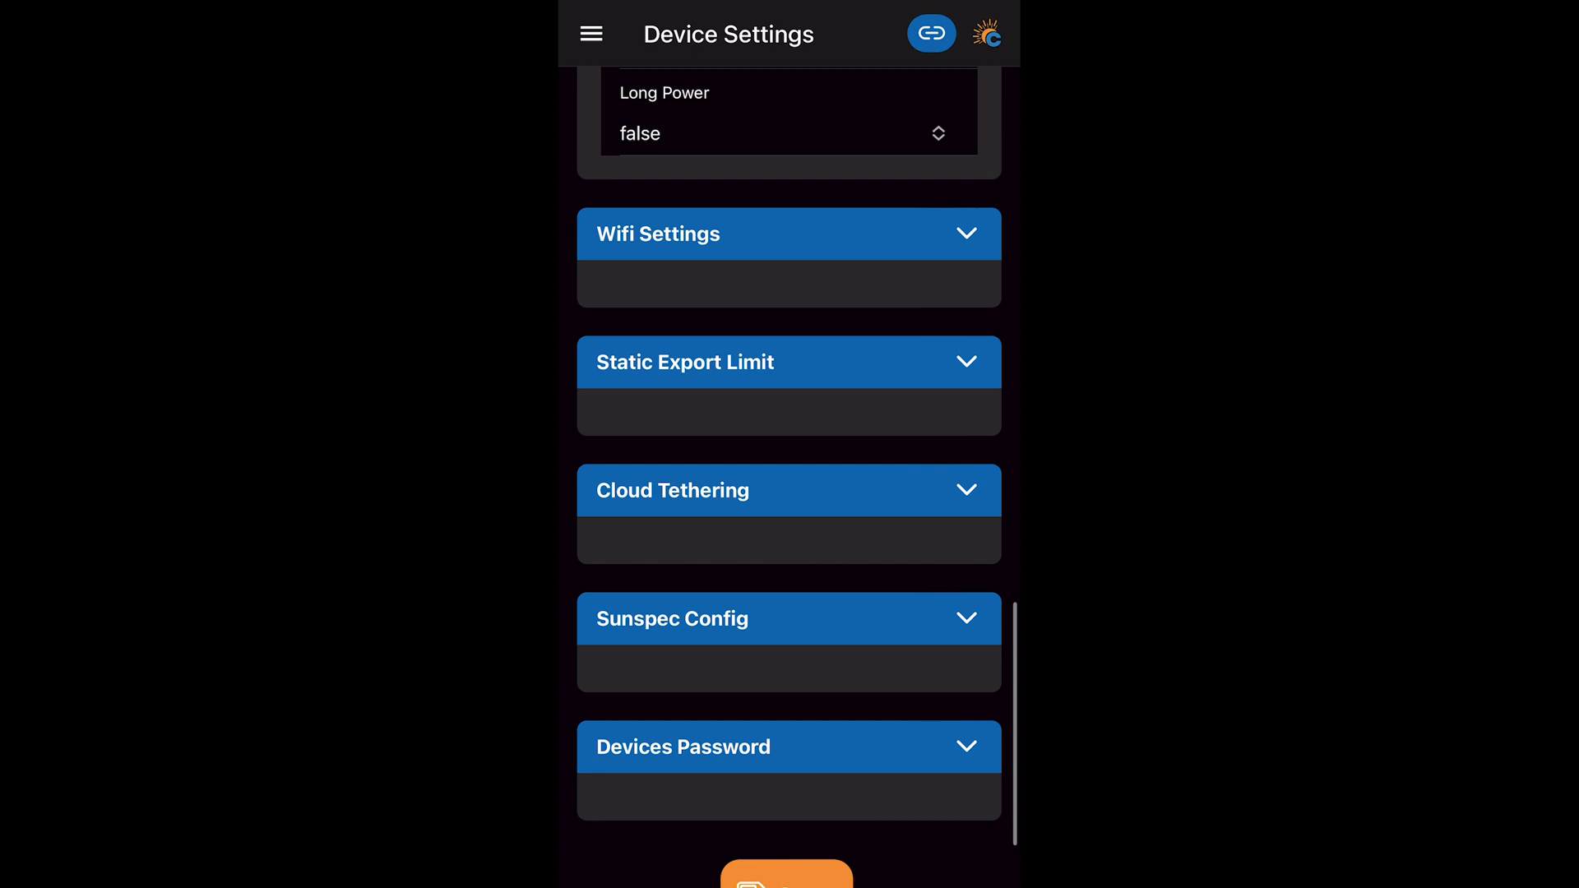
- Manually add a Sunspec device at IP 192.168.1.139, port 502, slave ID 1
{"action": "left_click", "coordinate": [789, 619]}
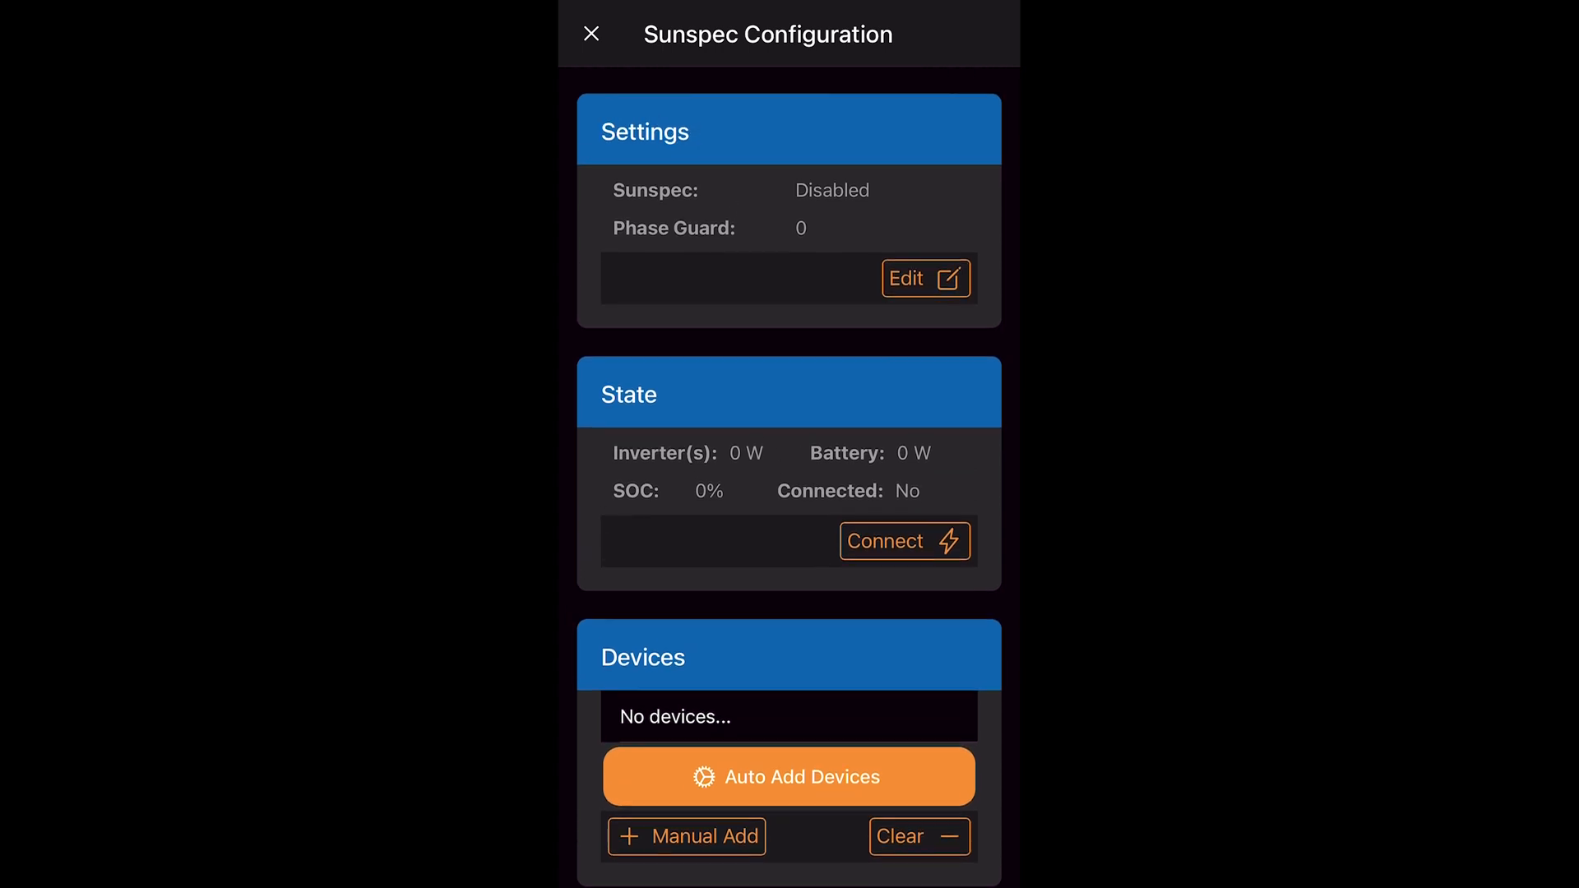
{"action": "left_click", "coordinate": [687, 836]}
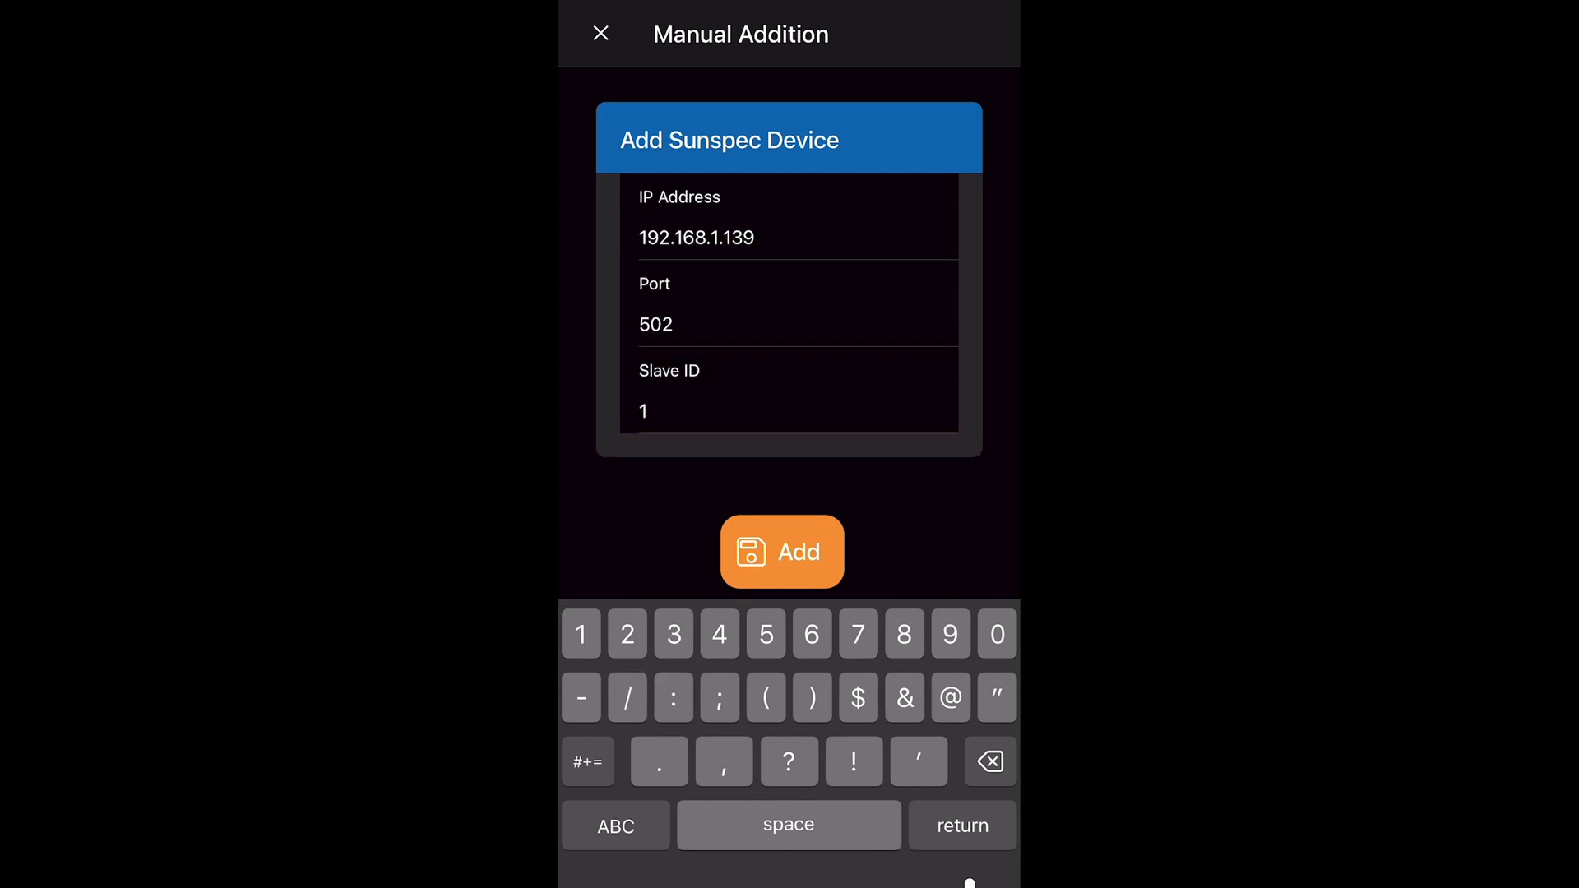
{"action": "type", "text": "26"}
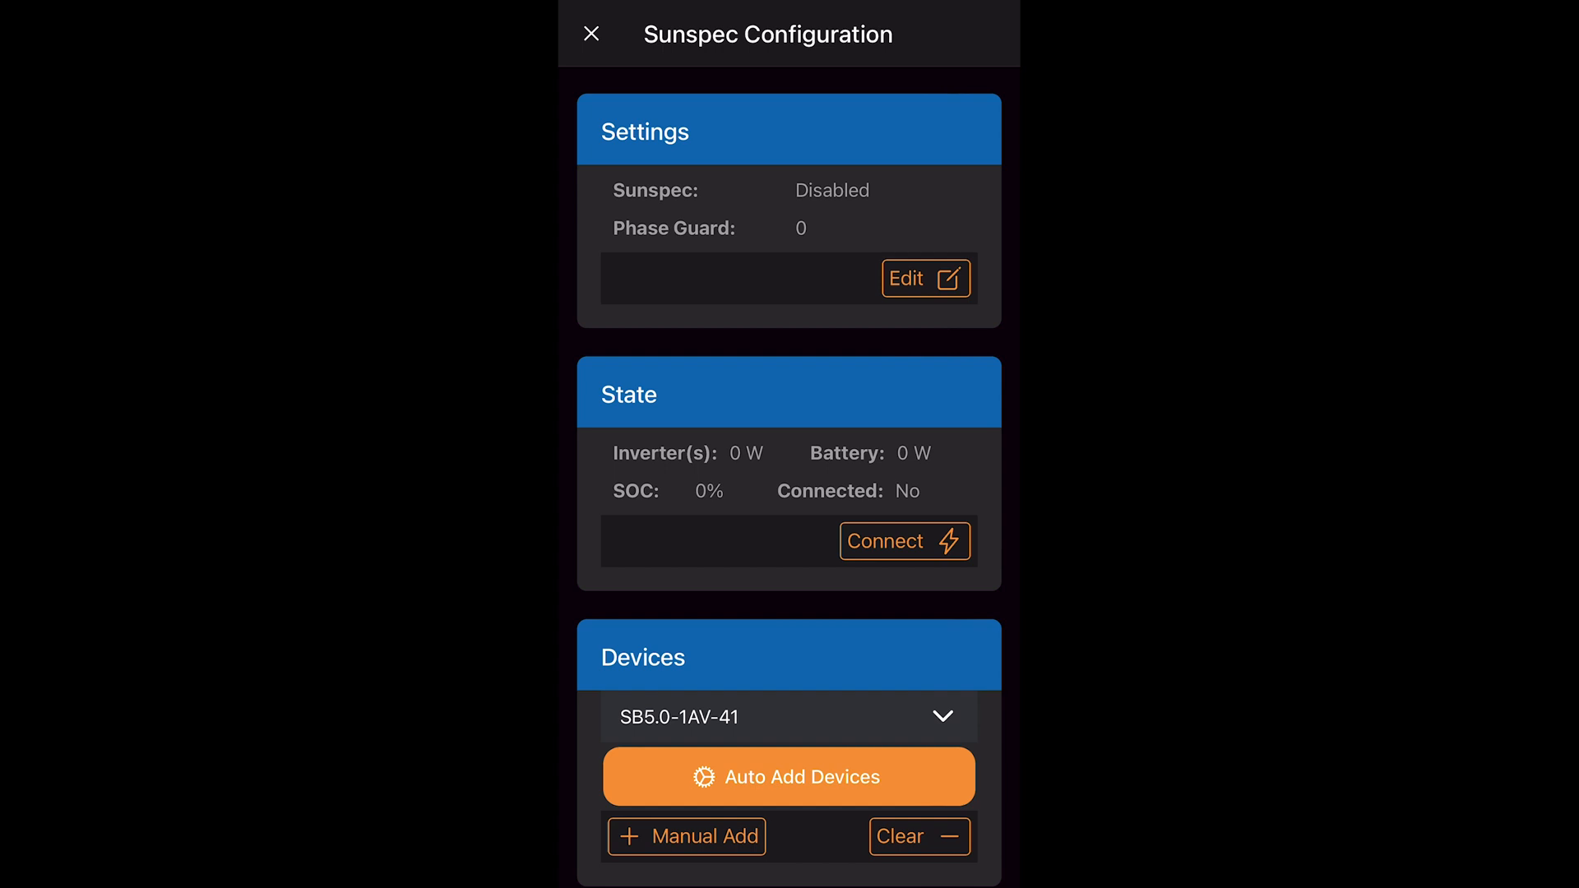
- Set Sunspec Enabled to True in Settings and save it
{"action": "left_click", "coordinate": [922, 278]}
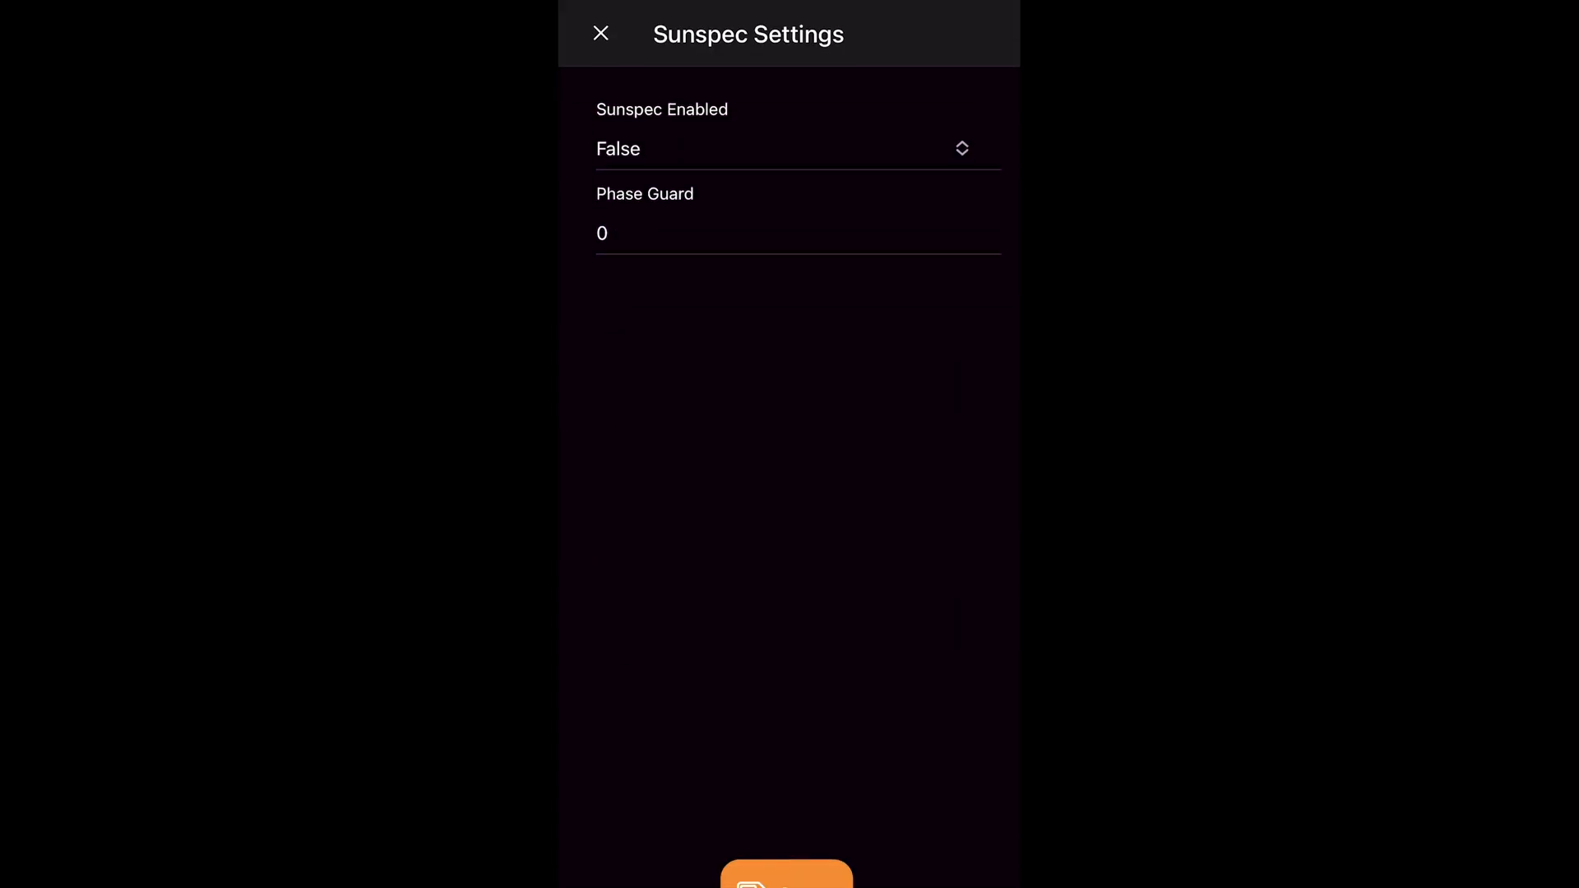
{"action": "left_click", "coordinate": [796, 148]}
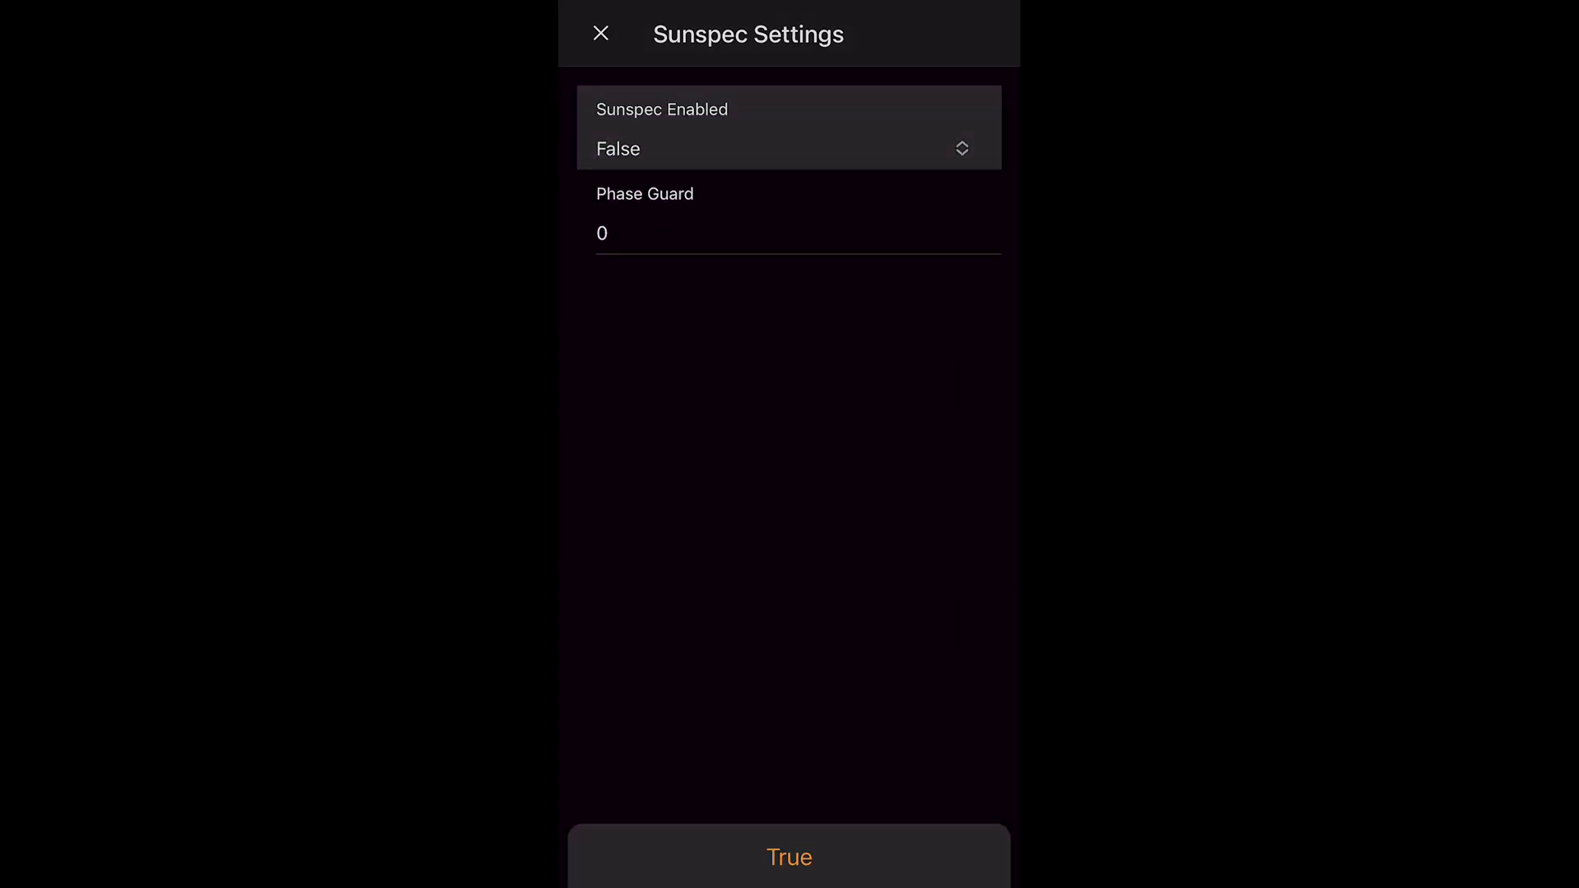
{"action": "left_click", "coordinate": [788, 857]}
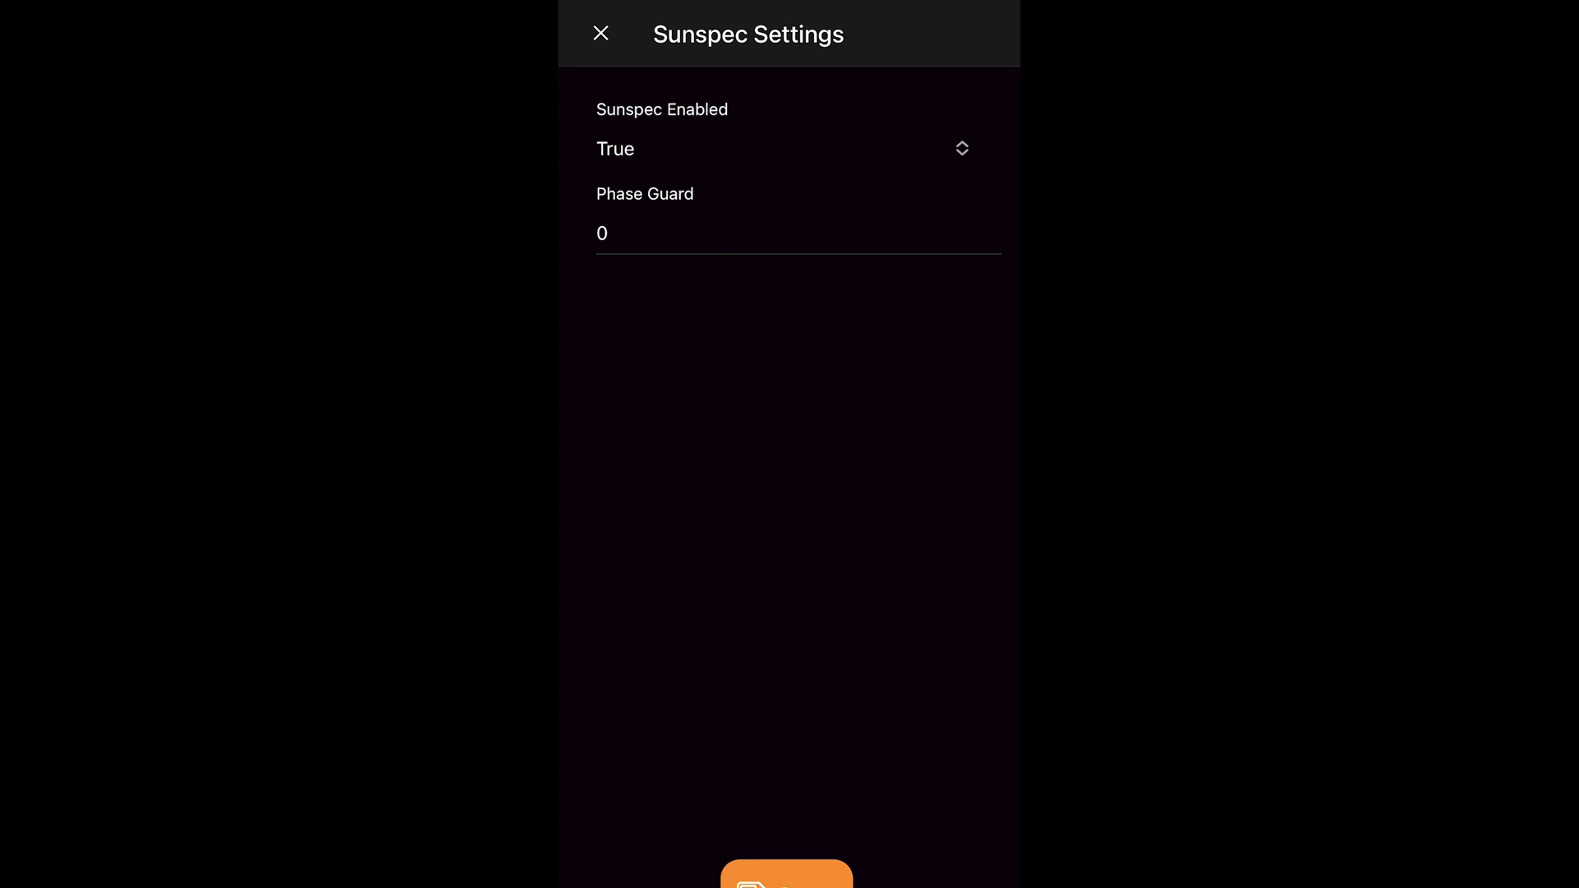
{"action": "left_click", "coordinate": [786, 872]}
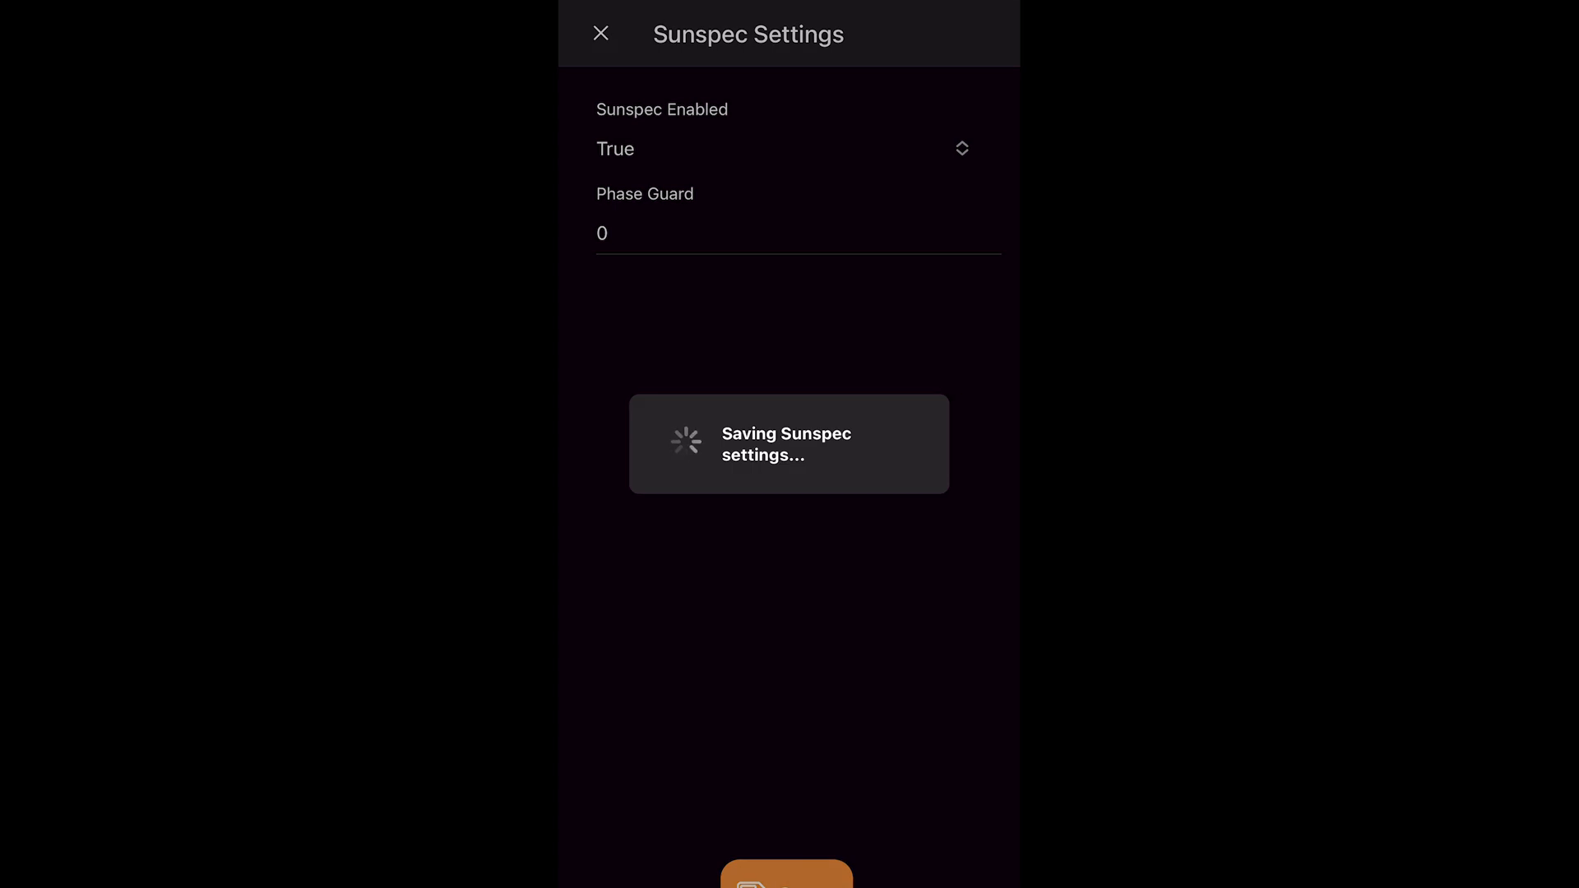
{"action": "left_click", "coordinate": [600, 32]}
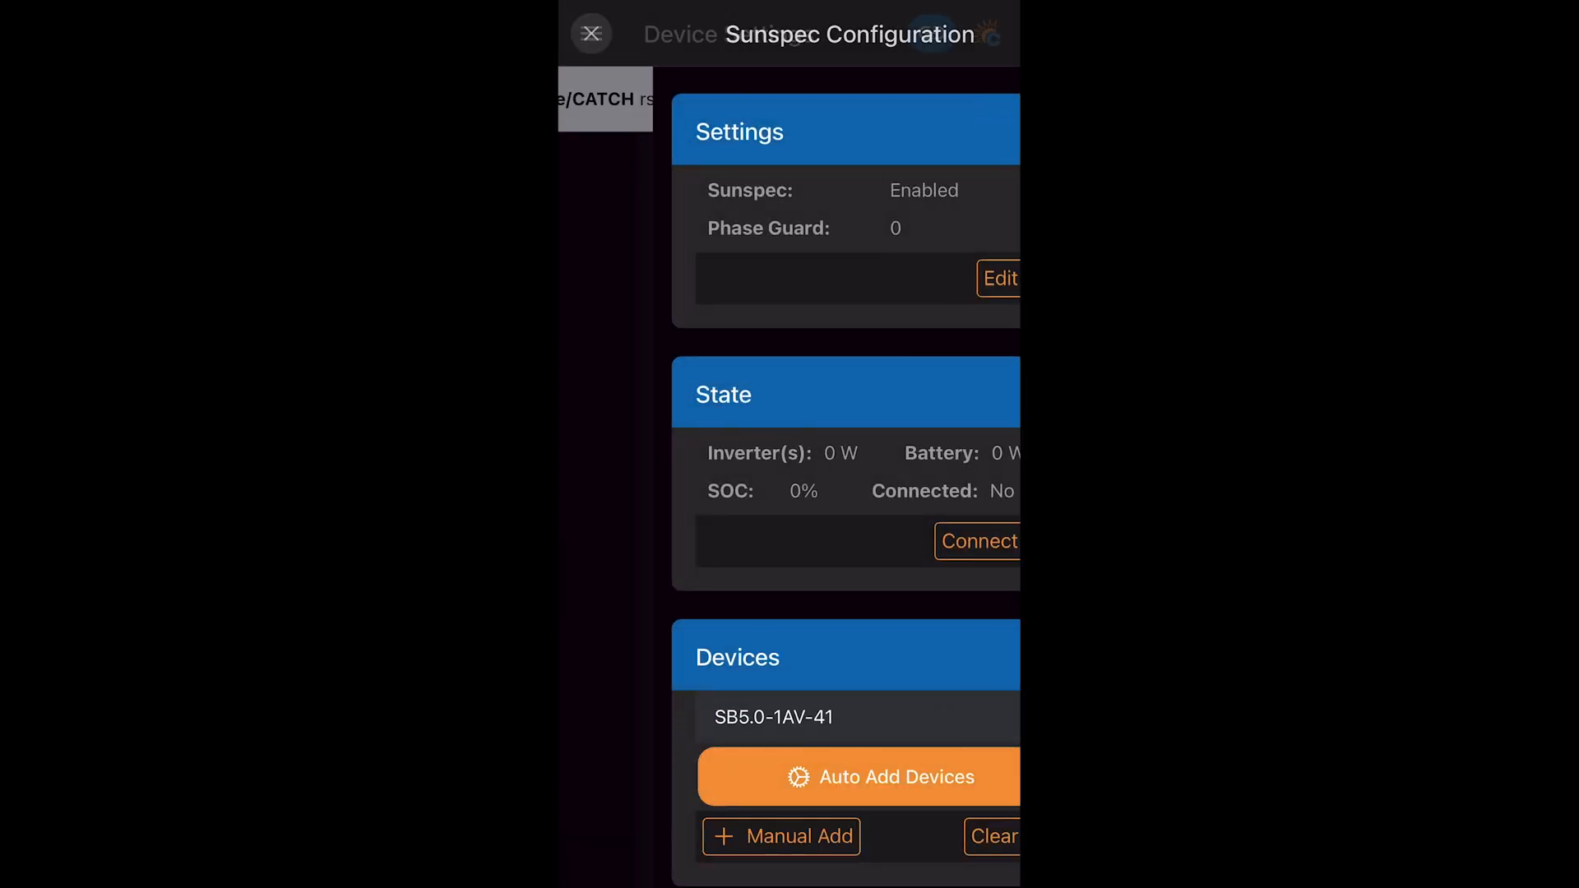
- Go to Sites under Sites Management, which lists no sites yet
{"action": "left_click", "coordinate": [590, 33]}
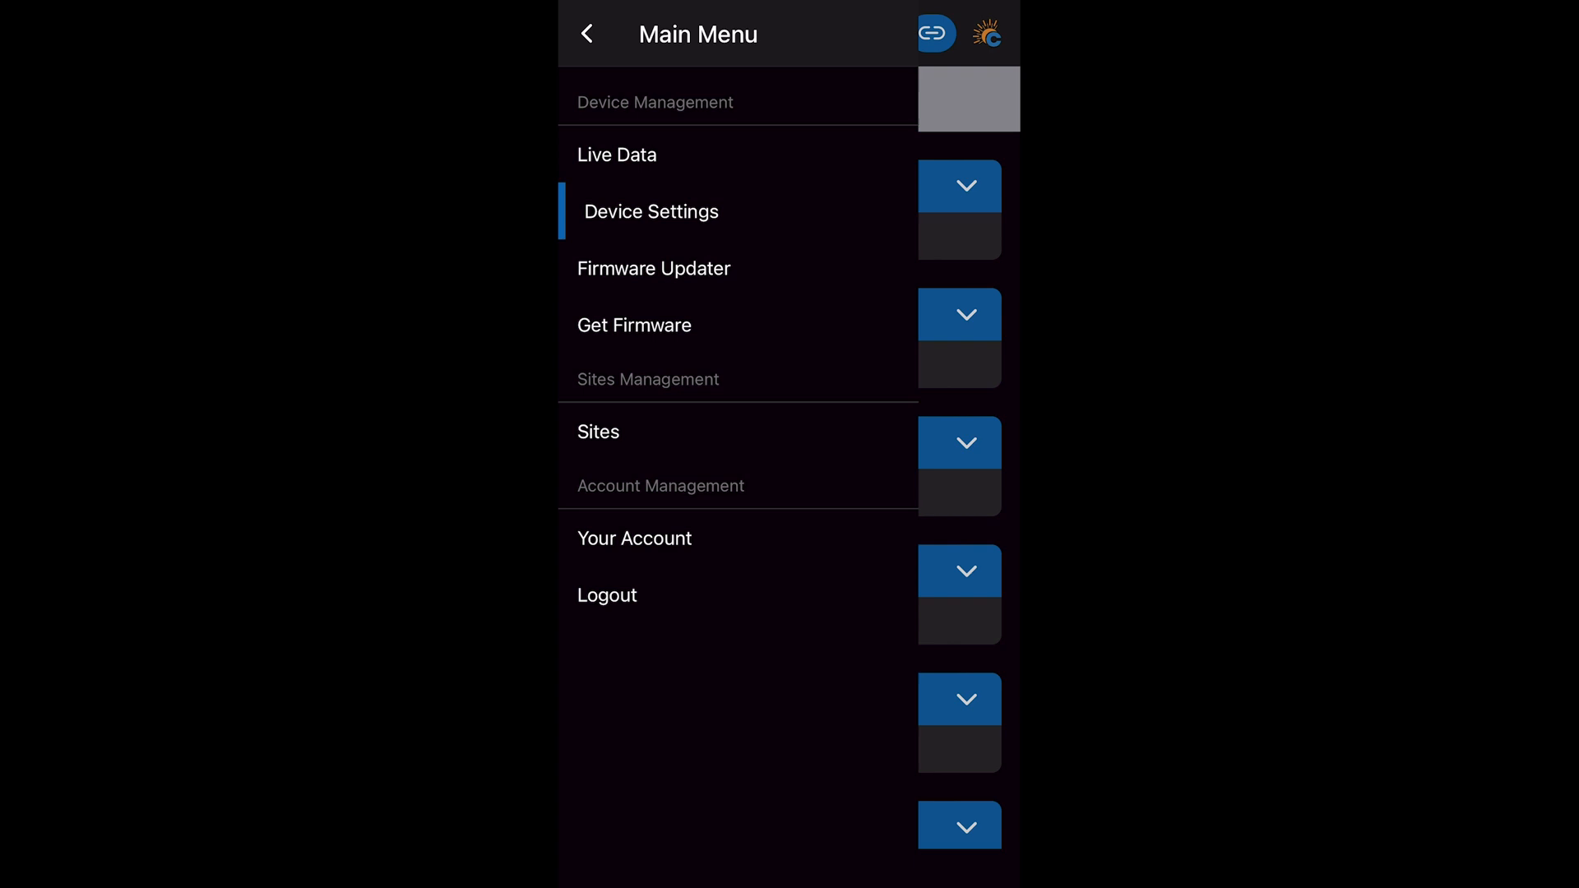
{"action": "left_click", "coordinate": [616, 155]}
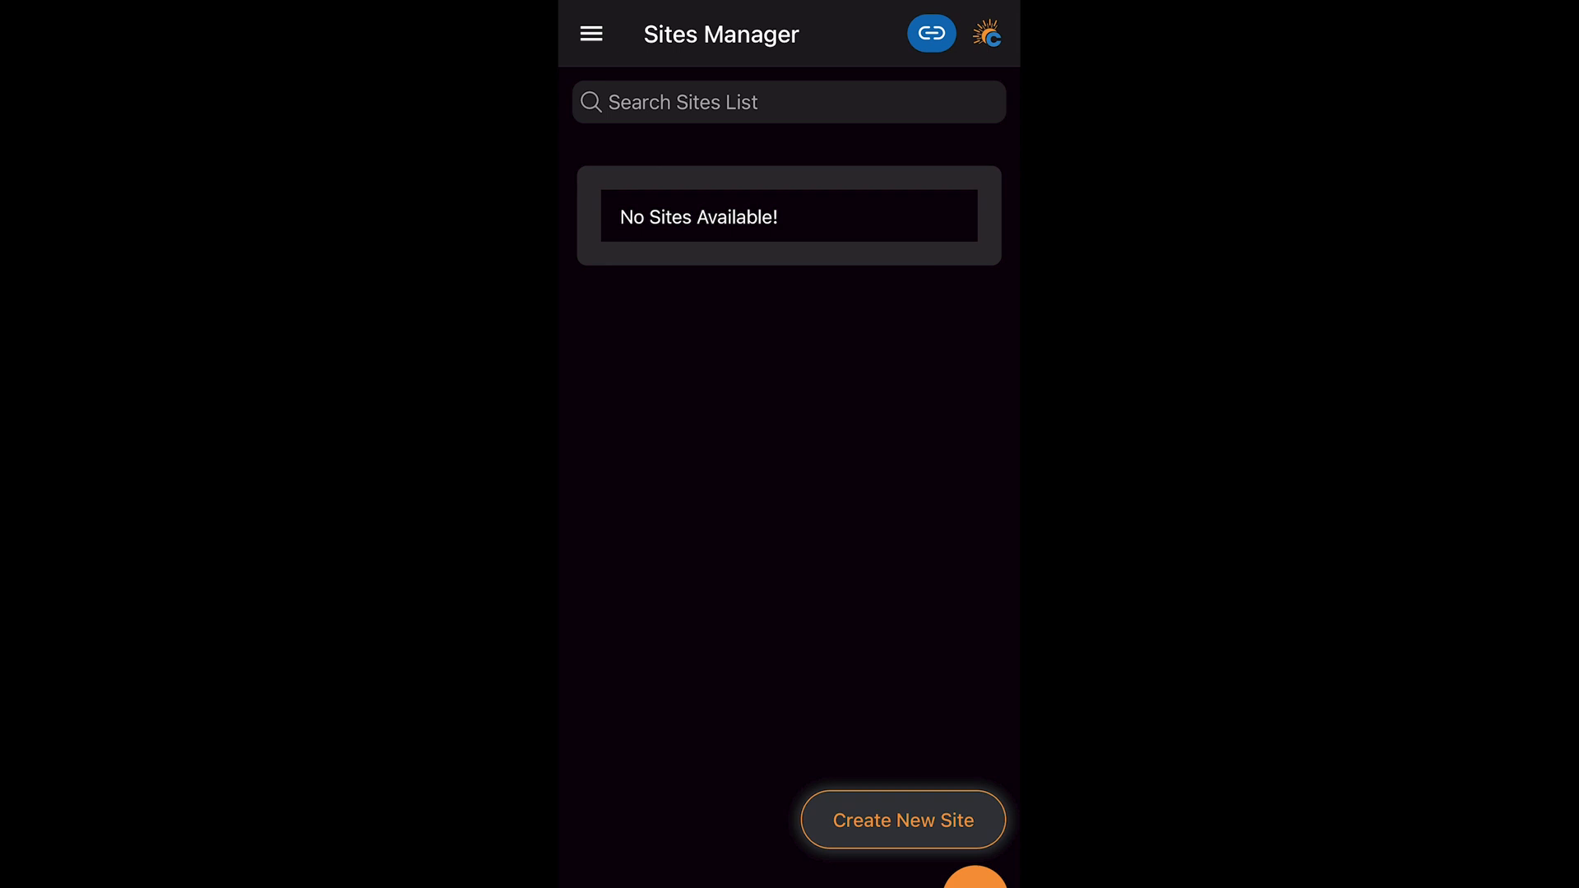
{"action": "left_click", "coordinate": [903, 819]}
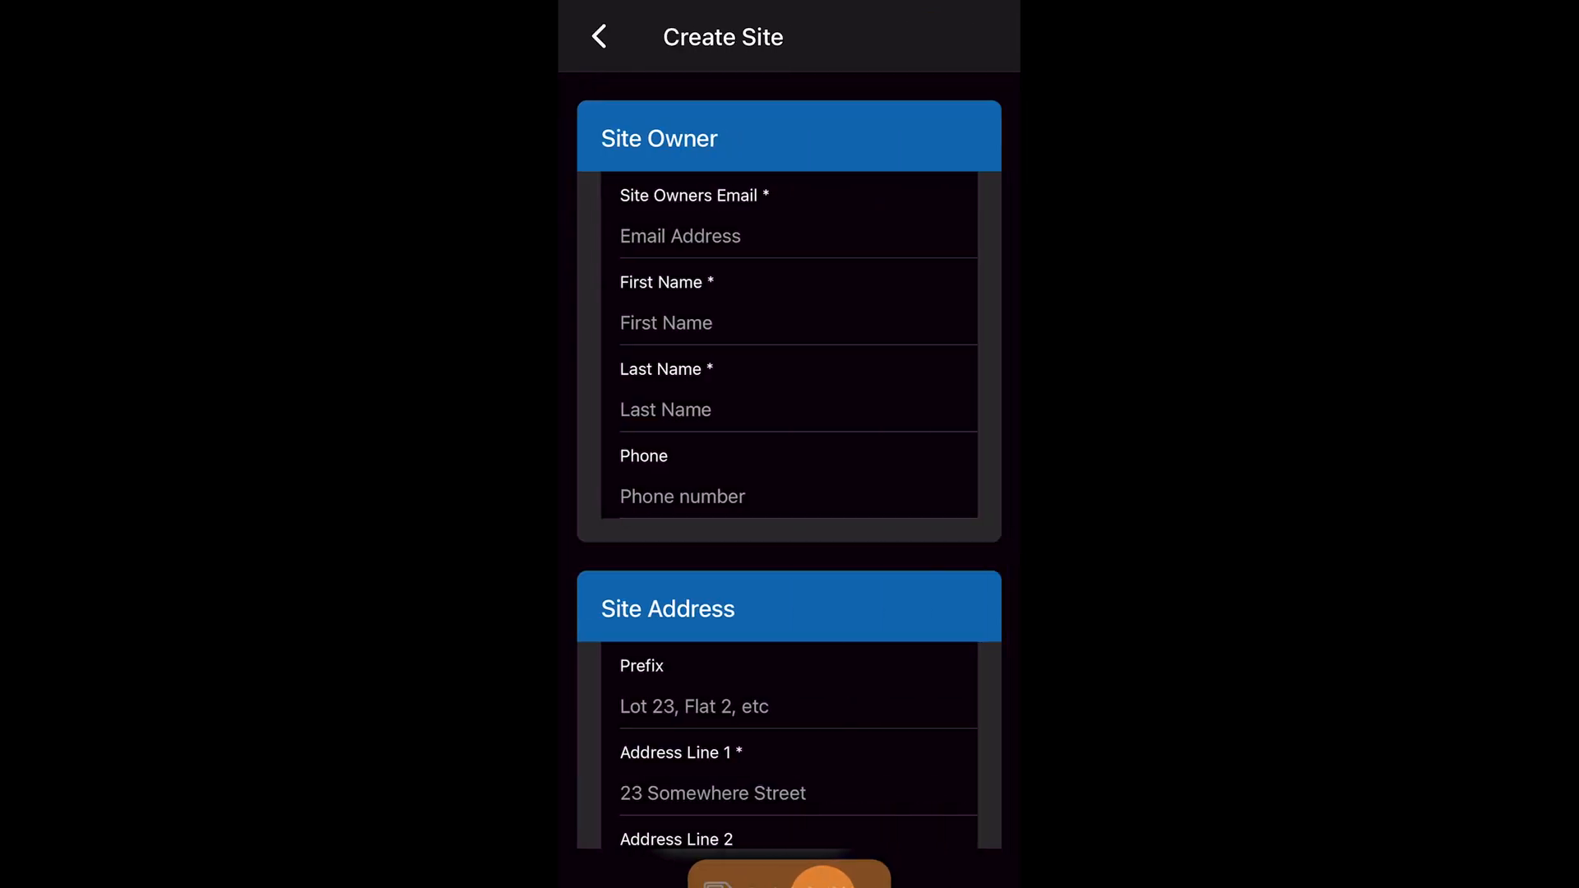
{"action": "left_click", "coordinate": [796, 235]}
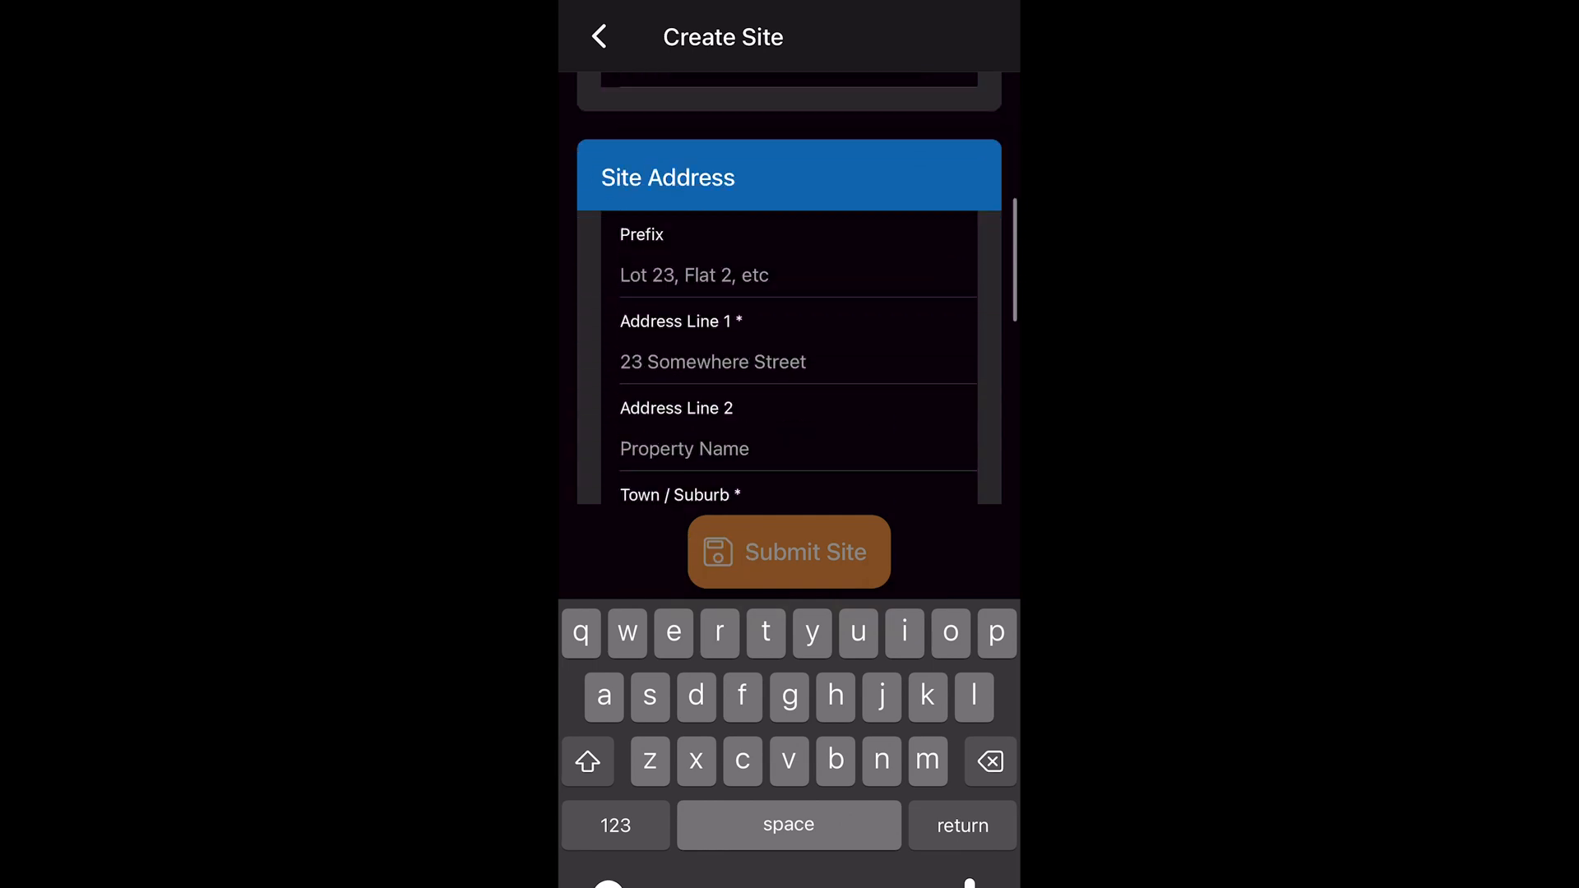
{"action": "type", "text": "213 miller st"}
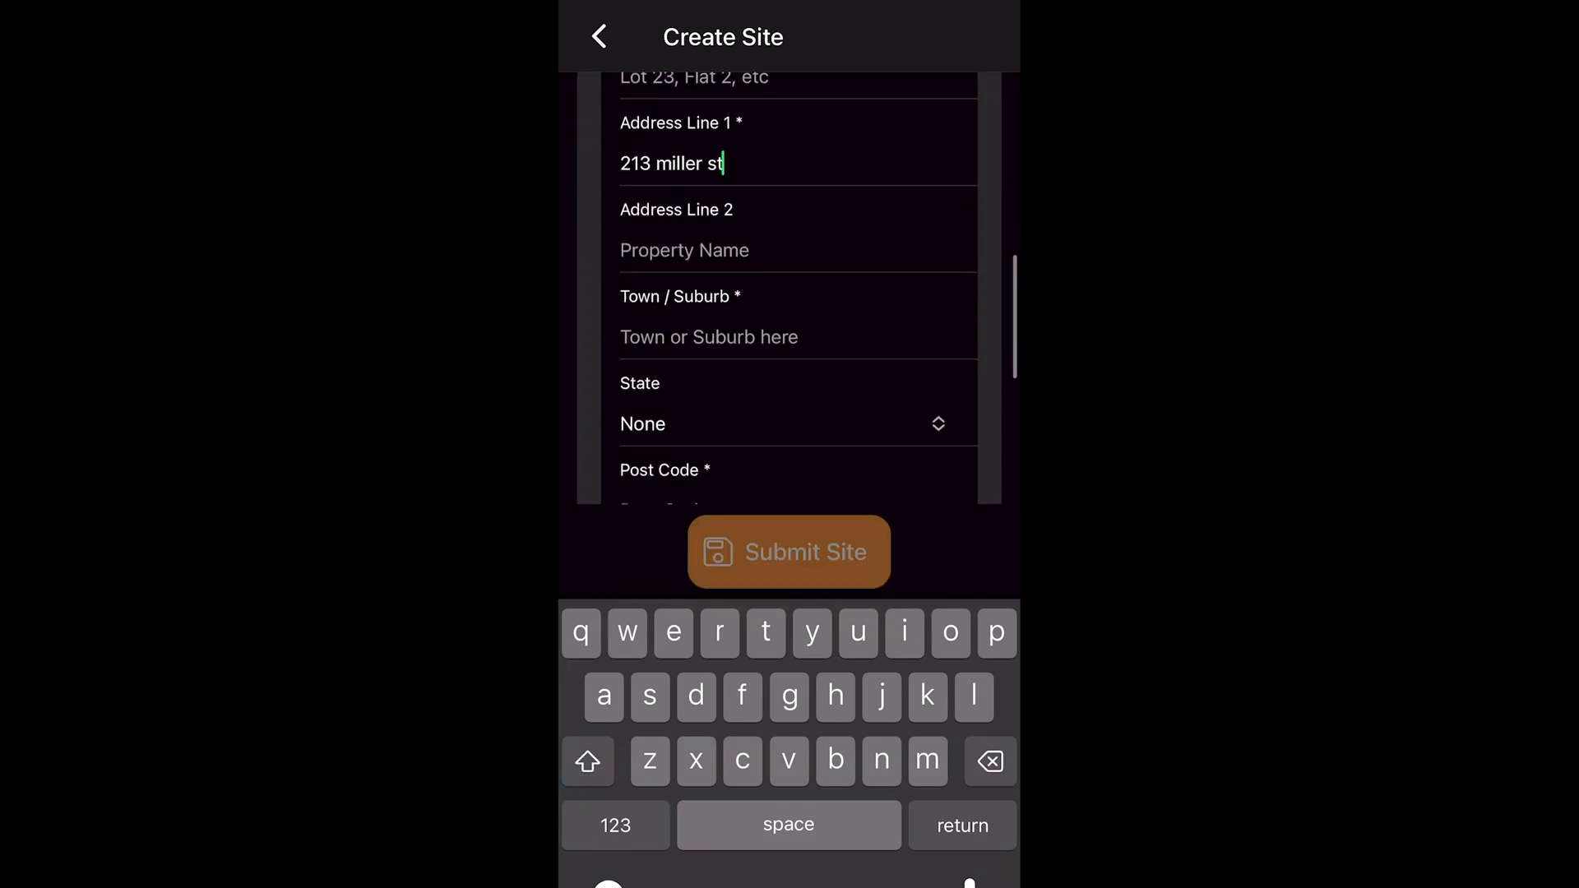
{"action": "left_click", "coordinate": [796, 423]}
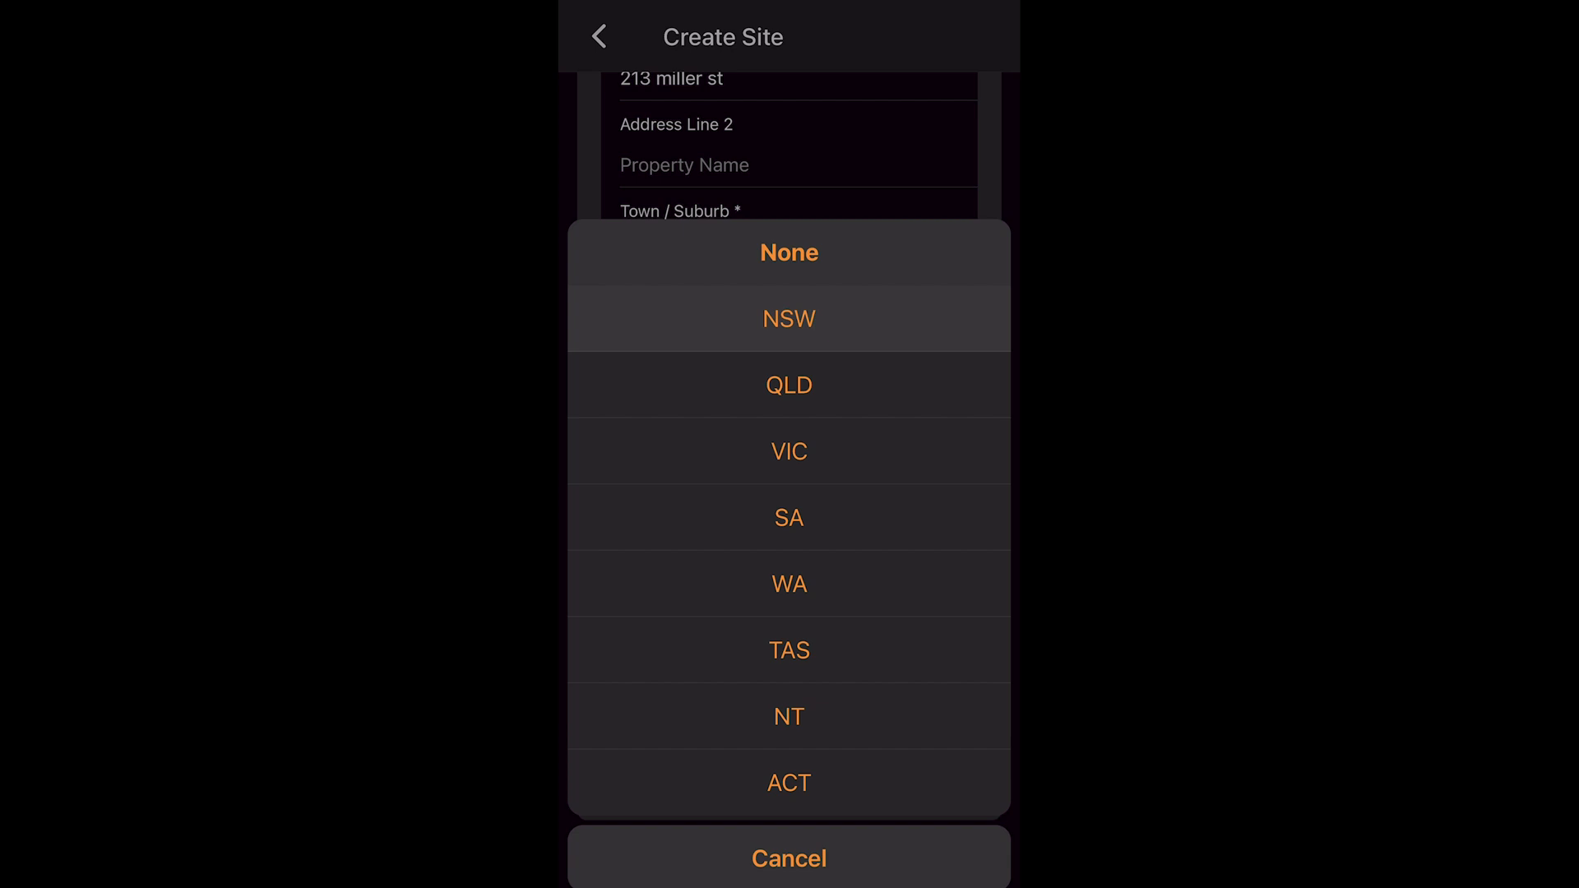
{"action": "left_click", "coordinate": [788, 317]}
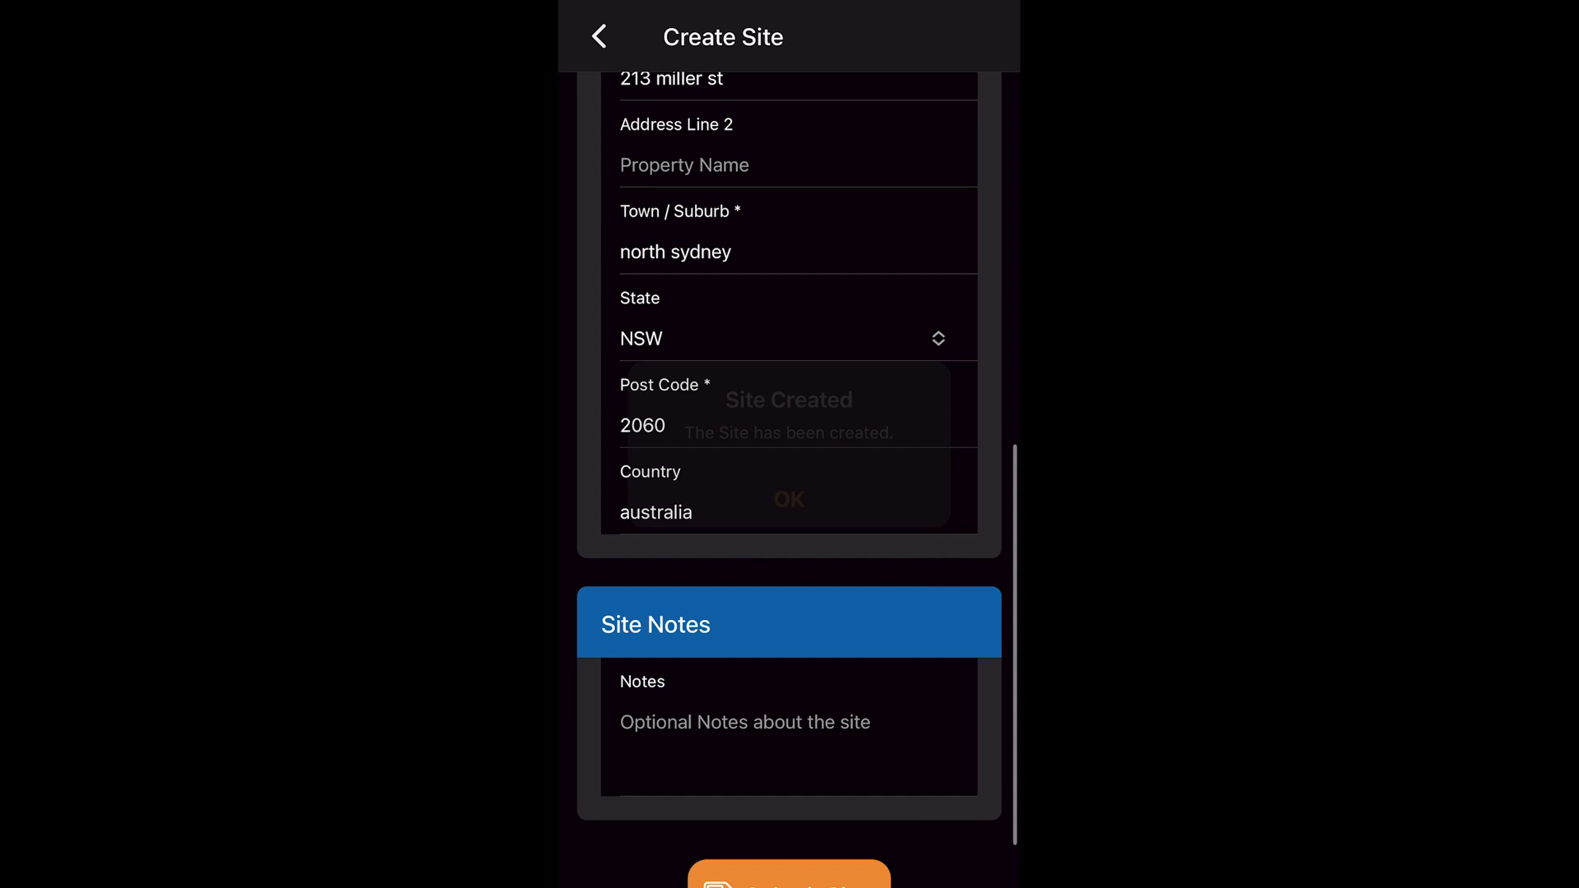
{"action": "left_click", "coordinate": [788, 872]}
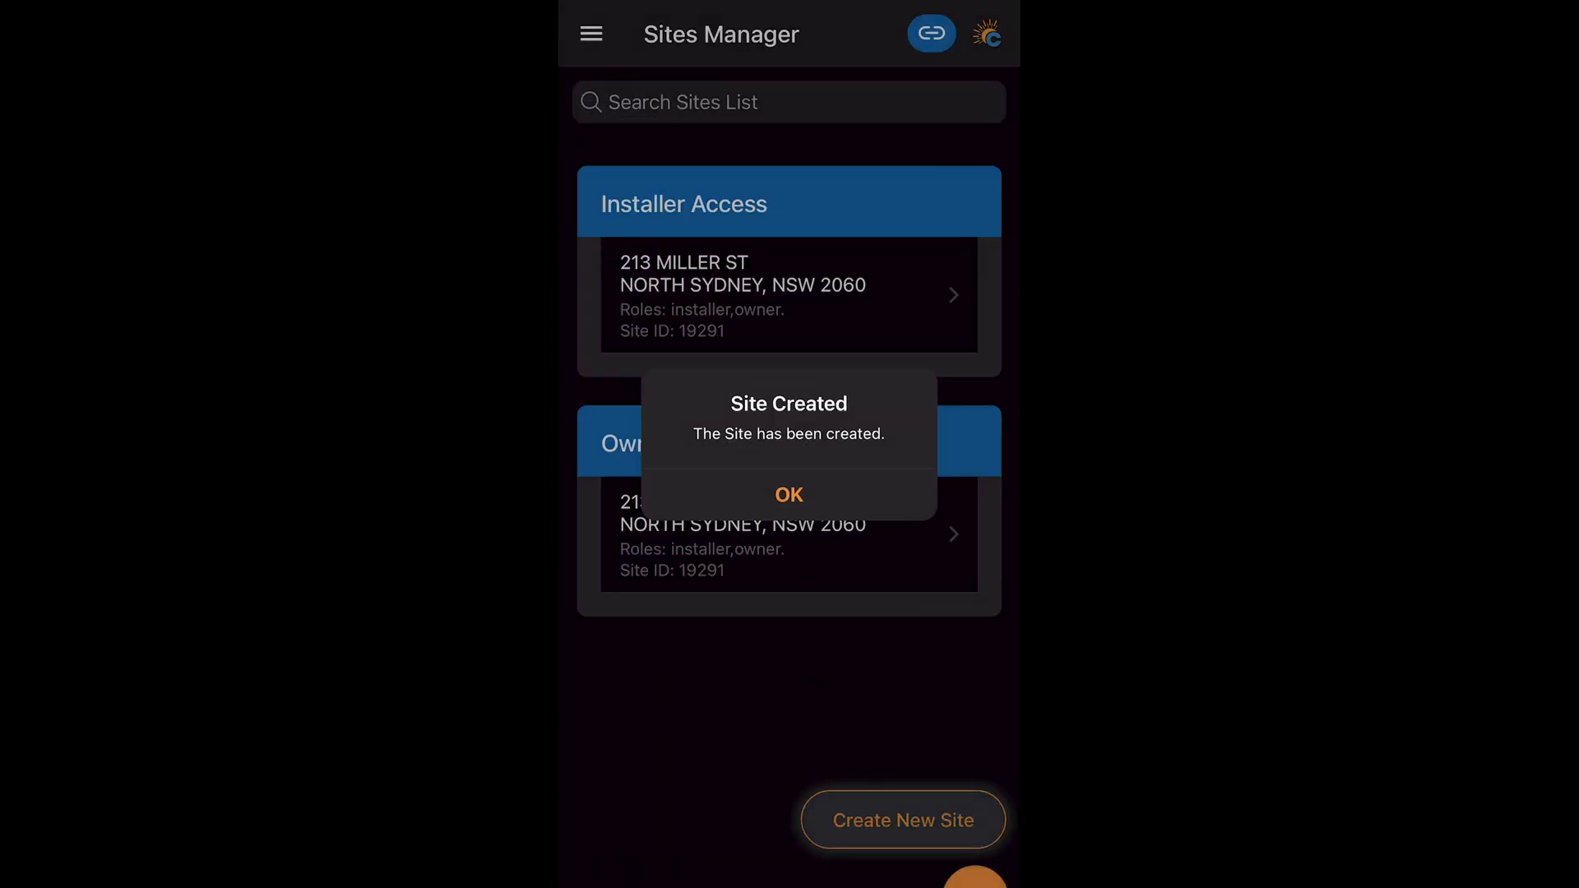
{"action": "left_click", "coordinate": [788, 495]}
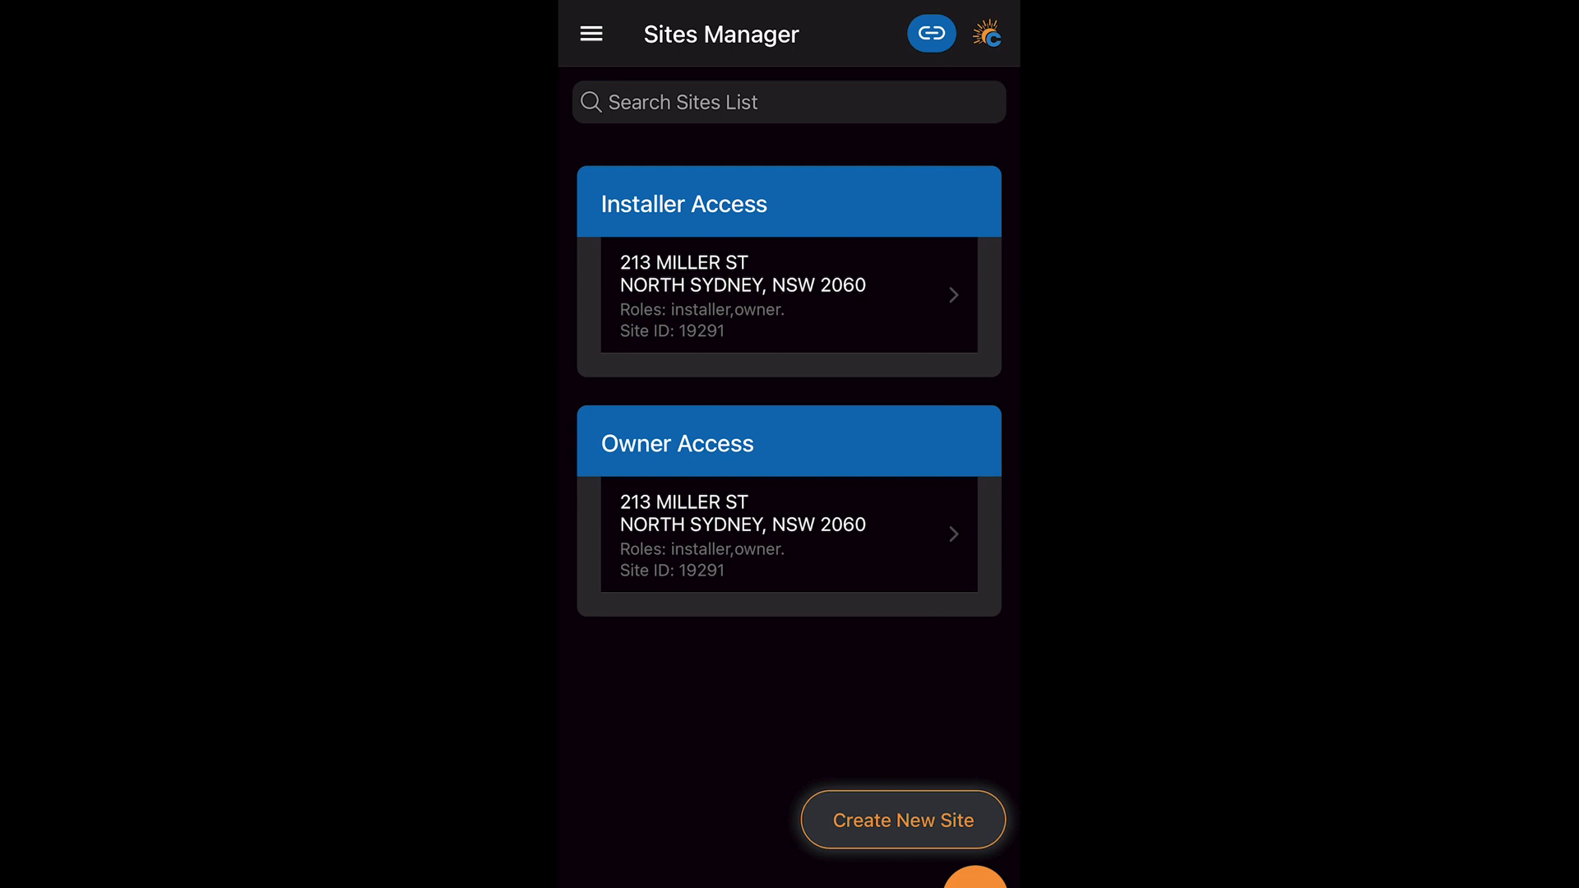
{"action": "left_click", "coordinate": [788, 294]}
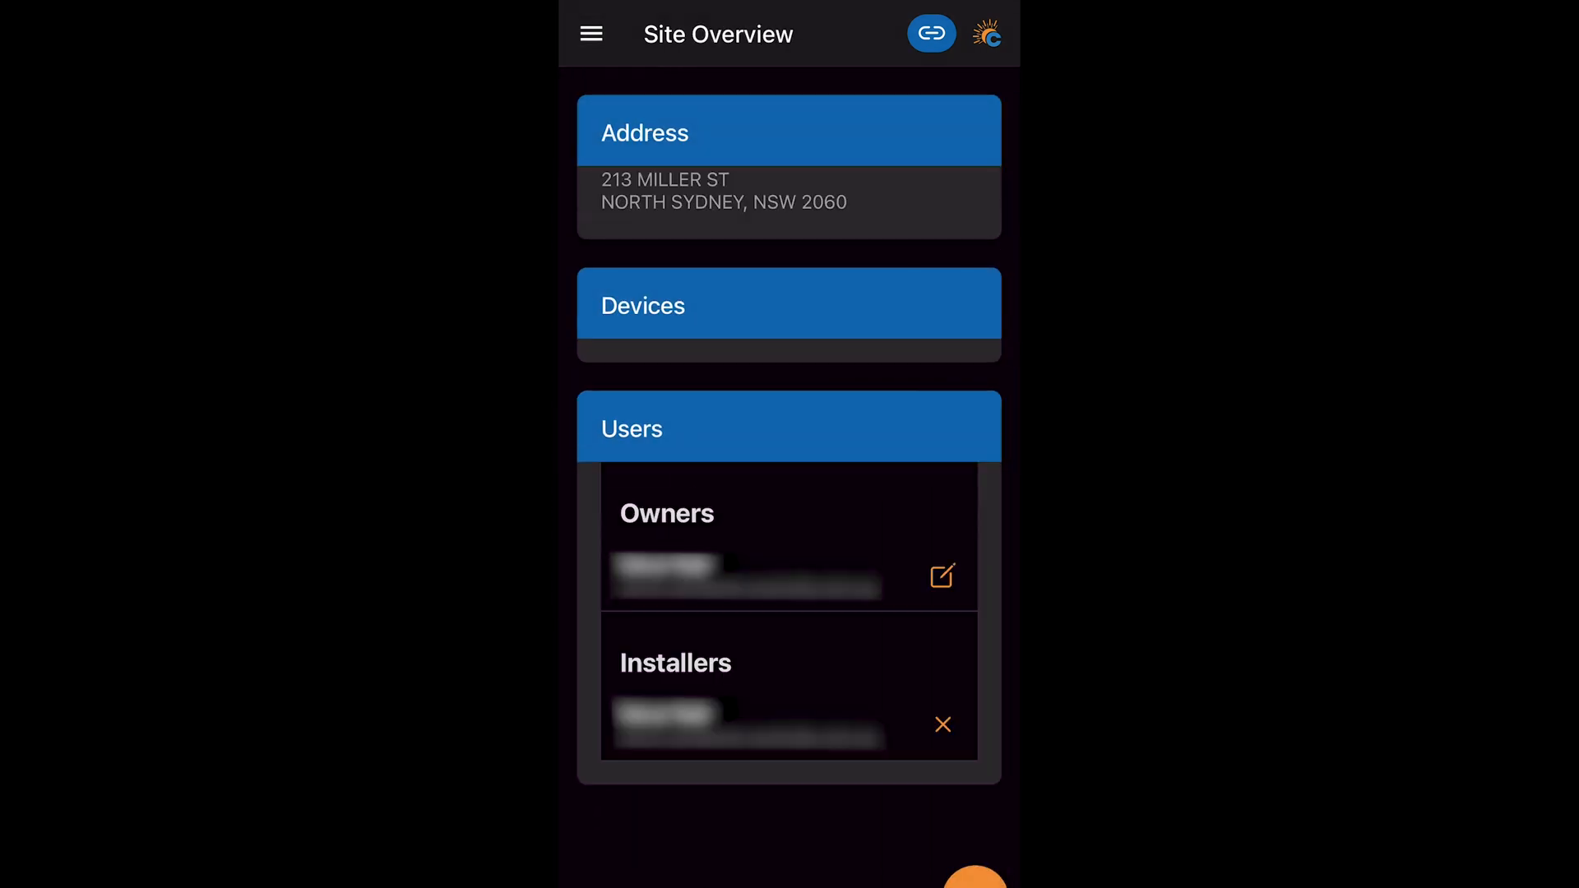
- Add a device to the site with channel one type Mains and channel two type Other
{"action": "left_click", "coordinate": [972, 876]}
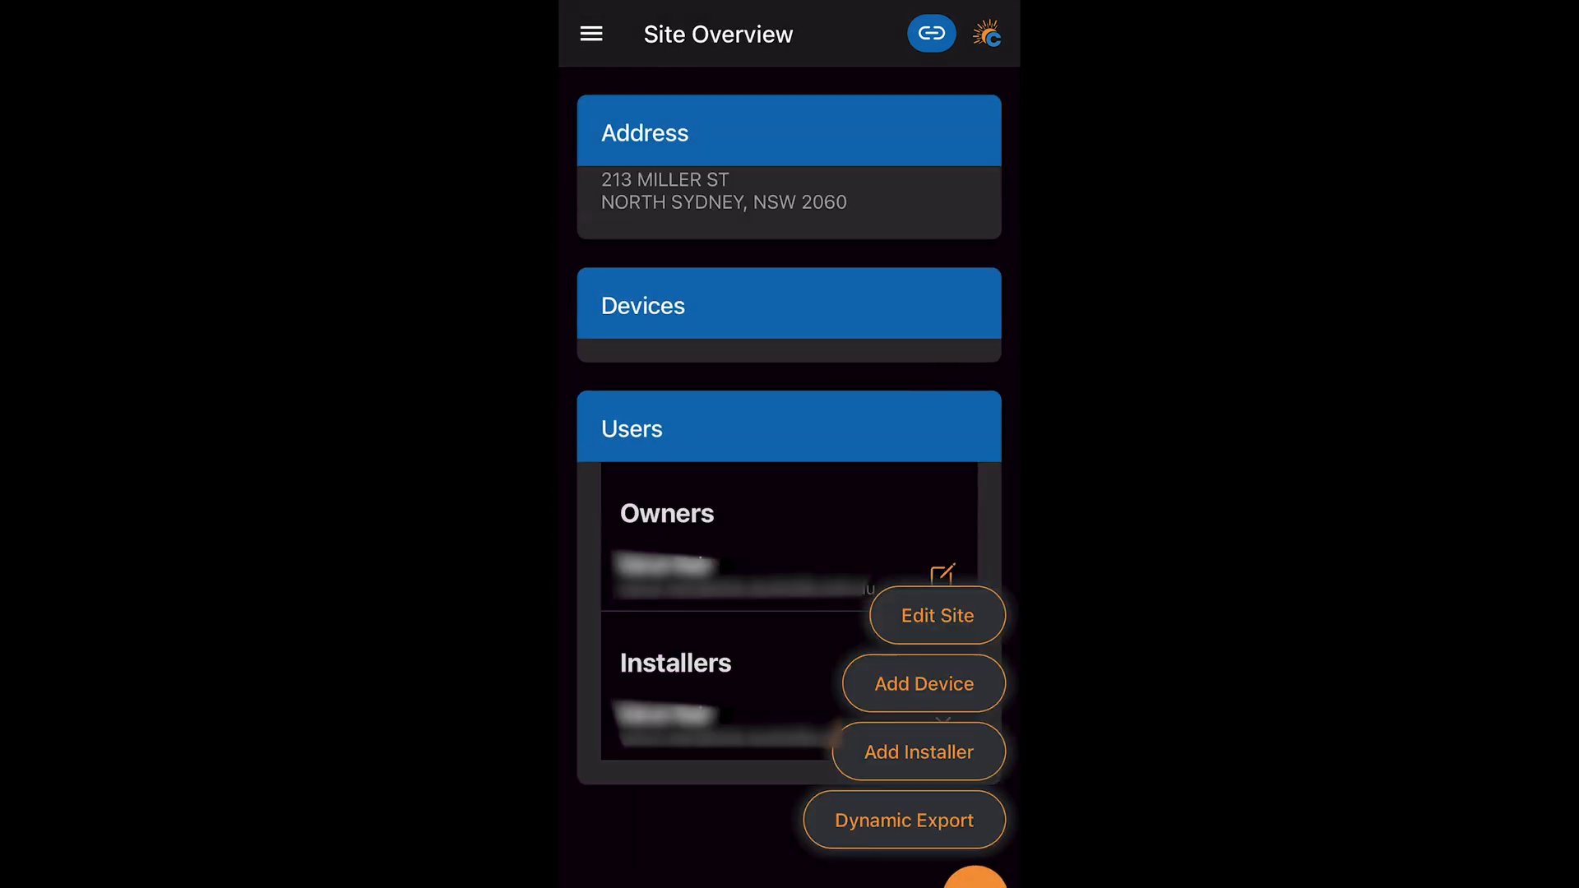
{"action": "left_click", "coordinate": [922, 684]}
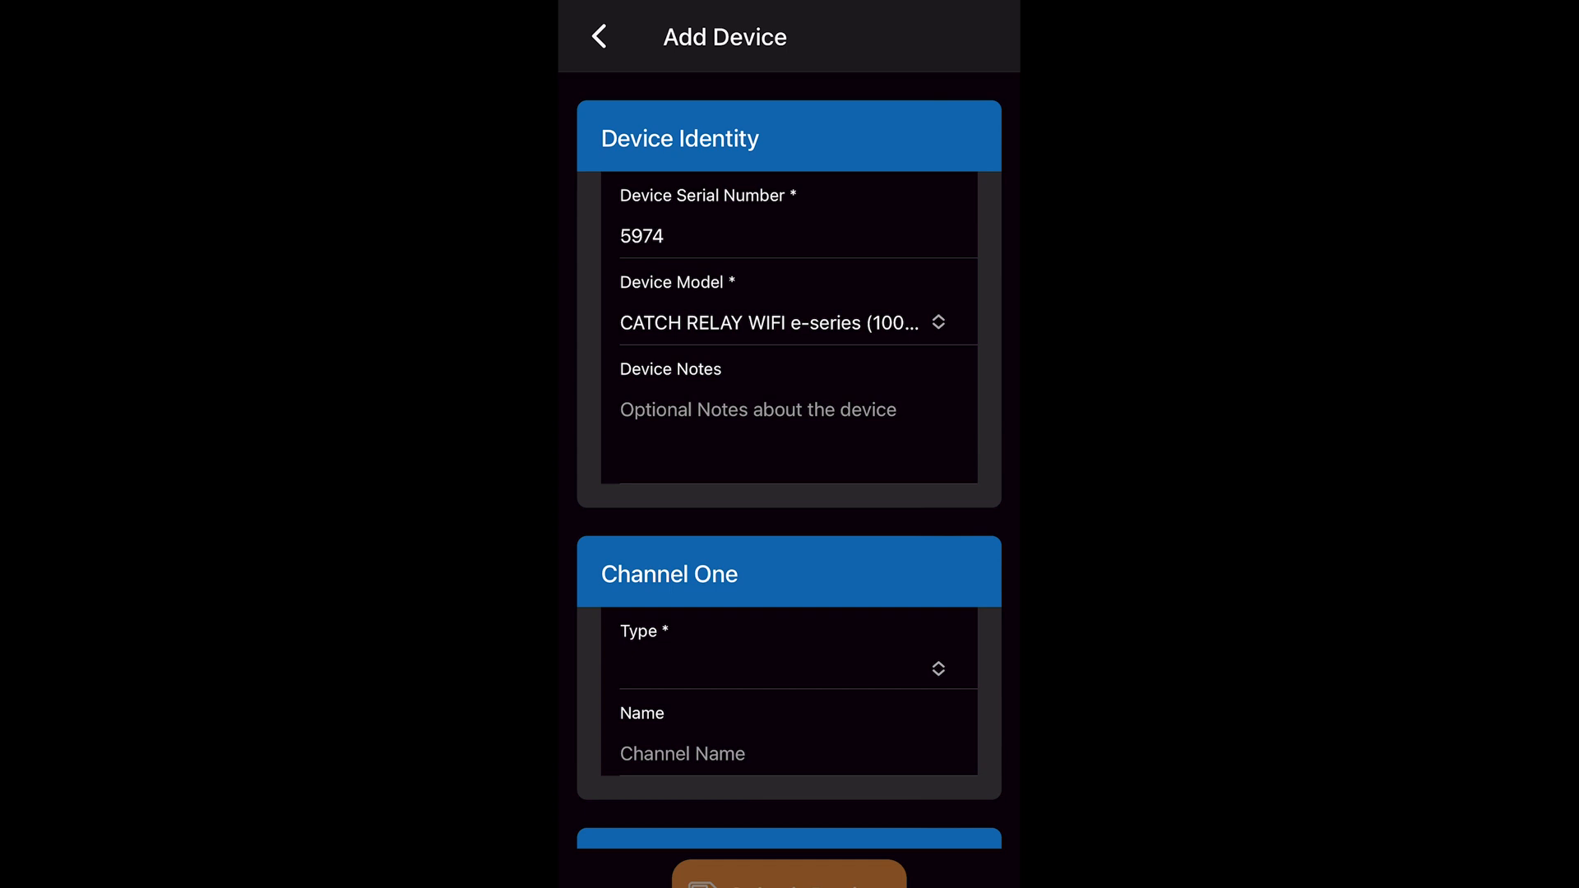
{"action": "scroll", "scroll_direction": "down", "scroll_amount": 3}
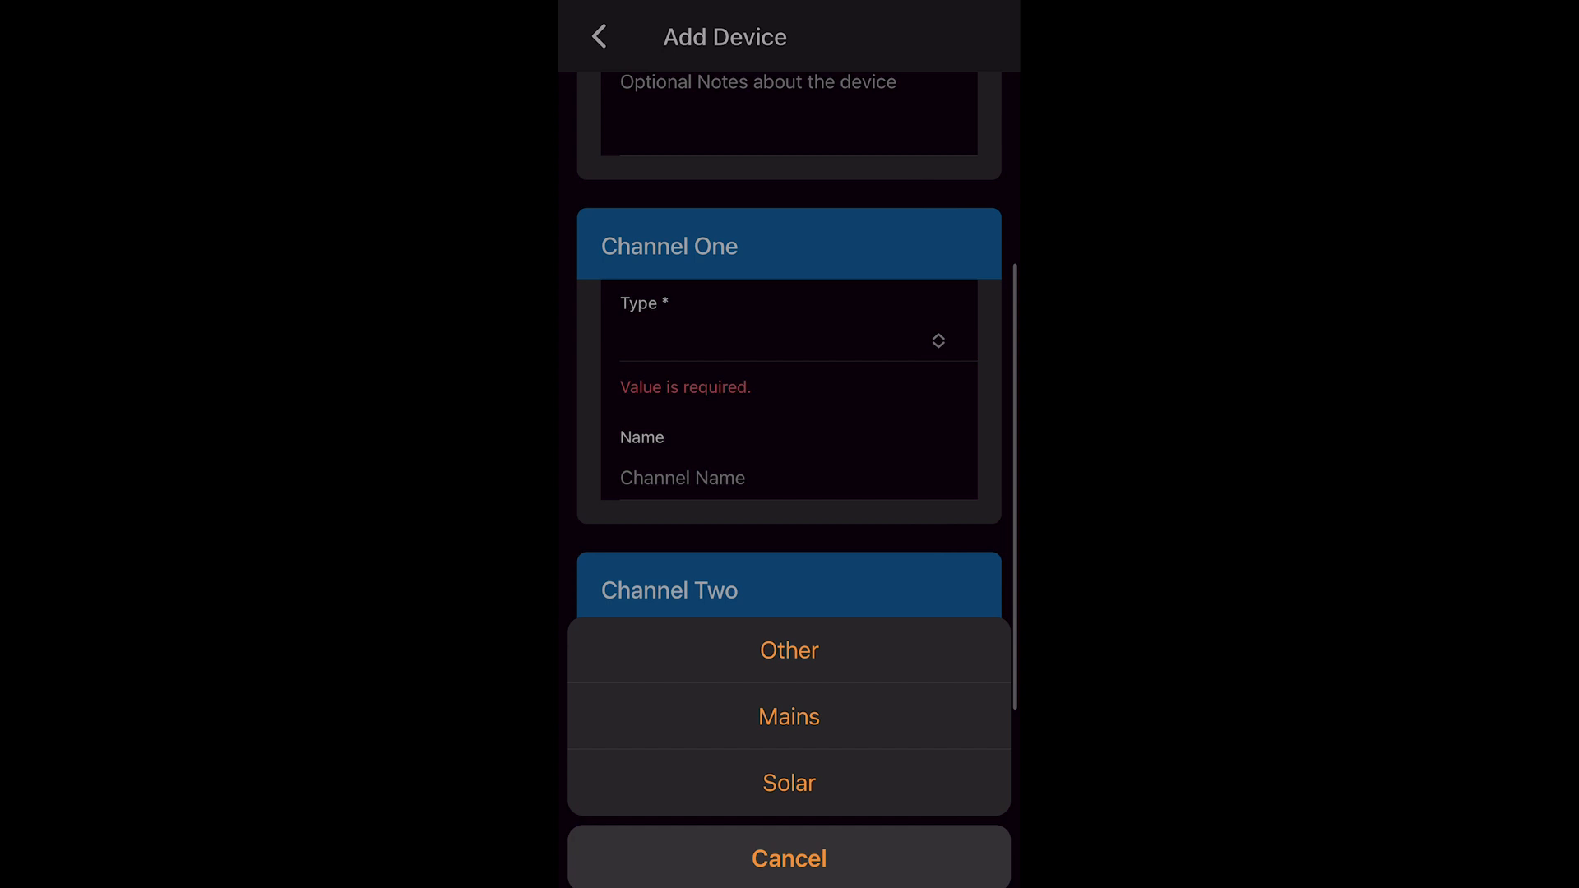
{"action": "left_click", "coordinate": [788, 716]}
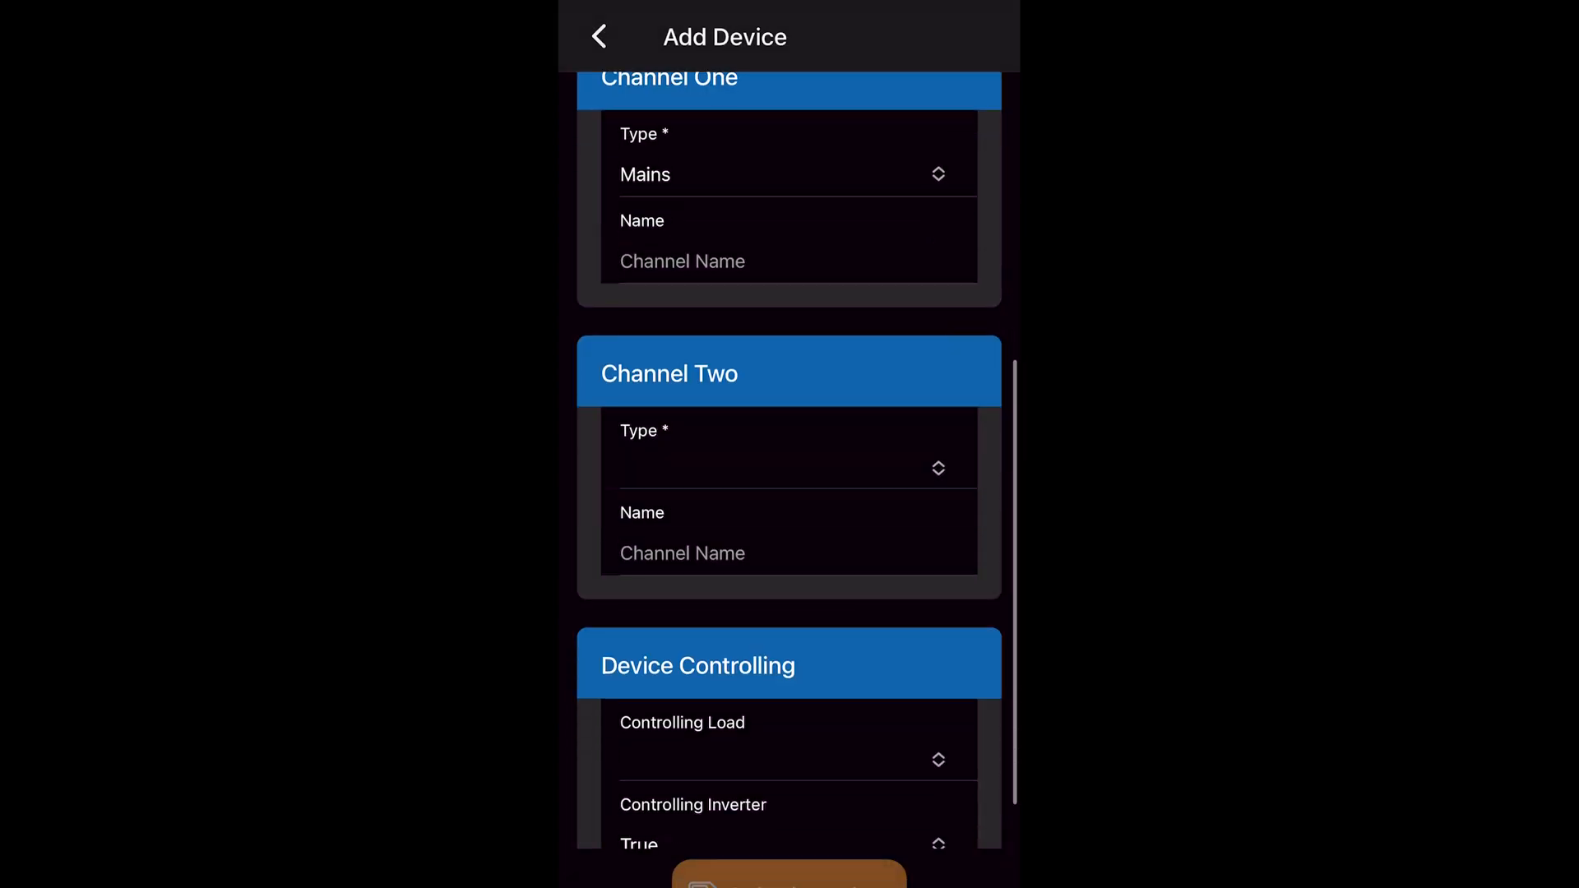
{"action": "left_click", "coordinate": [795, 467]}
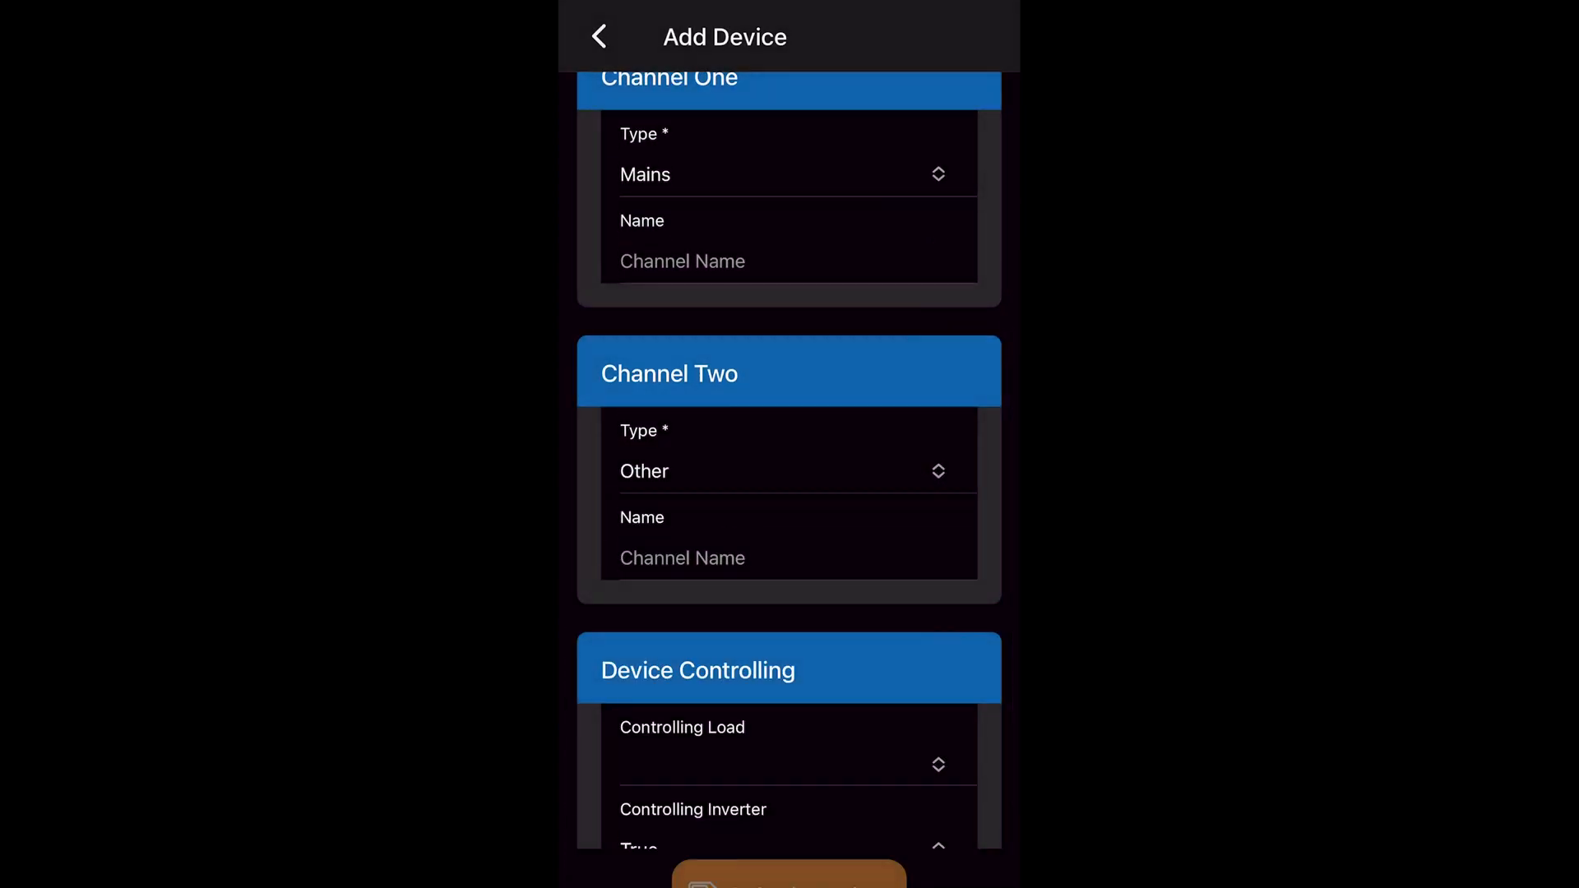
- Set Controlling Load and Controlling Inverter to False and submit the CATCH Relay E-series device
{"action": "scroll", "scroll_direction": "down", "scroll_amount": 3}
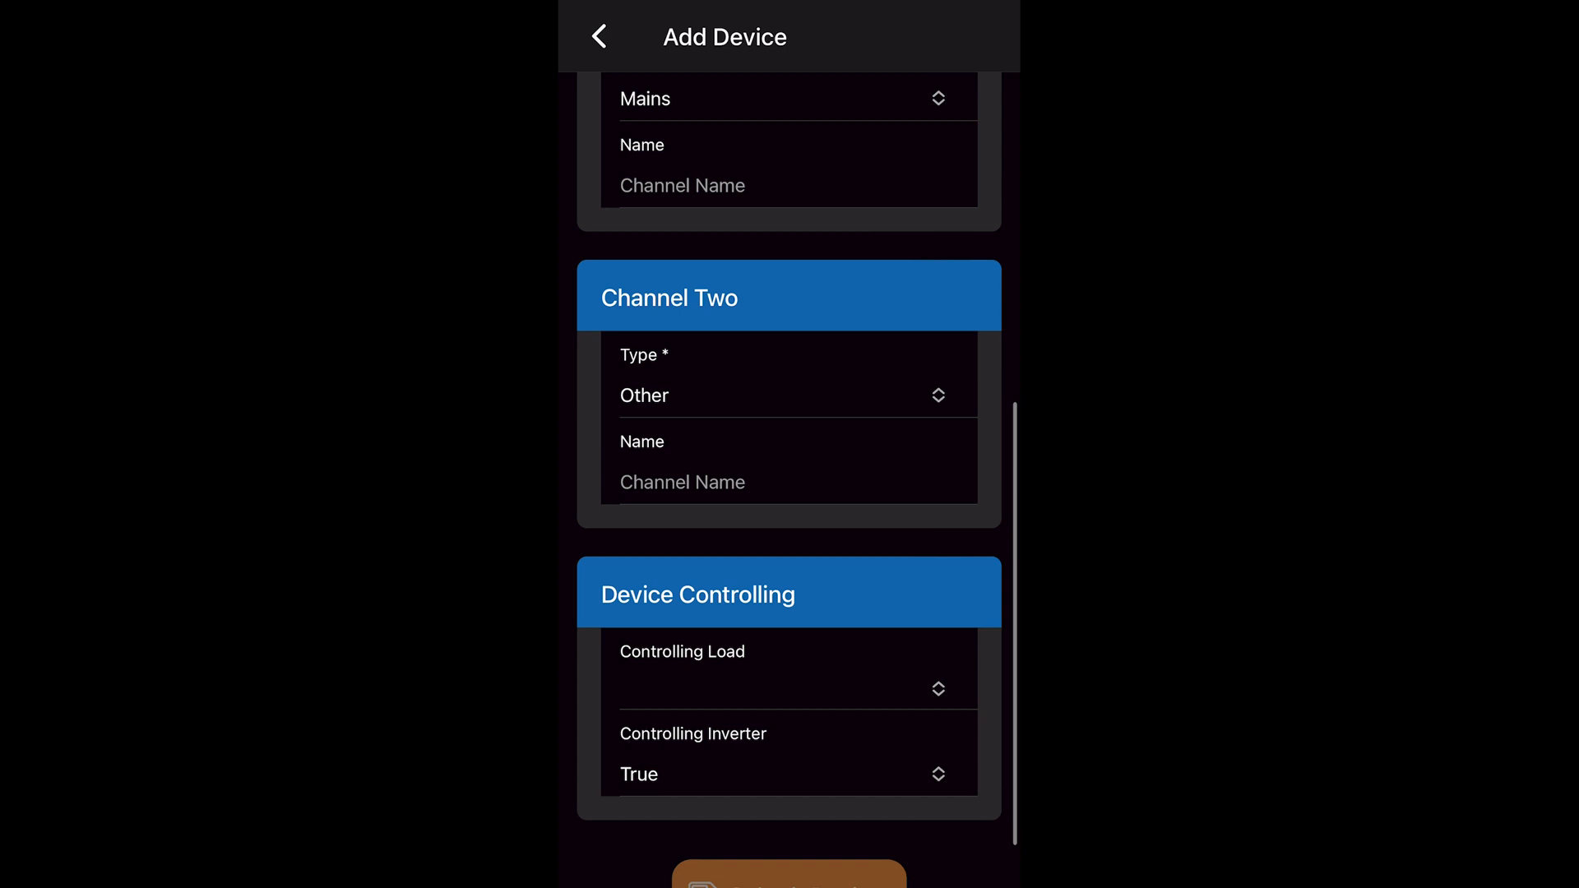
{"action": "left_click", "coordinate": [791, 670]}
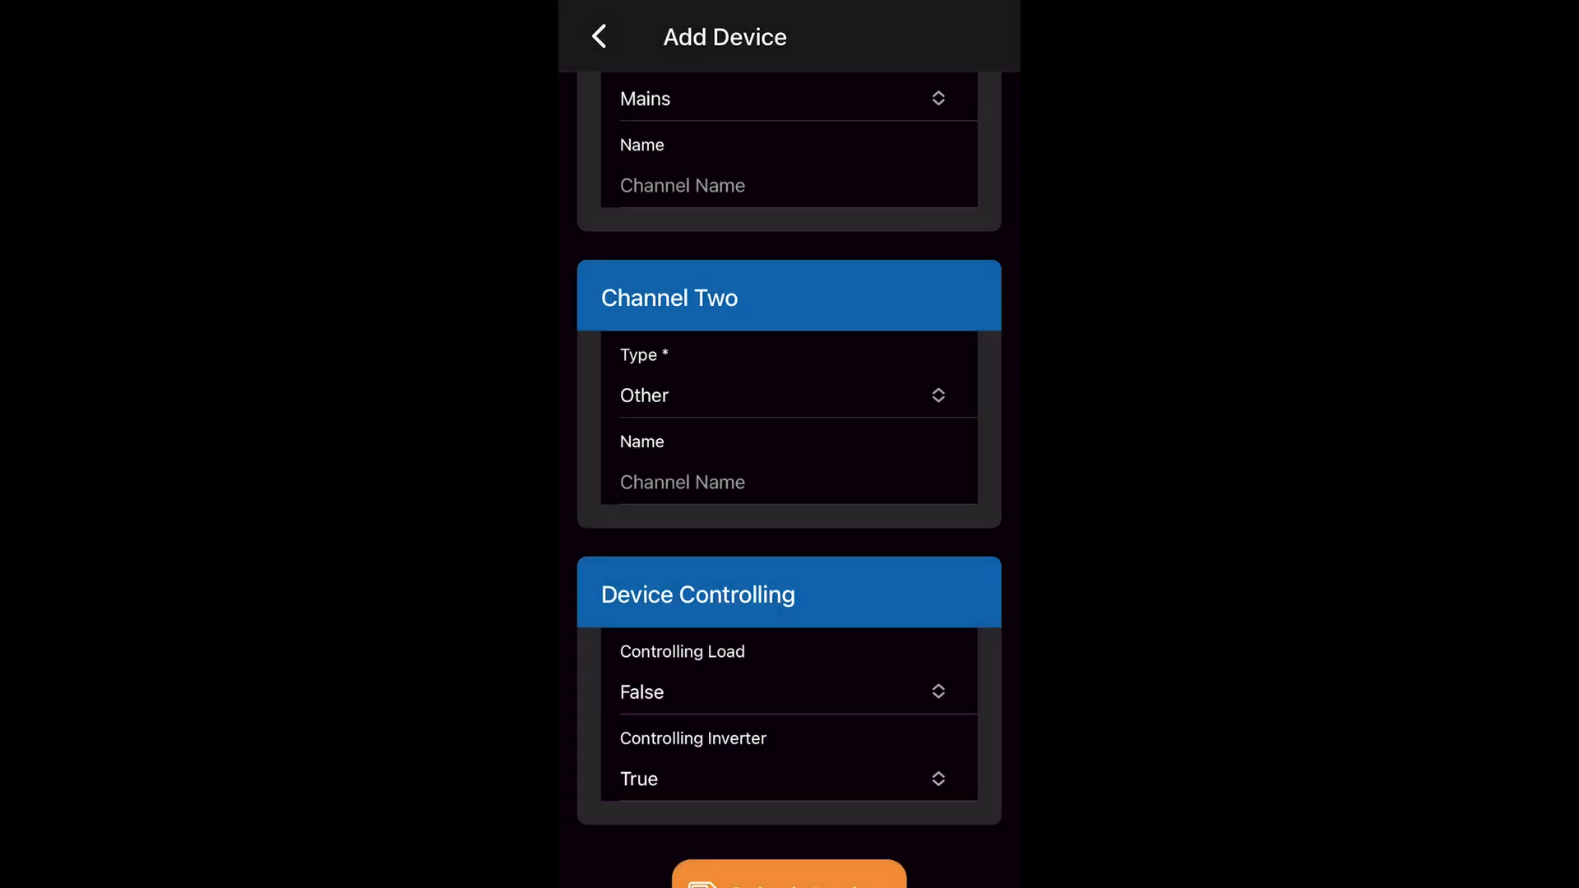
{"action": "left_click", "coordinate": [790, 778]}
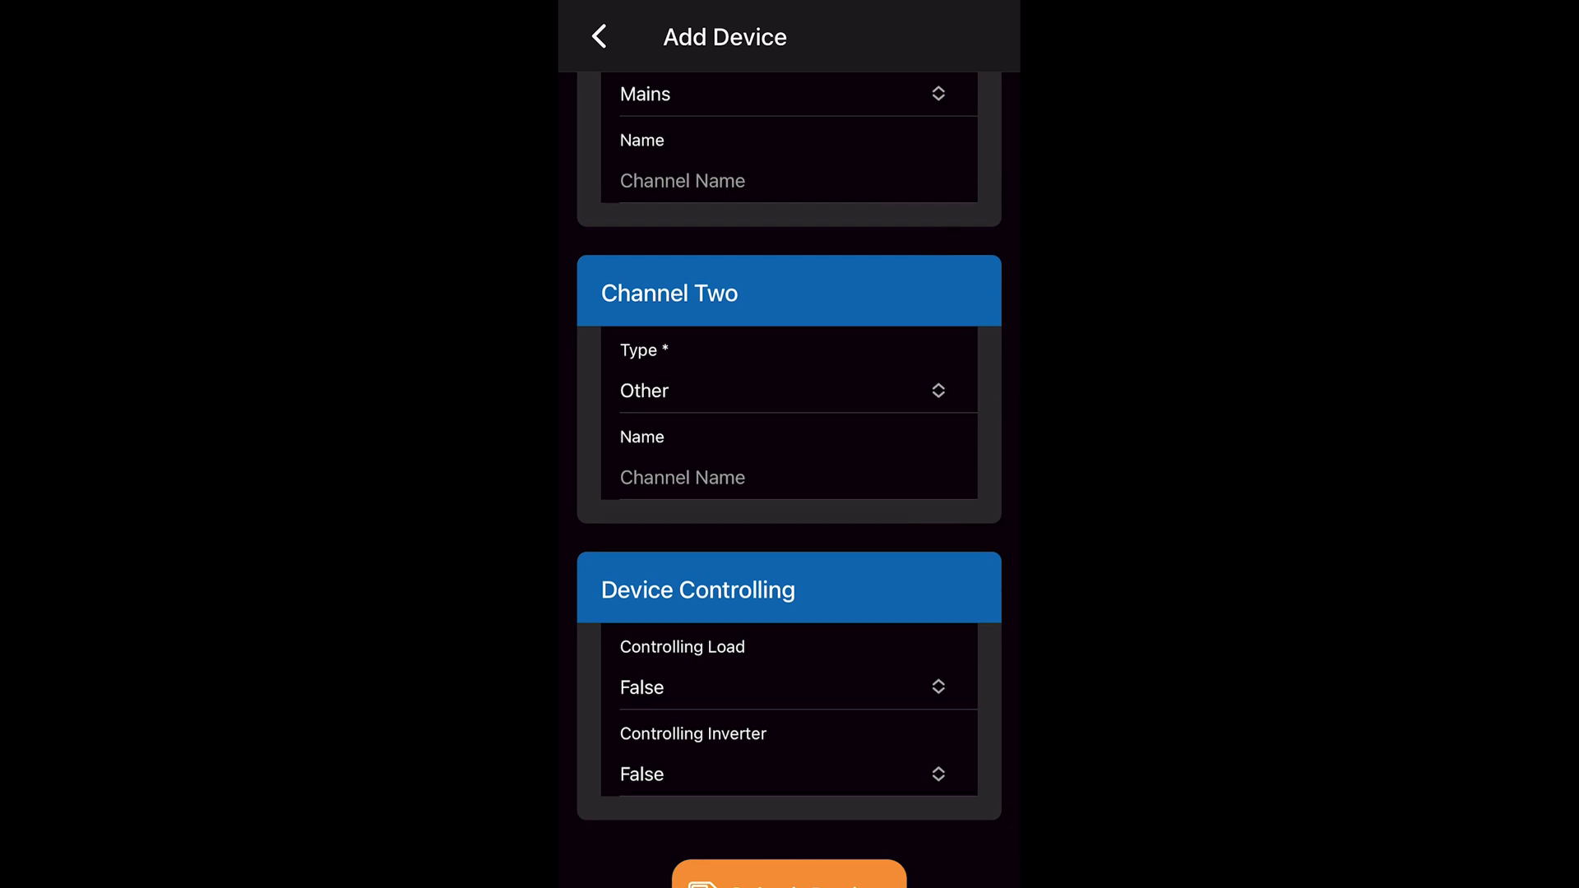
{"action": "left_click", "coordinate": [788, 872]}
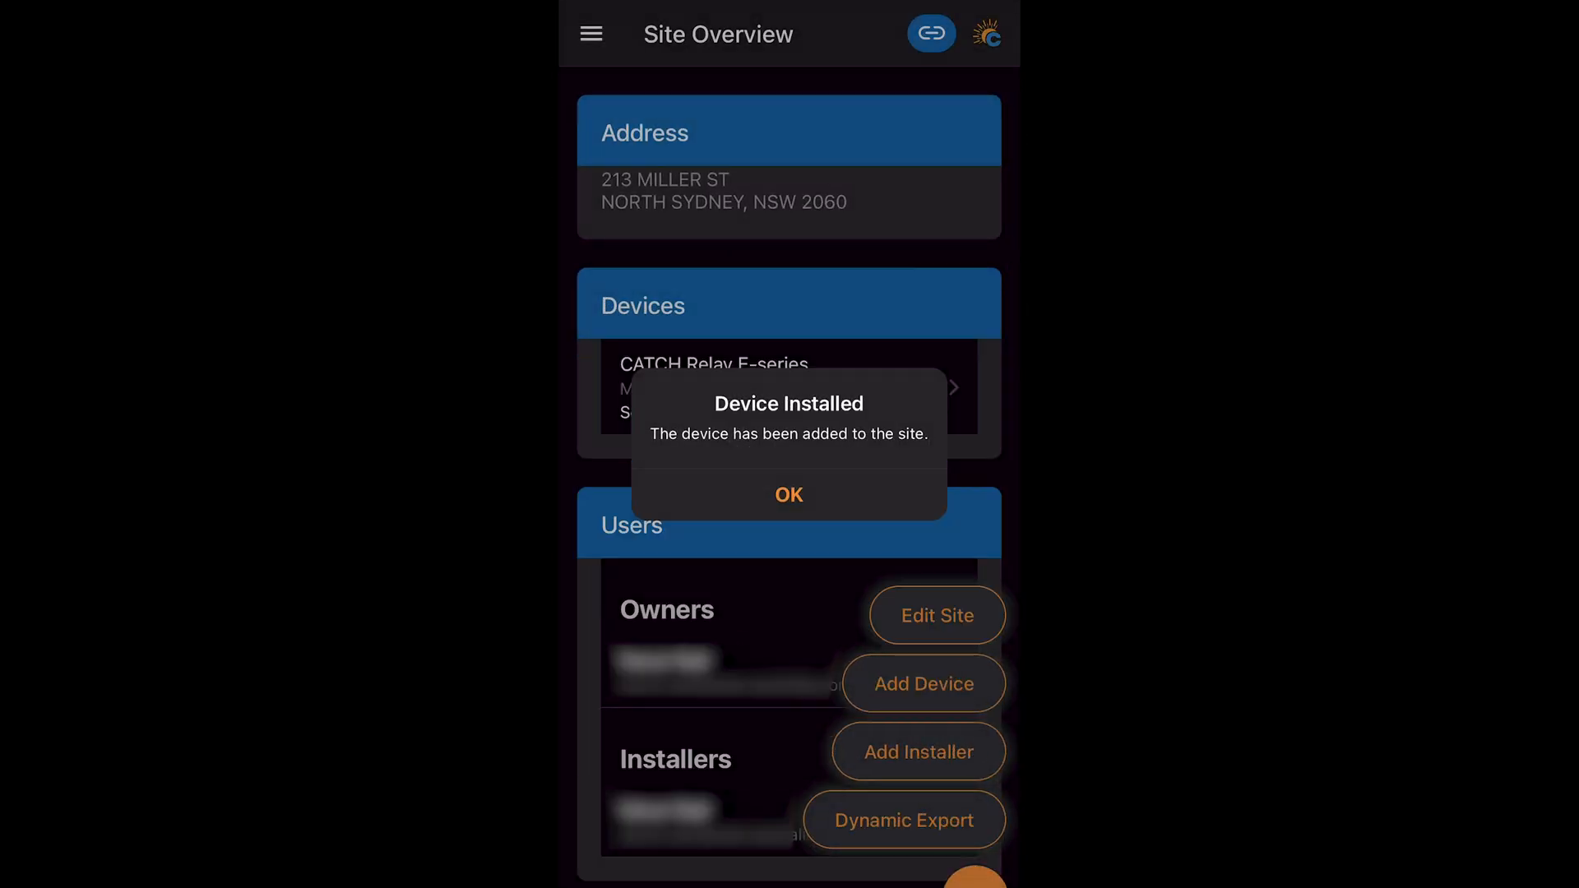
{"action": "left_click", "coordinate": [788, 495]}
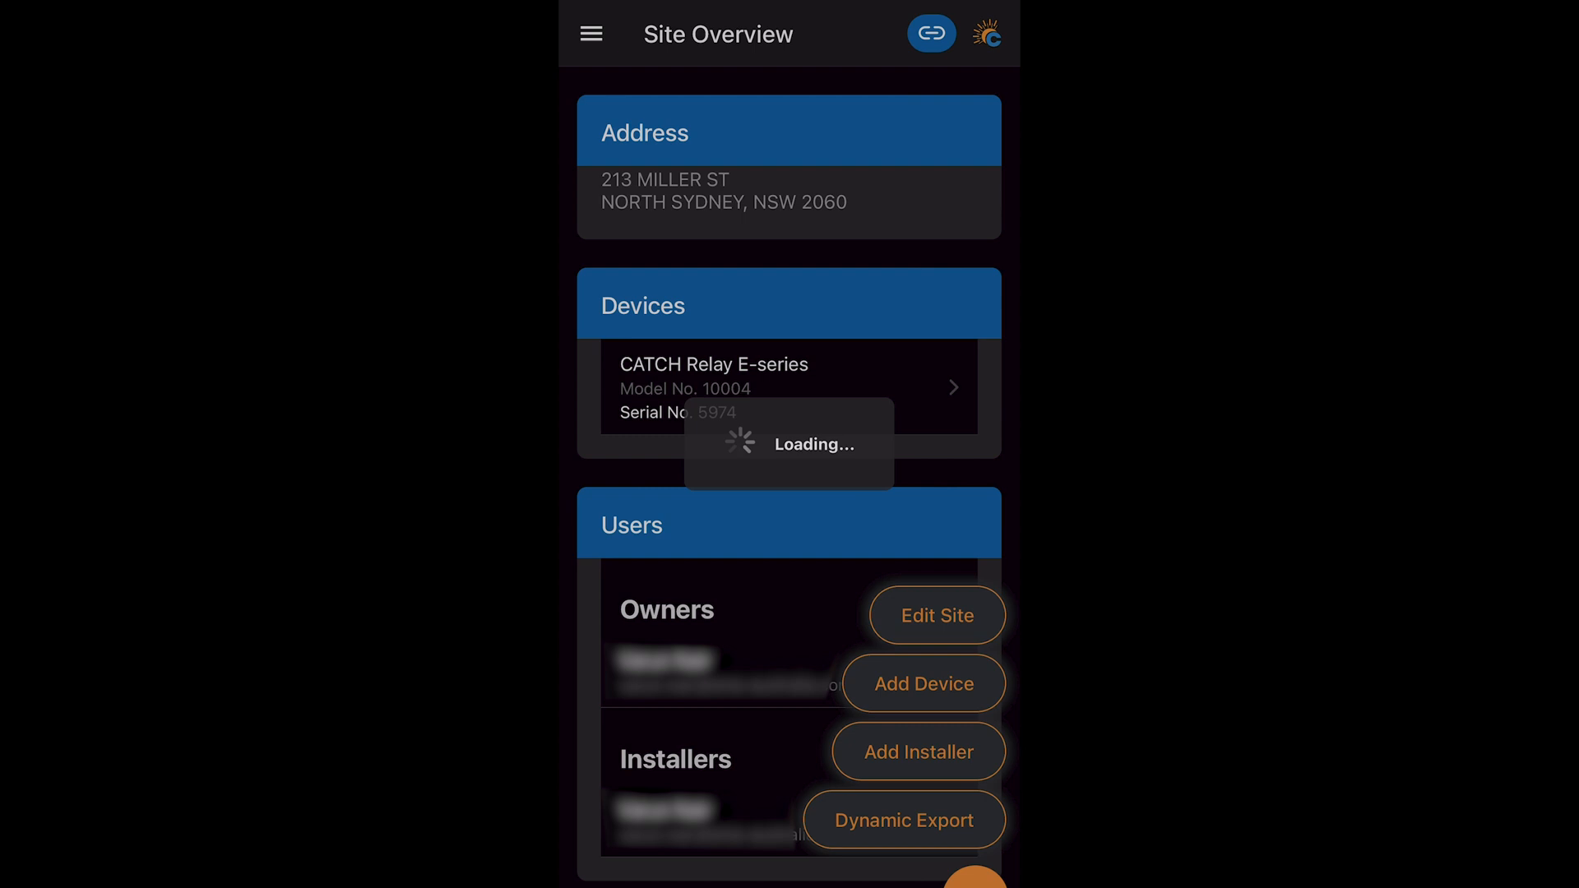
{"action": "left_click", "coordinate": [903, 820]}
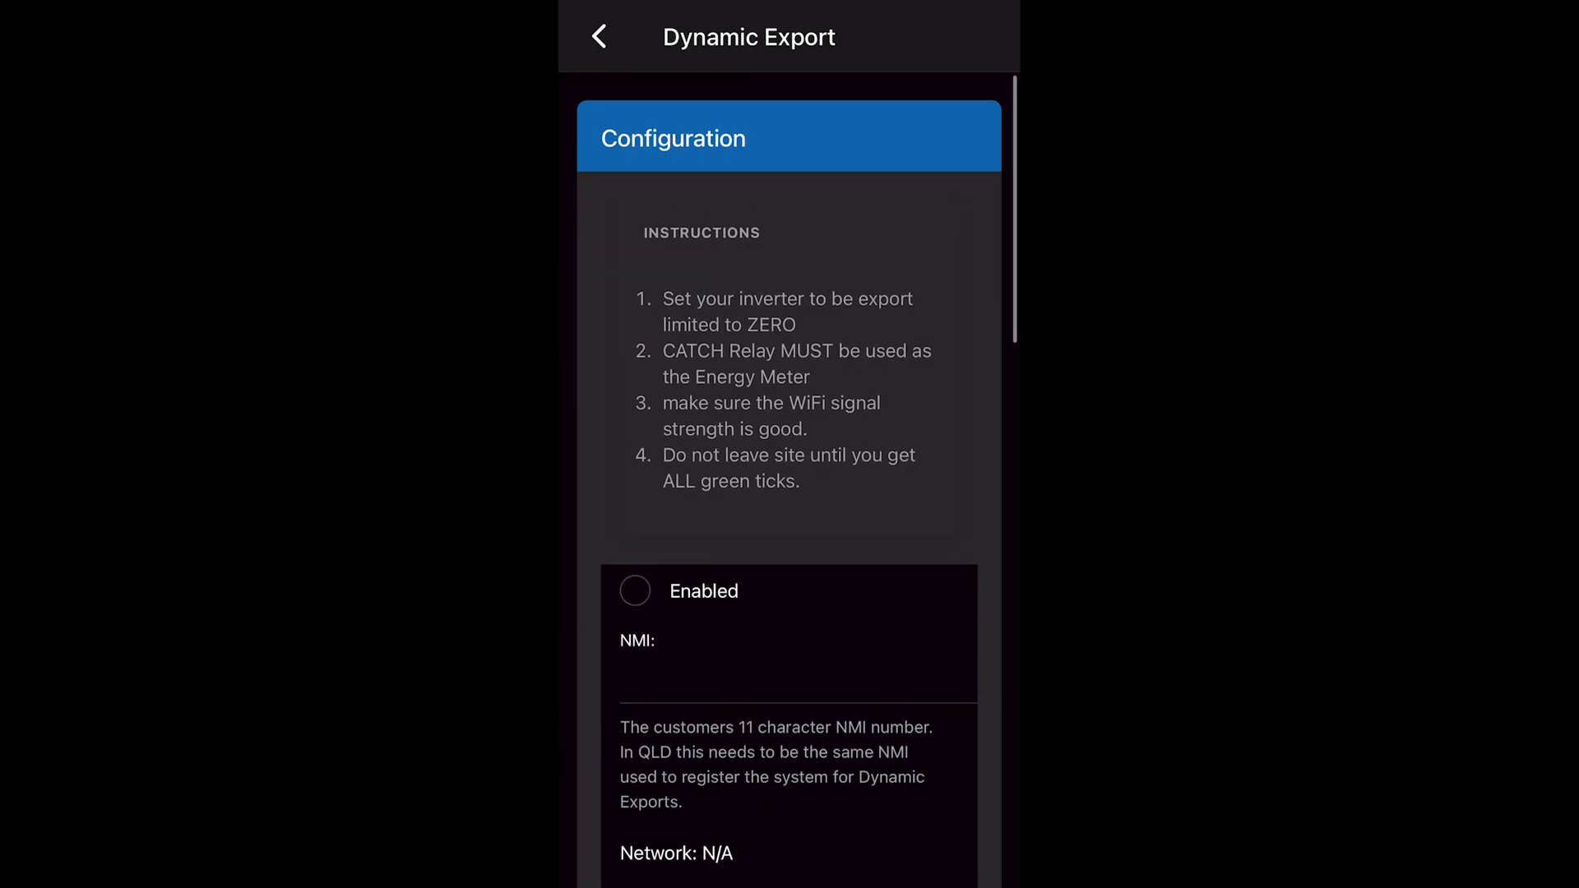
{"action": "left_click", "coordinate": [599, 36]}
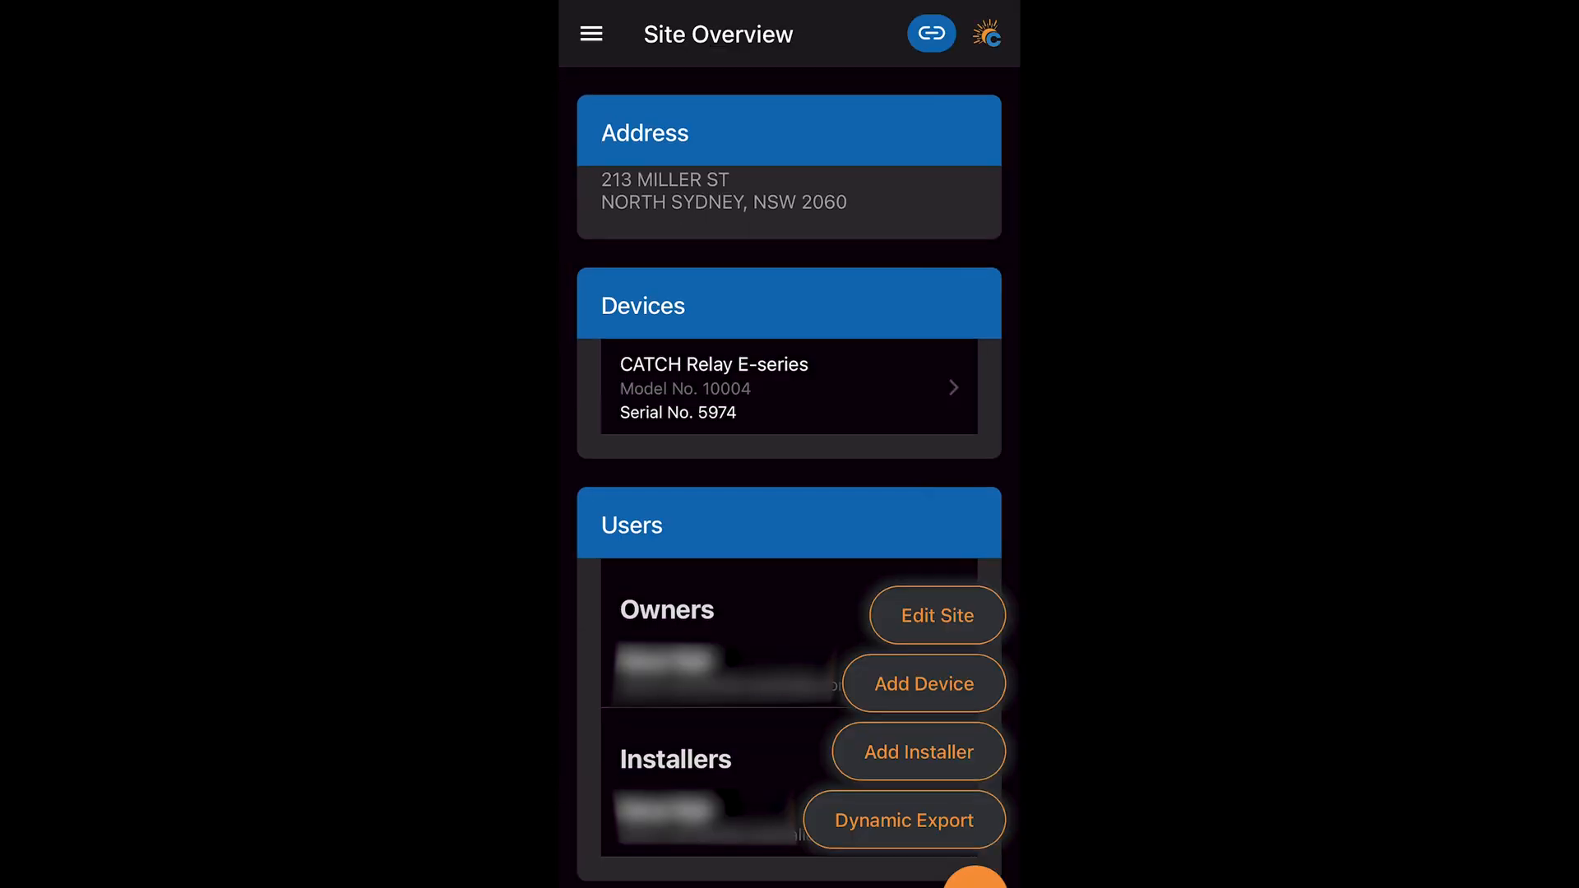